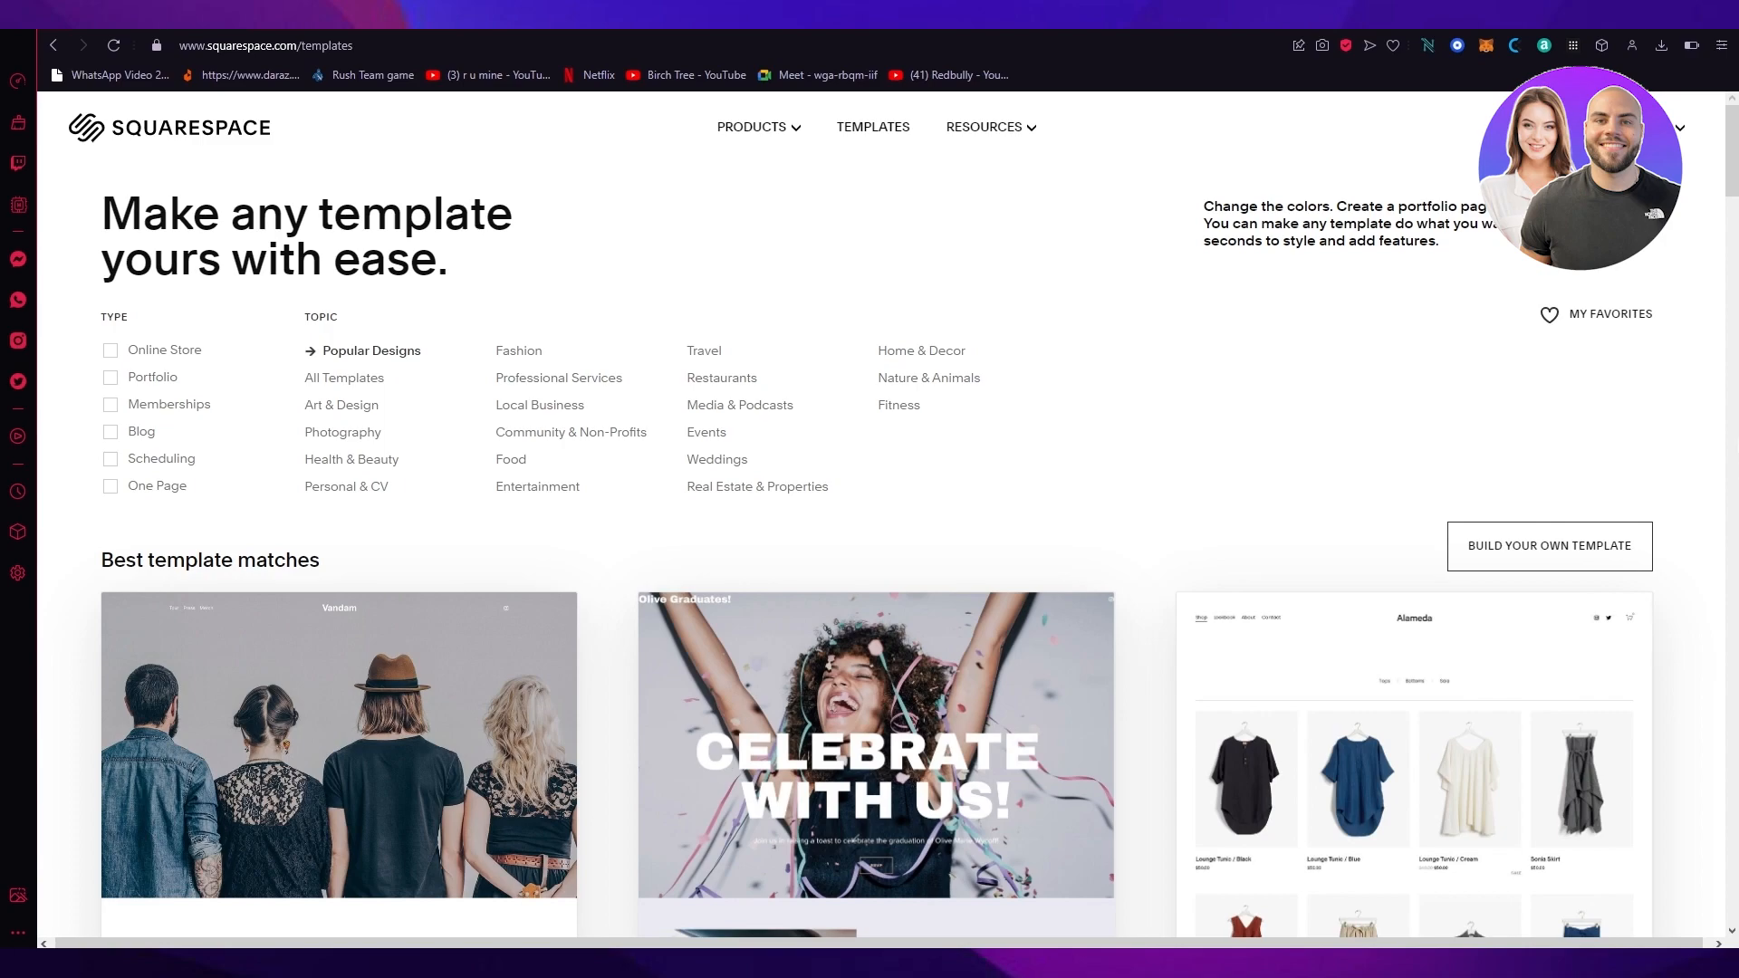
{"action": "mouse_move", "coordinate": [1168, 252]}
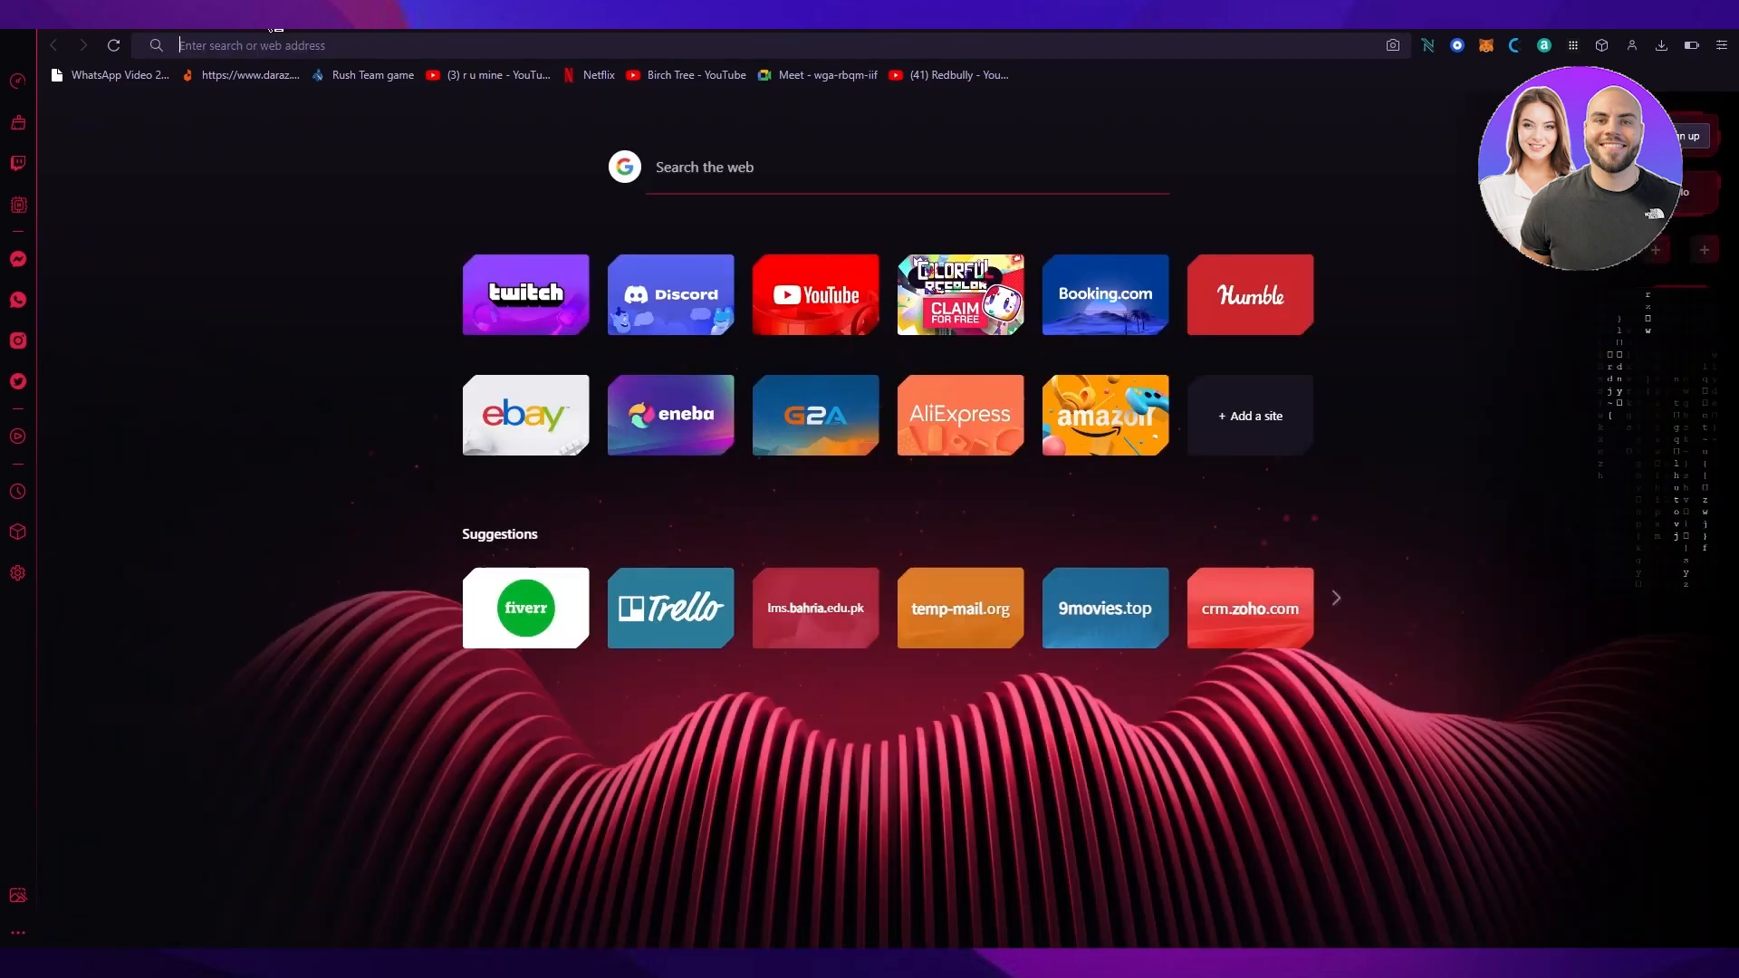
Search Google for favicon, accepting the spelling correction, and show image results.
{"action": "type", "text": "sfavicon"}
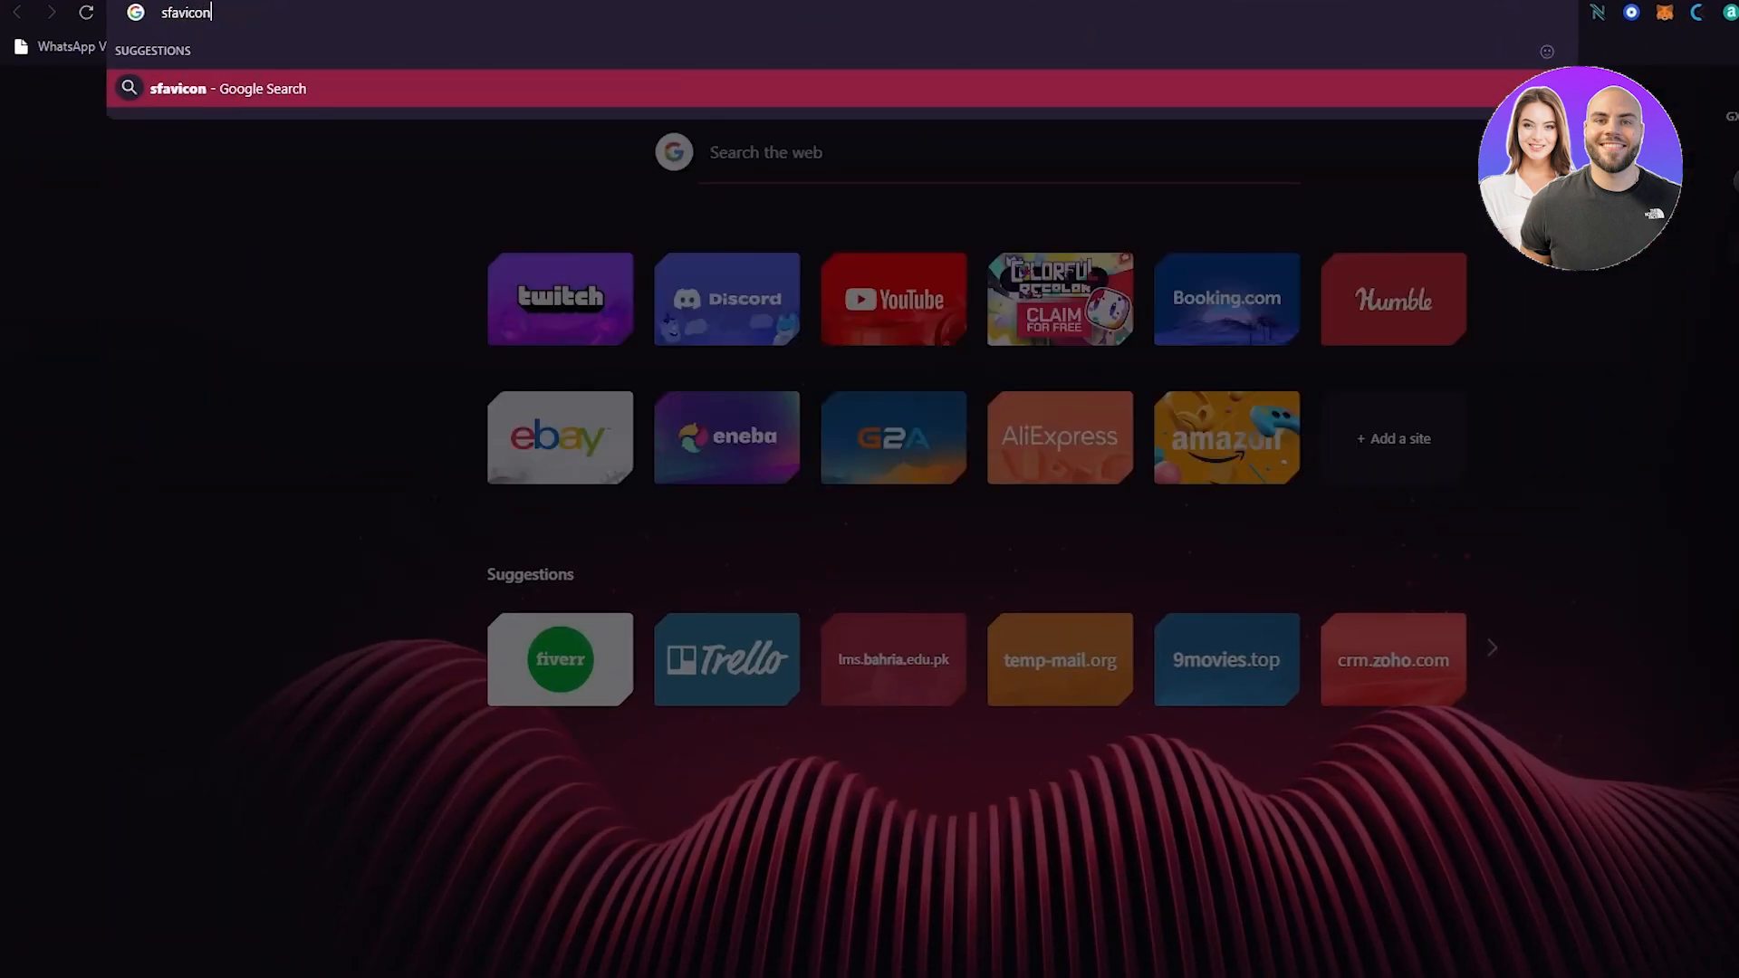
{"action": "key", "text": "Return"}
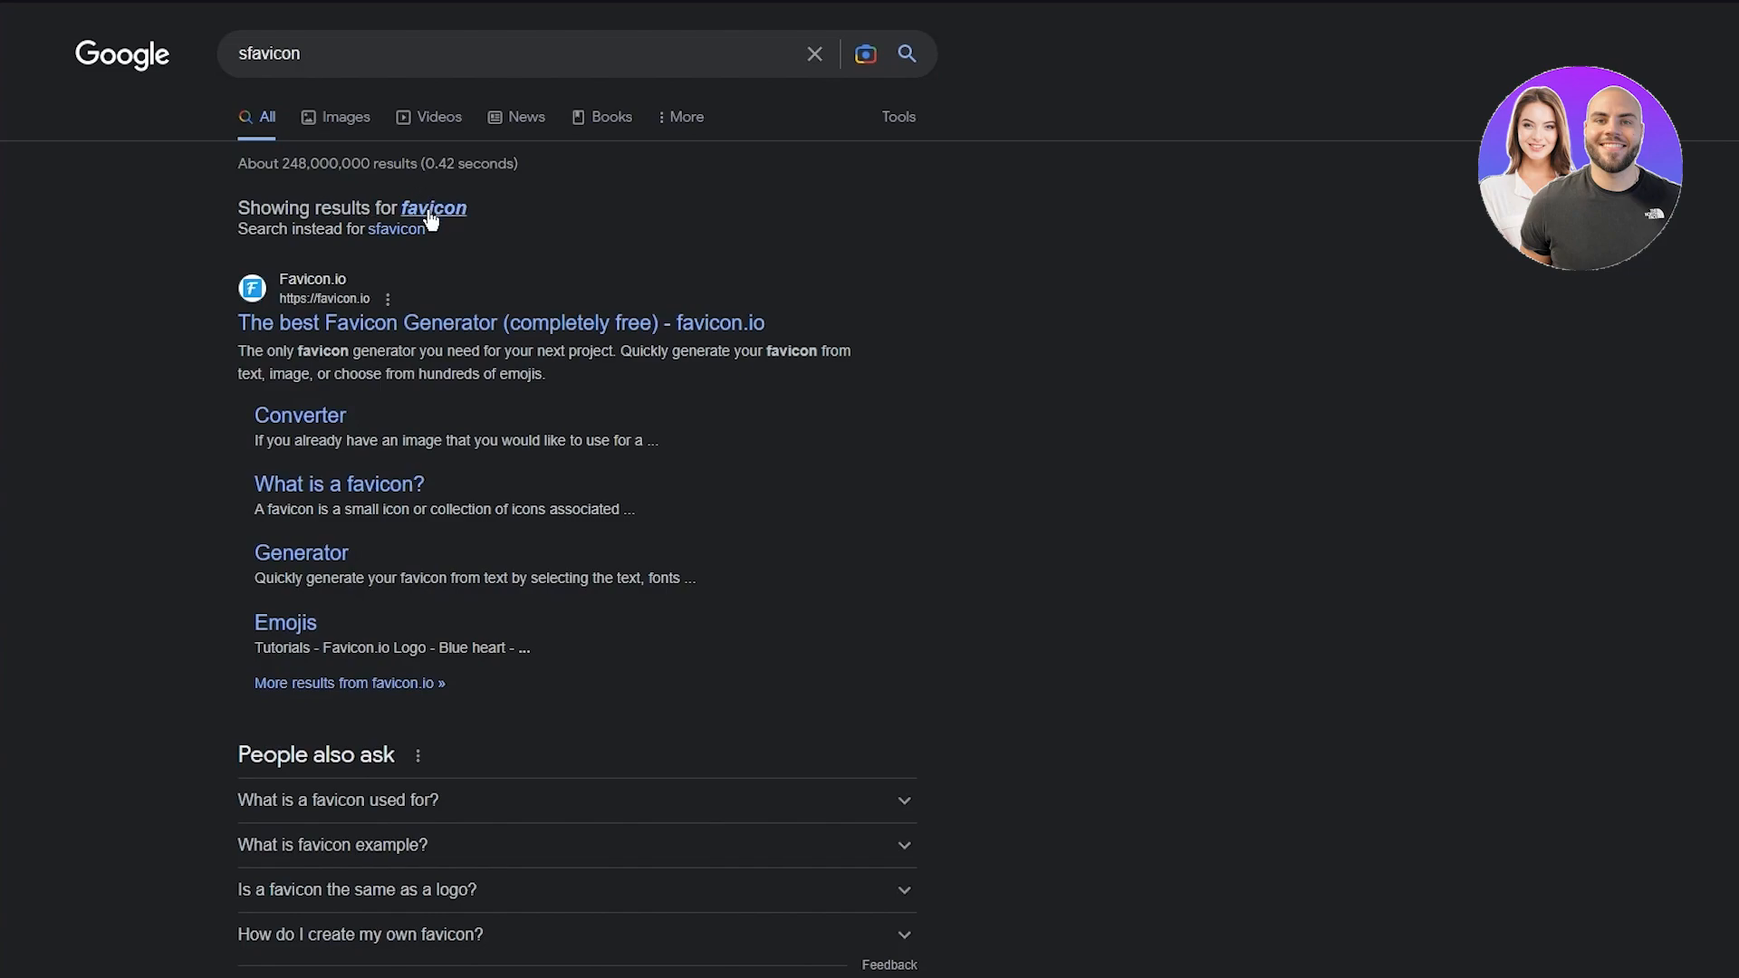
{"action": "left_click", "coordinate": [433, 206]}
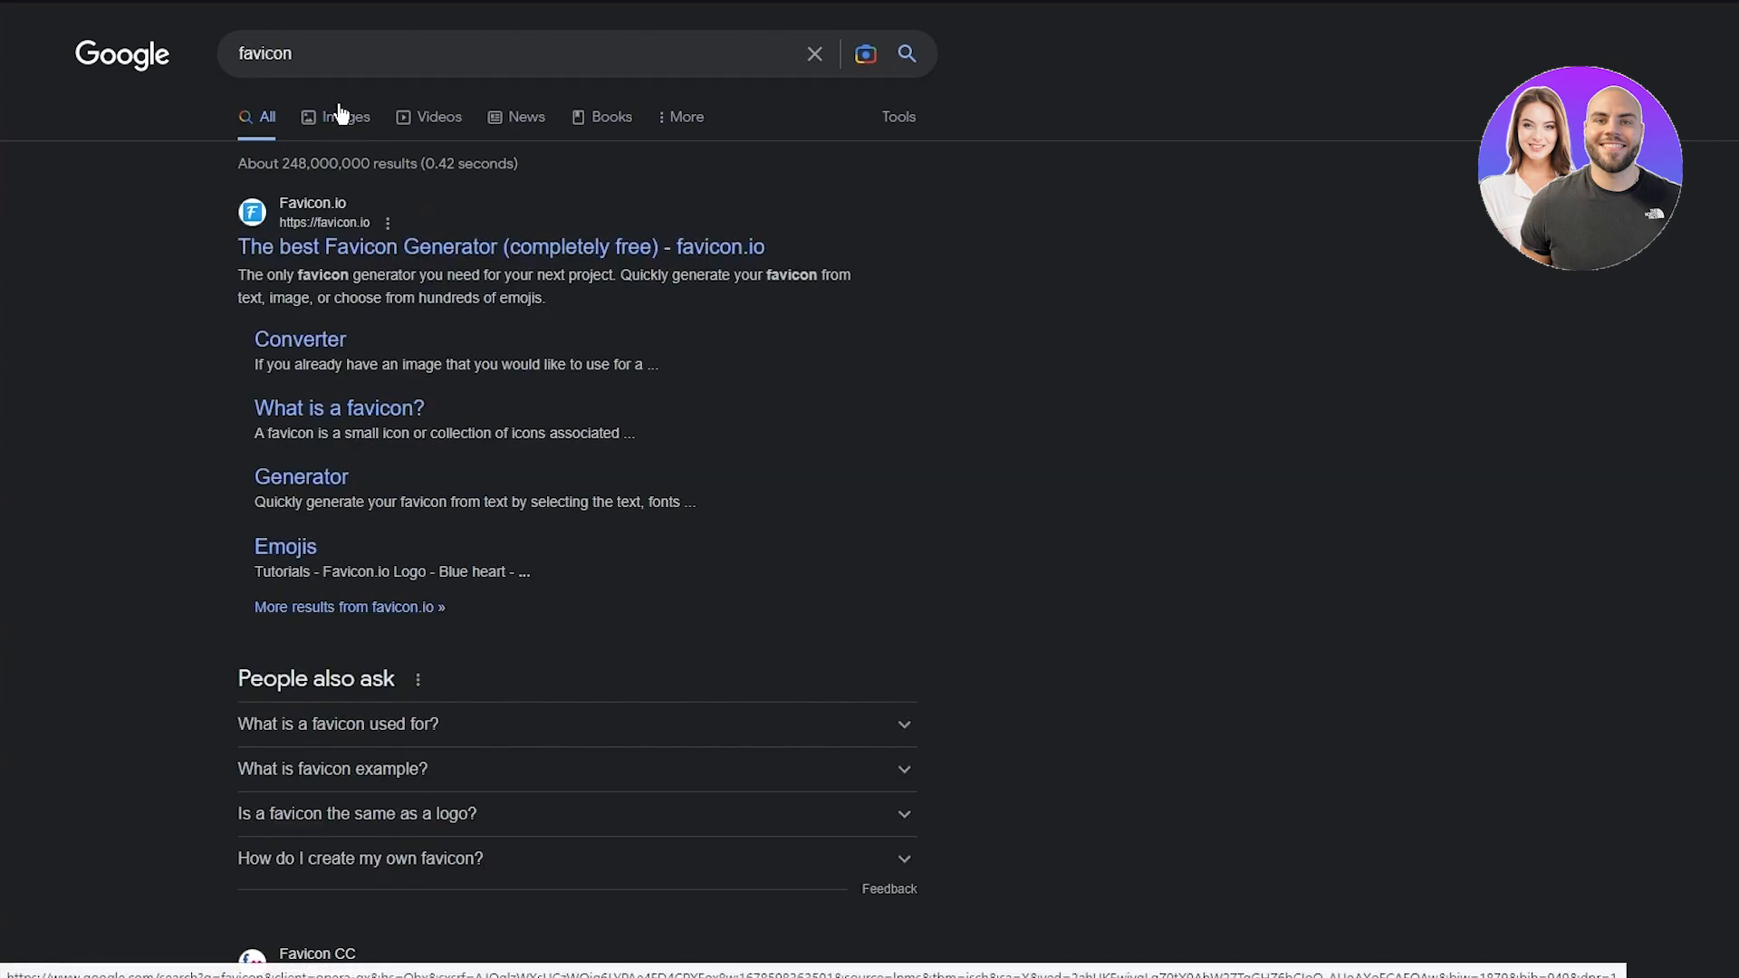
{"action": "left_click", "coordinate": [337, 116]}
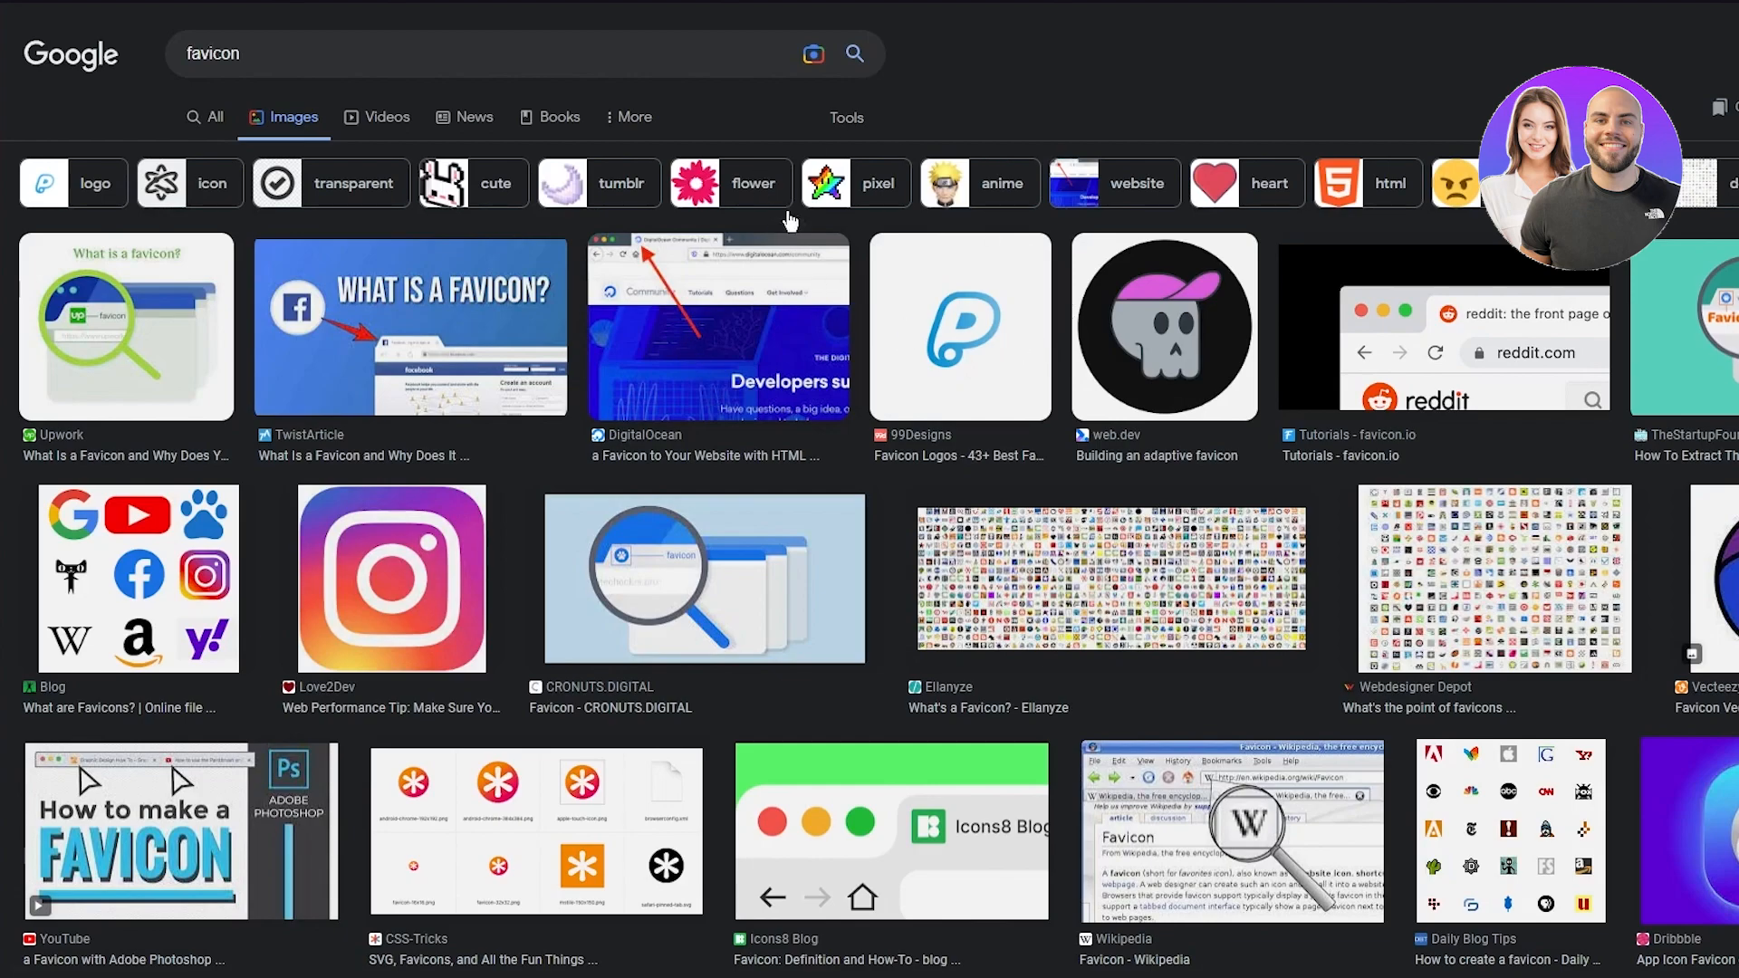
Preview favicon example images such as the DigitalOcean and reddit ones.
{"action": "left_click", "coordinate": [717, 326]}
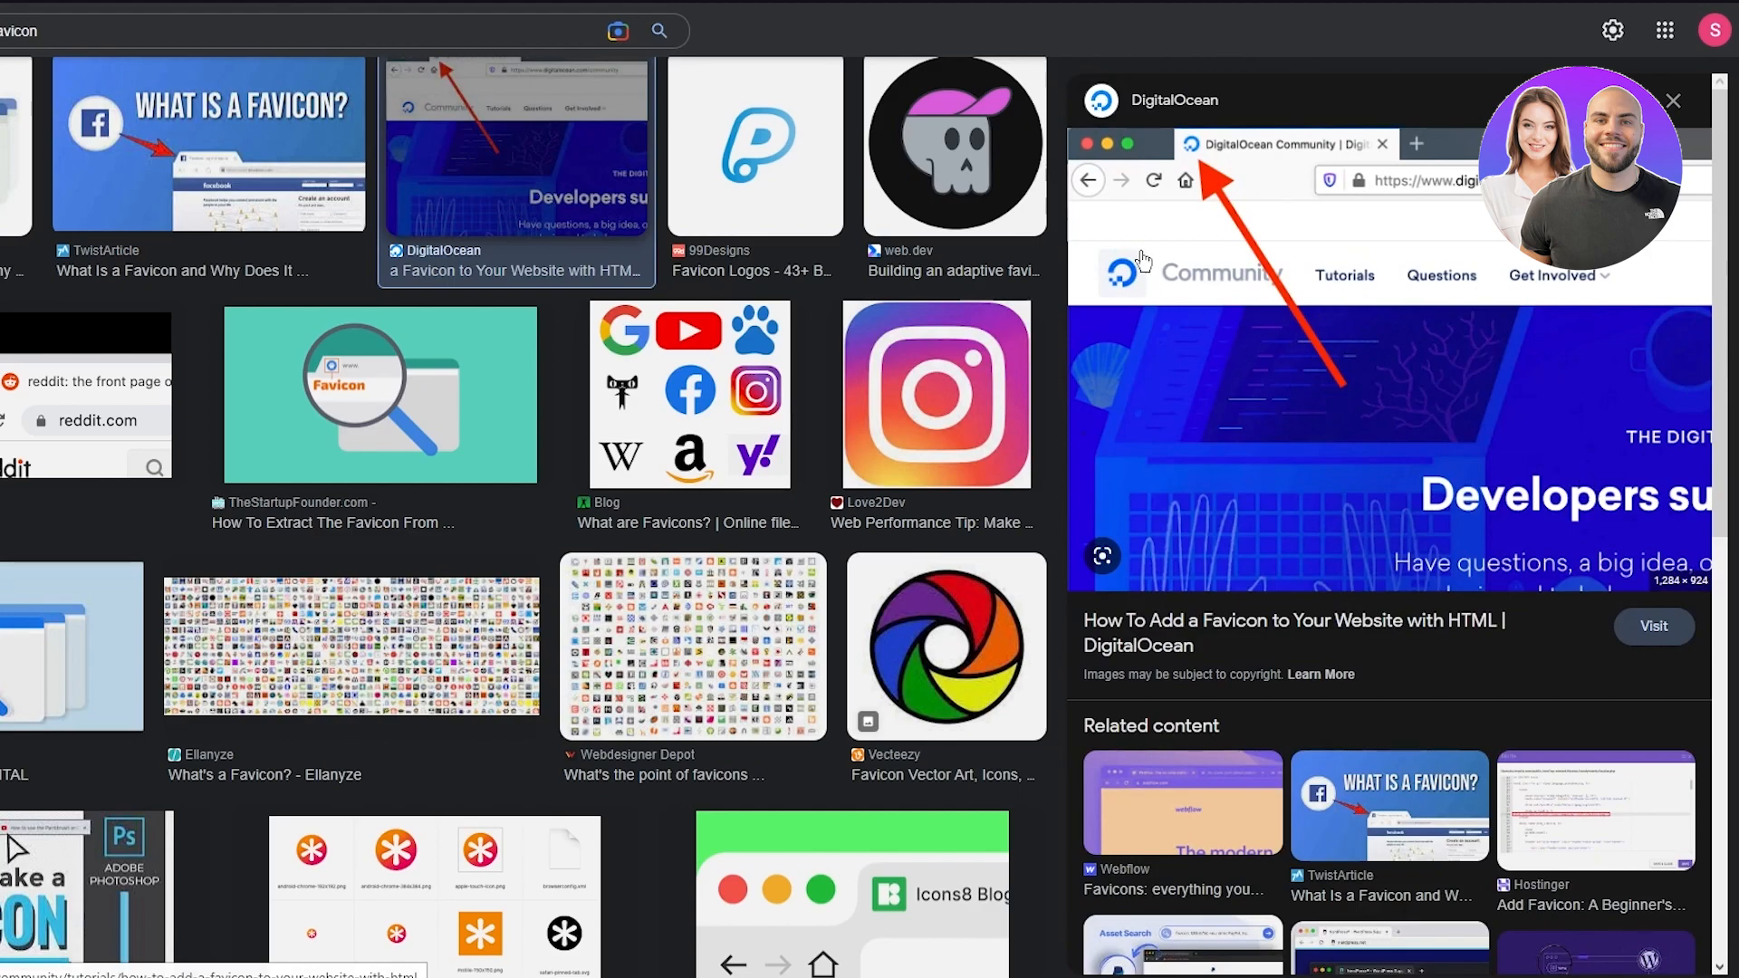
{"action": "mouse_move", "coordinate": [89, 437]}
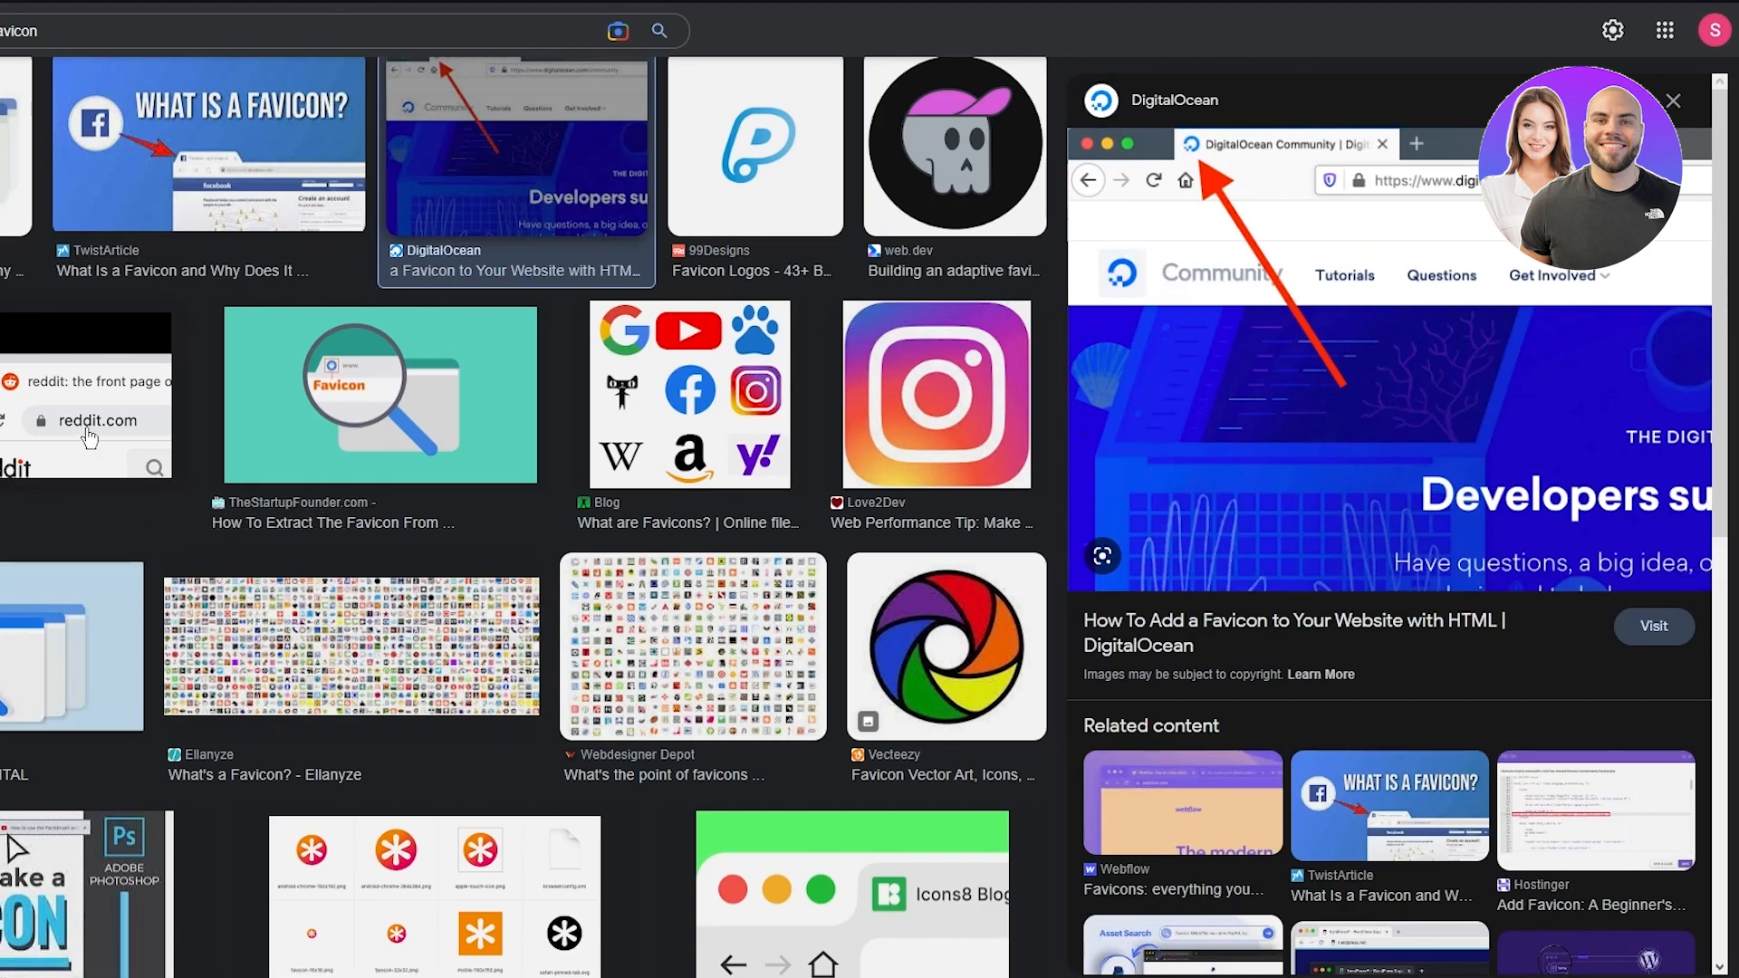
{"action": "left_click", "coordinate": [98, 417]}
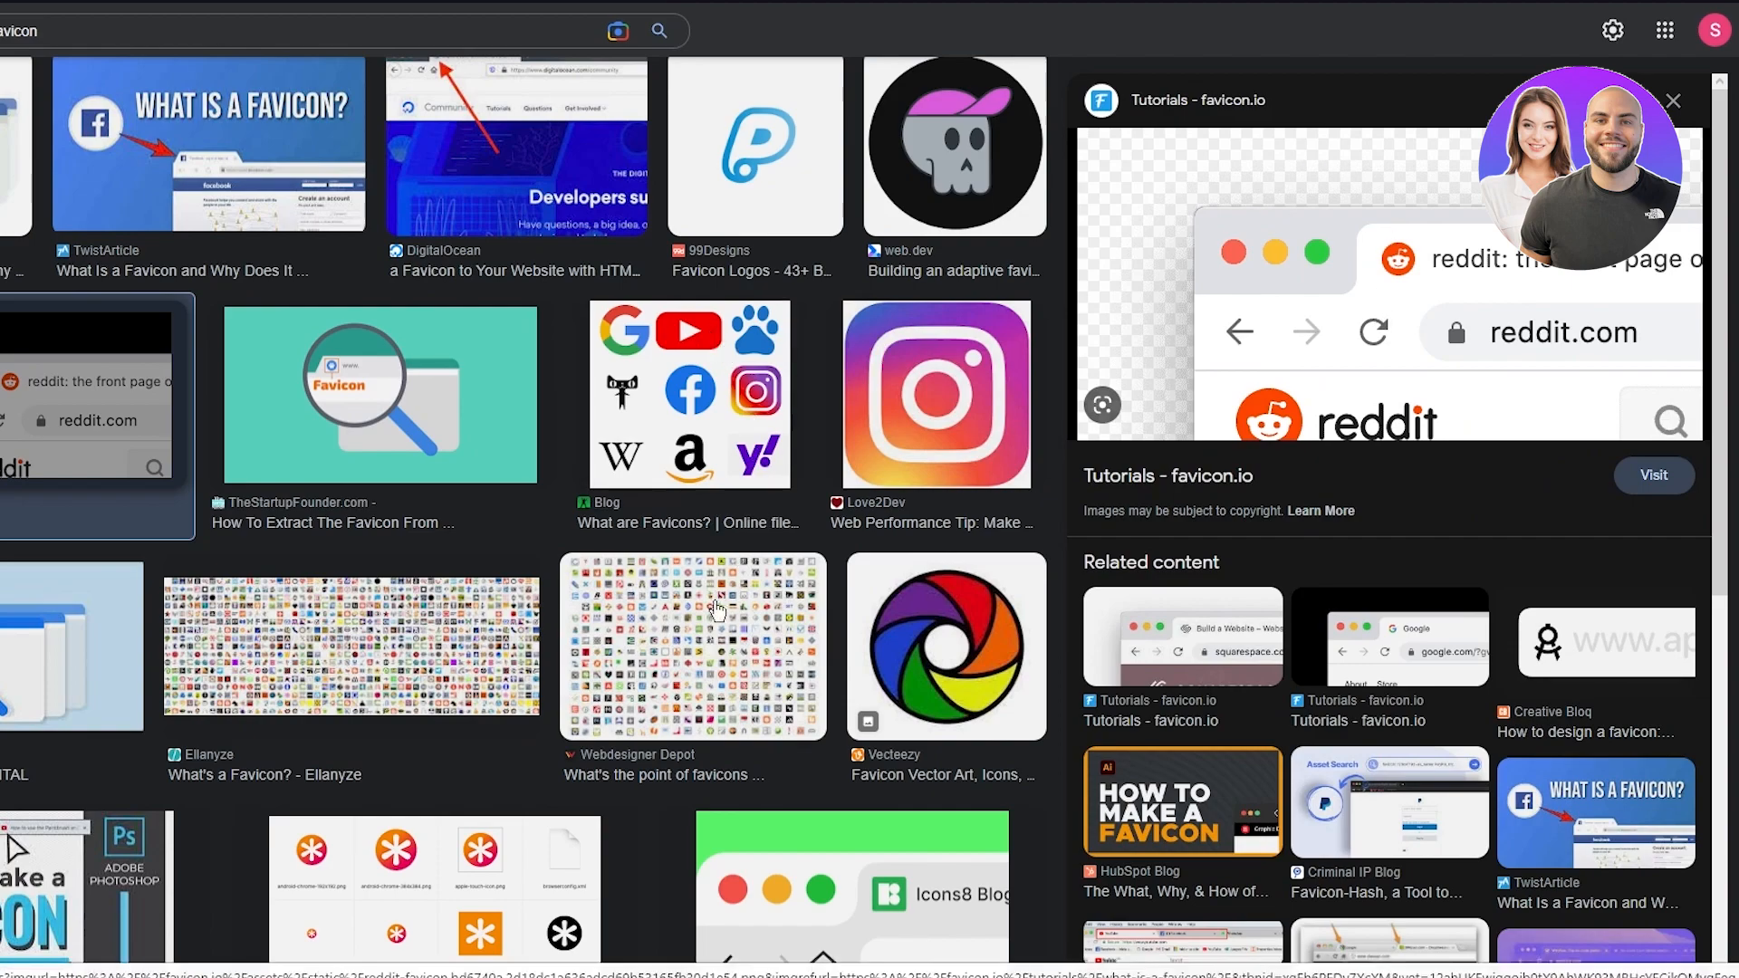
{"action": "left_click", "coordinate": [1672, 100]}
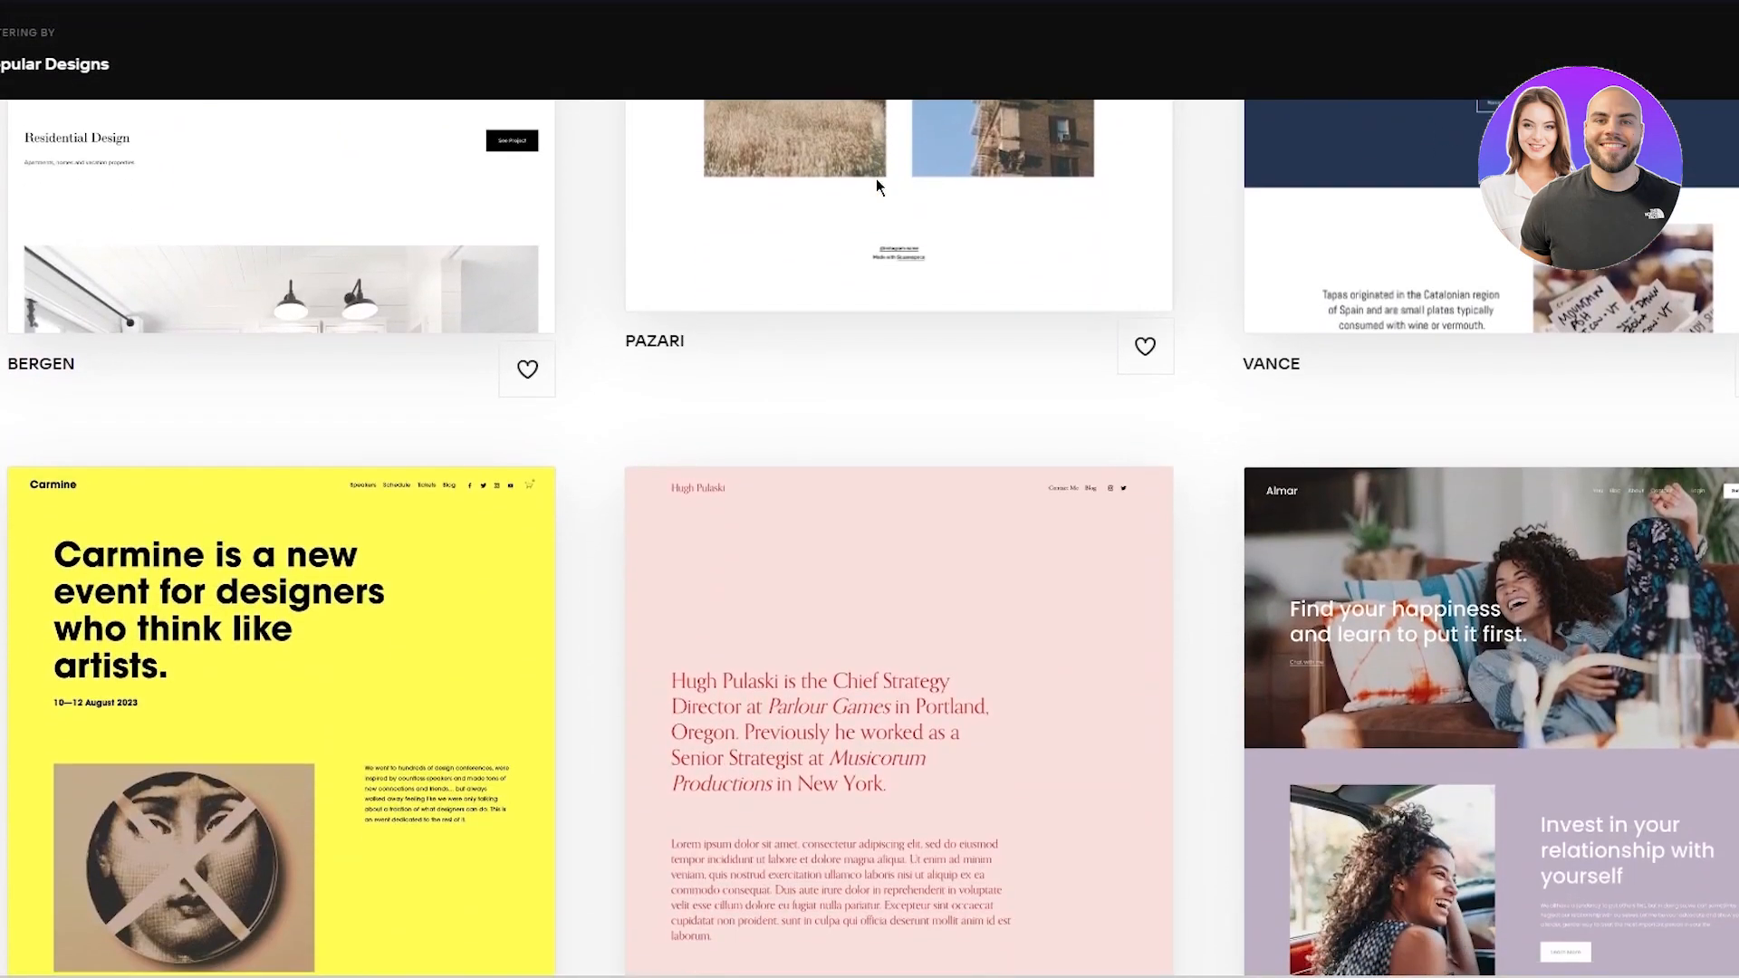
{"action": "scroll", "scroll_direction": "down", "scroll_amount": 3}
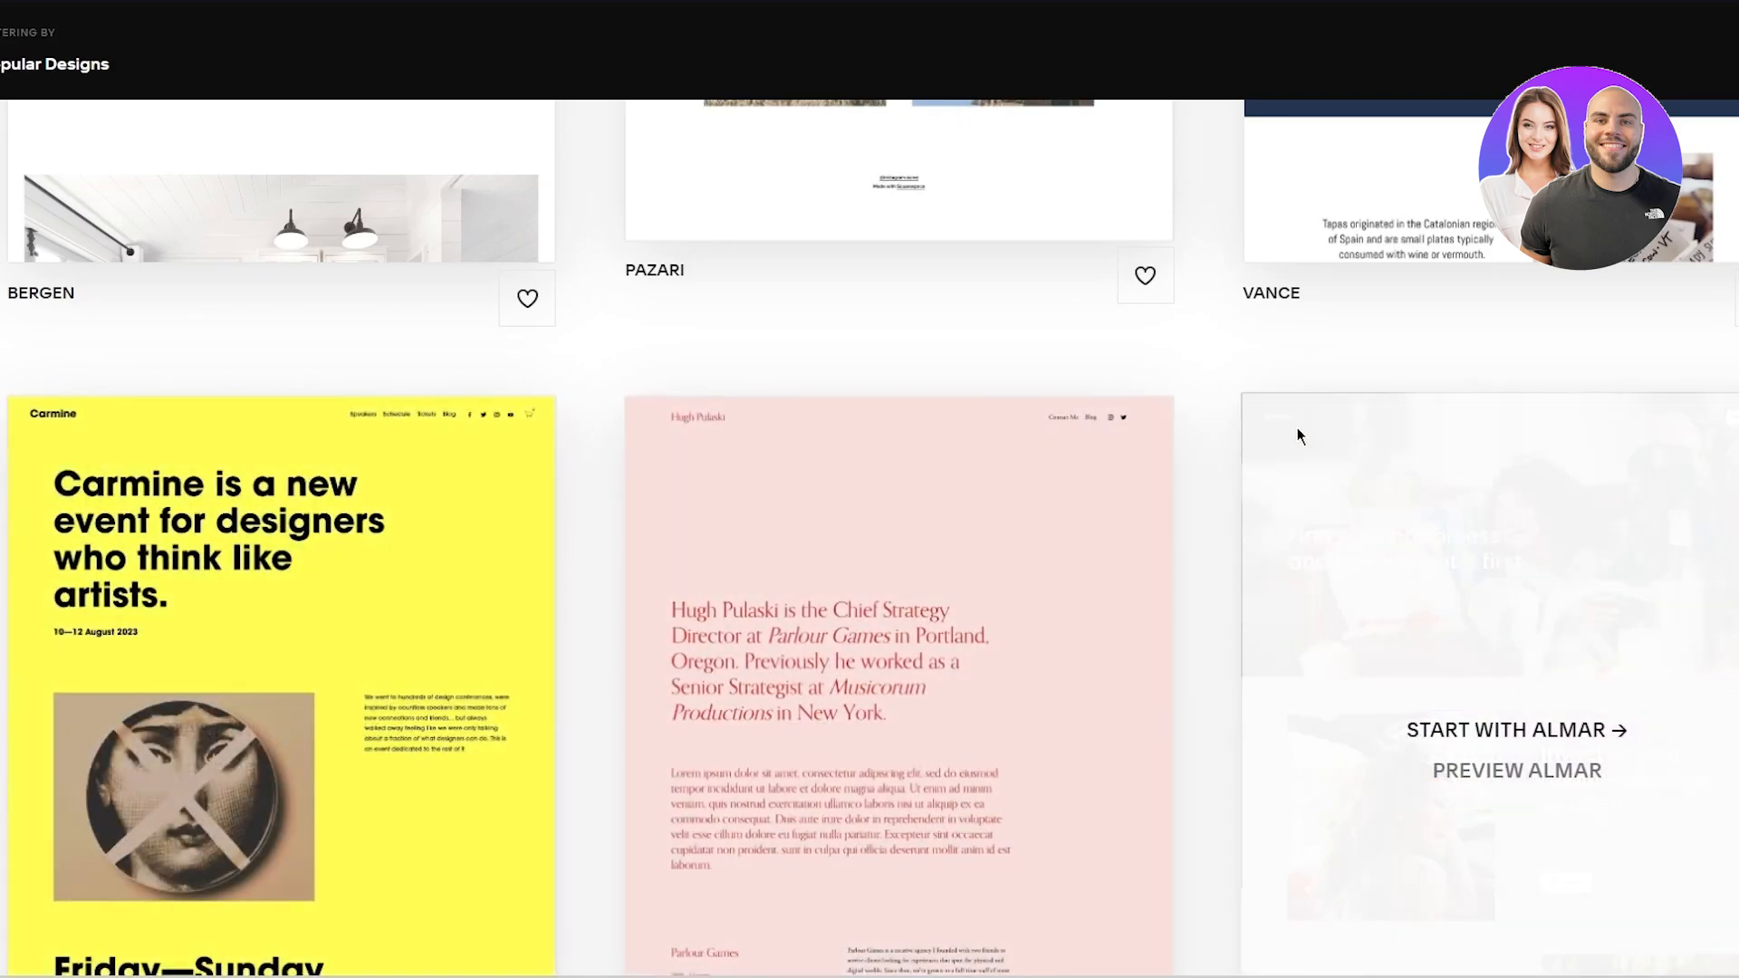
{"action": "scroll", "scroll_direction": "down", "scroll_amount": 3}
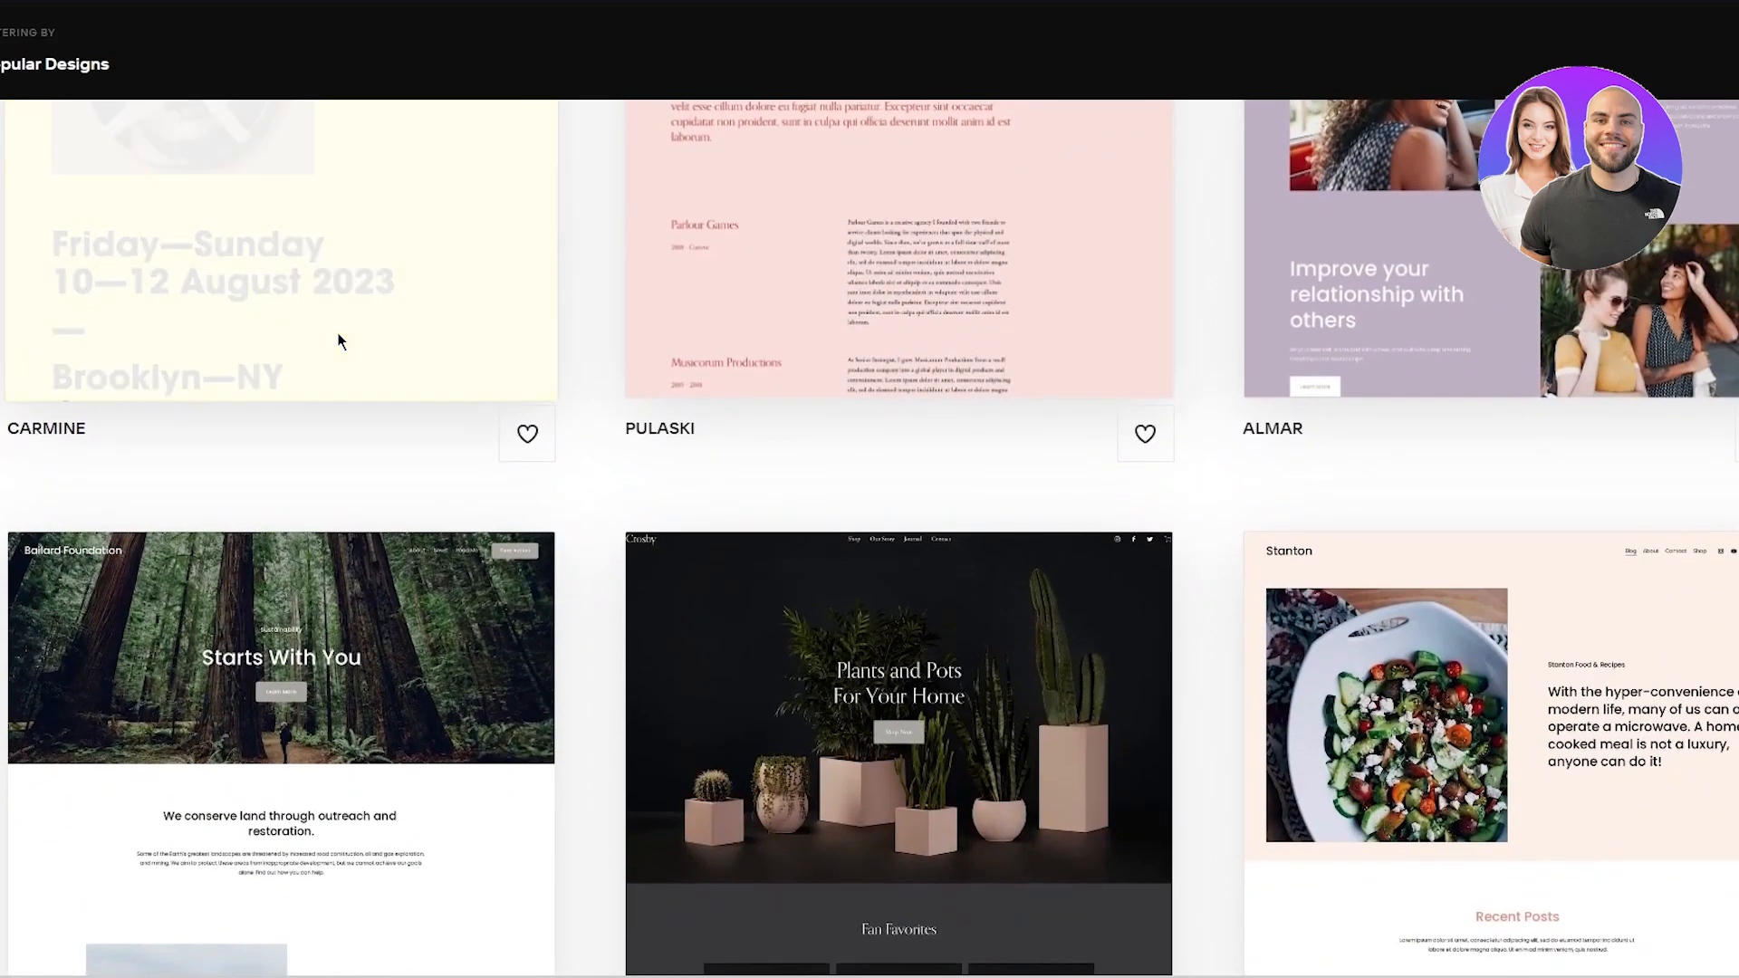
{"action": "scroll", "scroll_direction": "down", "scroll_amount": 3}
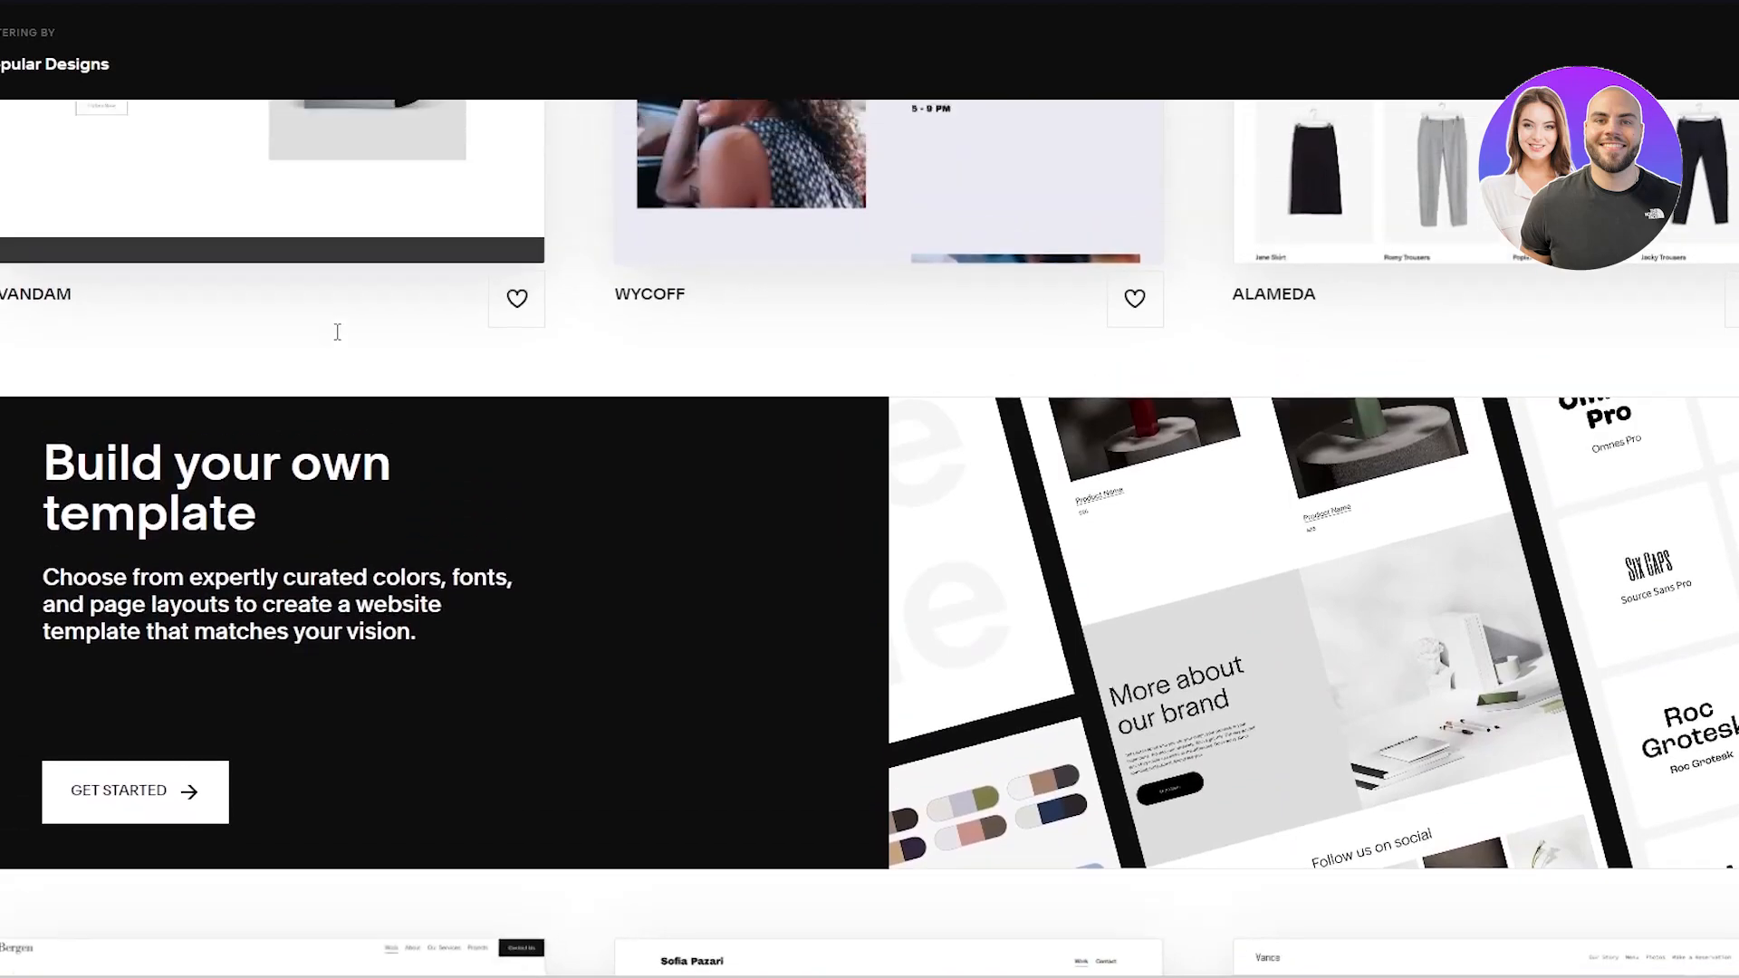
{"action": "scroll", "scroll_direction": "up", "scroll_amount": 3}
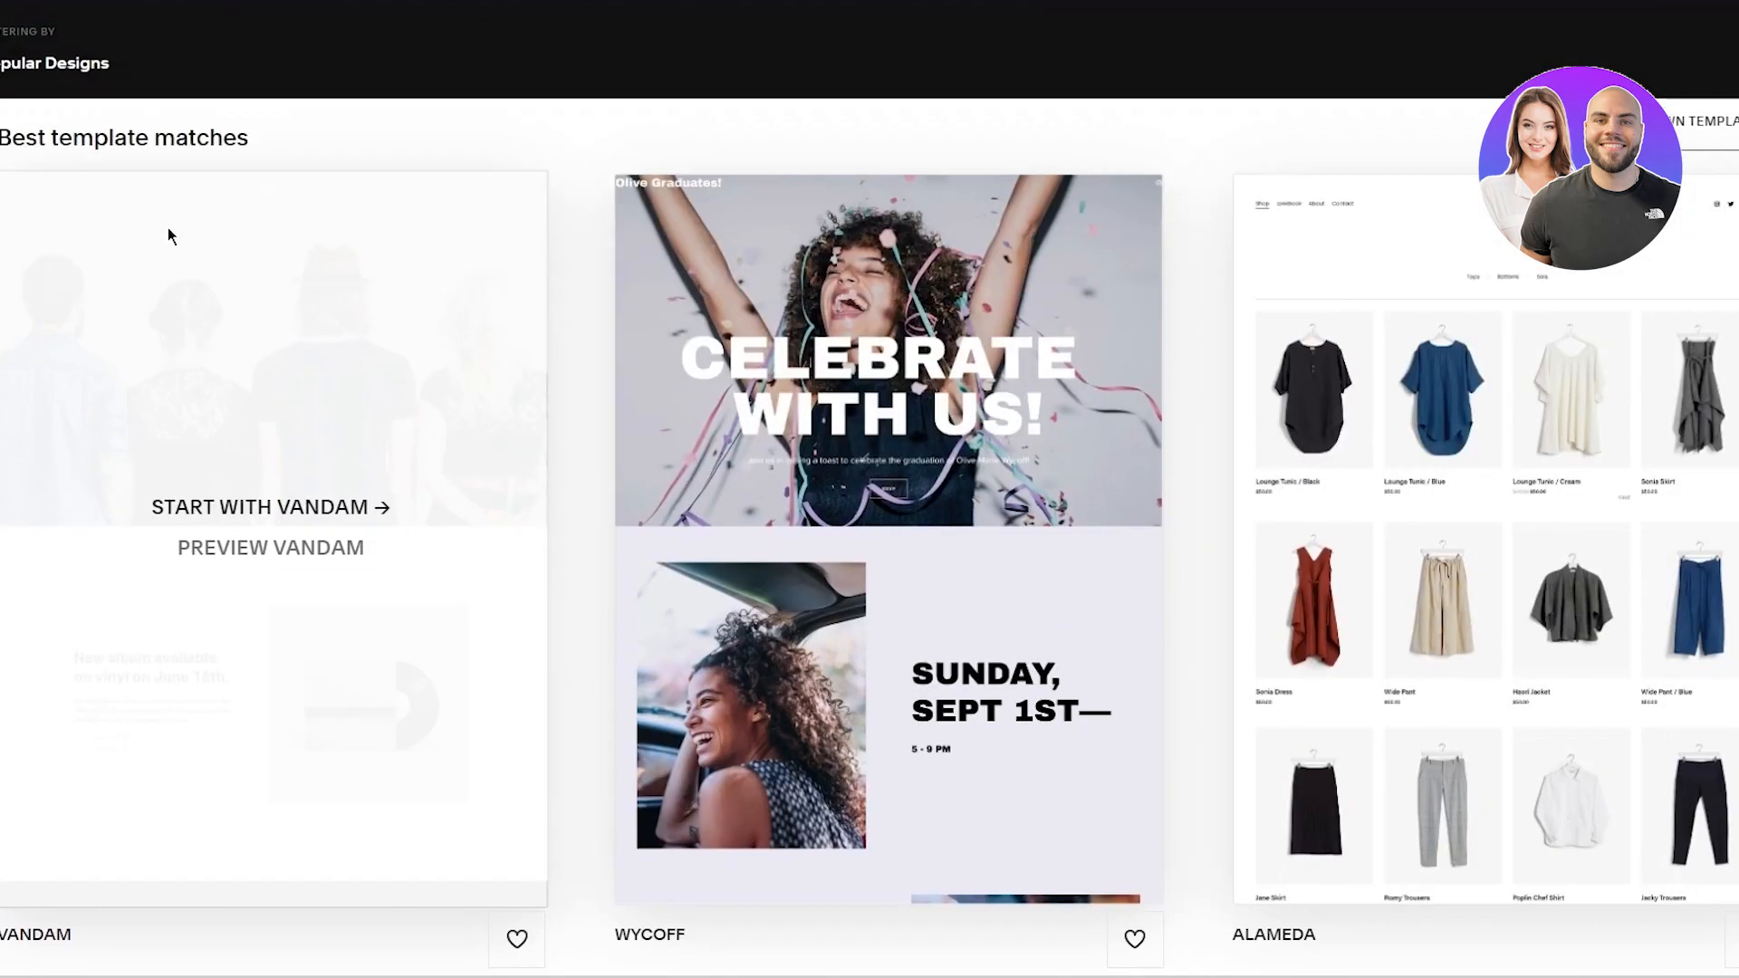
{"action": "scroll", "scroll_direction": "up", "scroll_amount": 3}
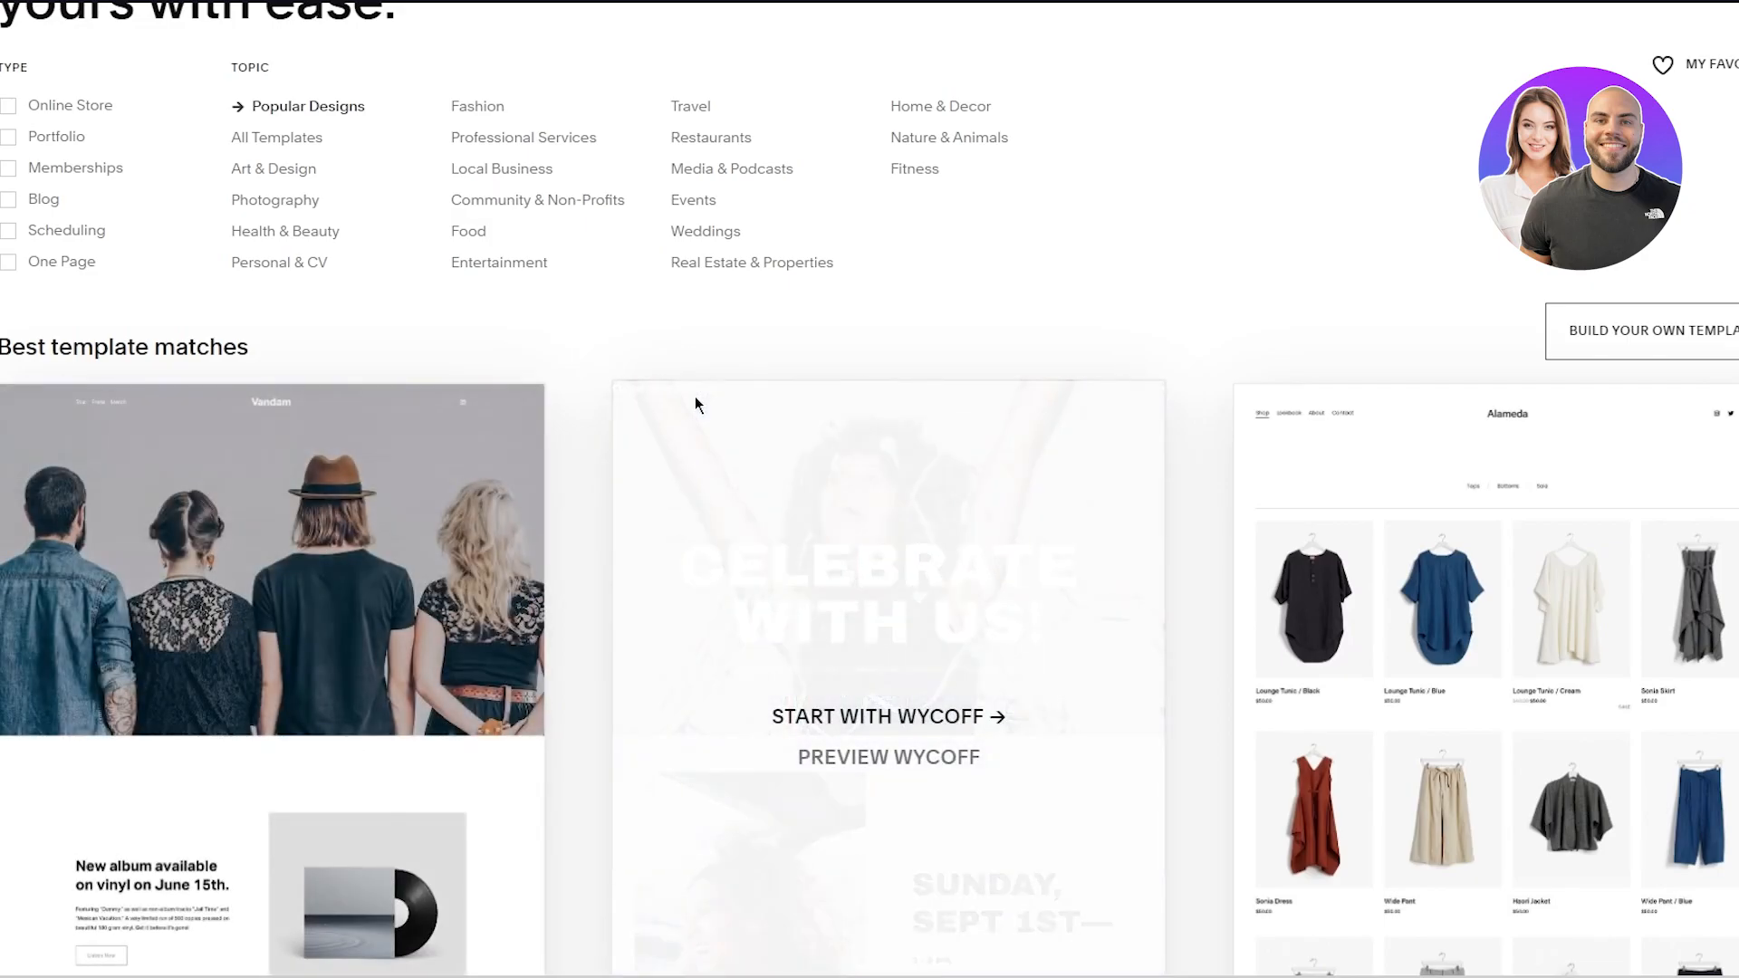
{"action": "scroll", "scroll_direction": "down", "scroll_amount": 3}
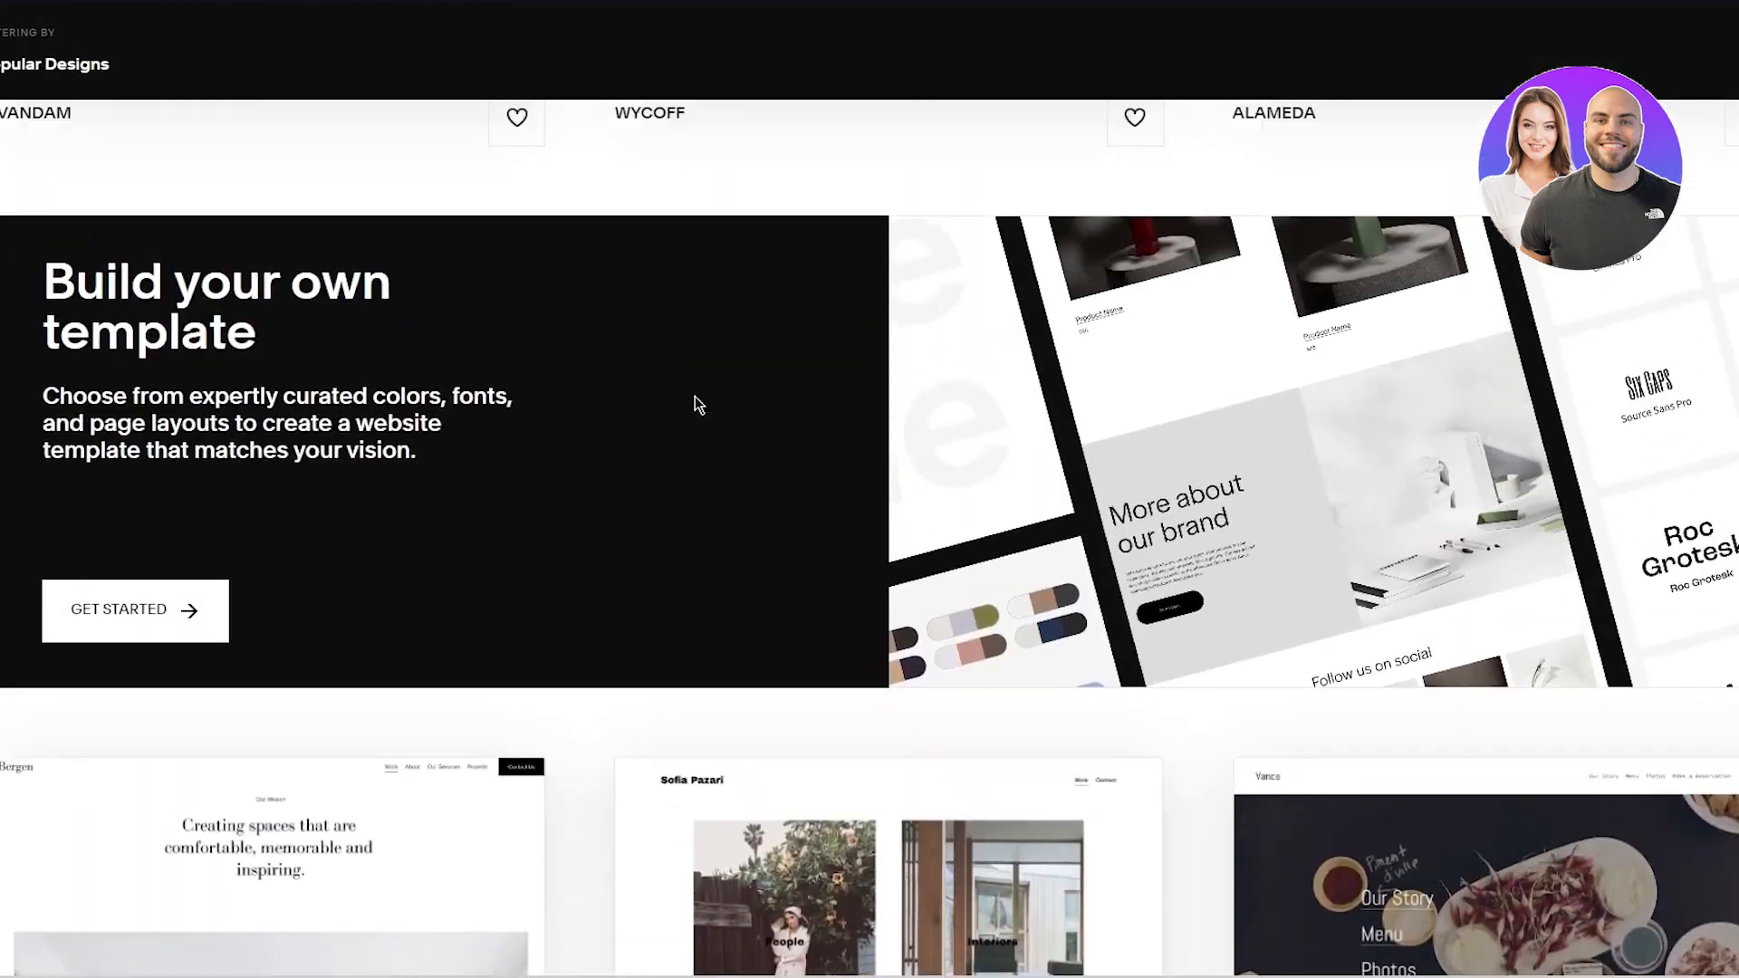
{"action": "scroll", "scroll_direction": "up", "scroll_amount": 3}
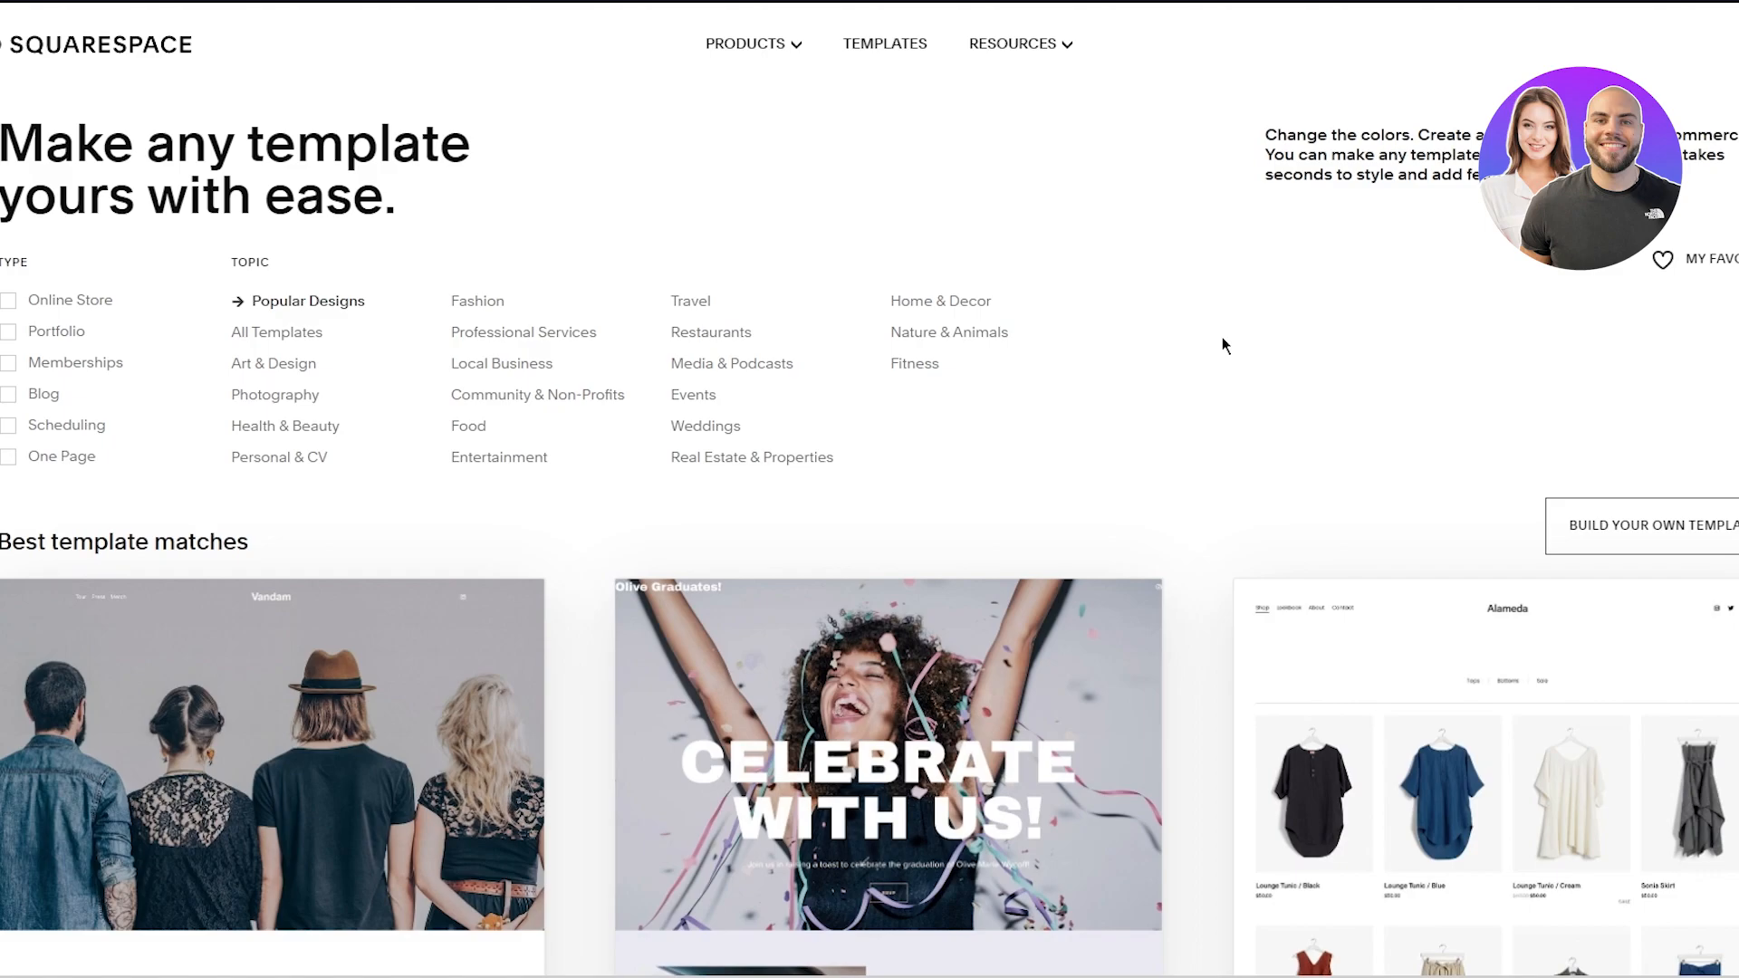
{"action": "mouse_move", "coordinate": [755, 449]}
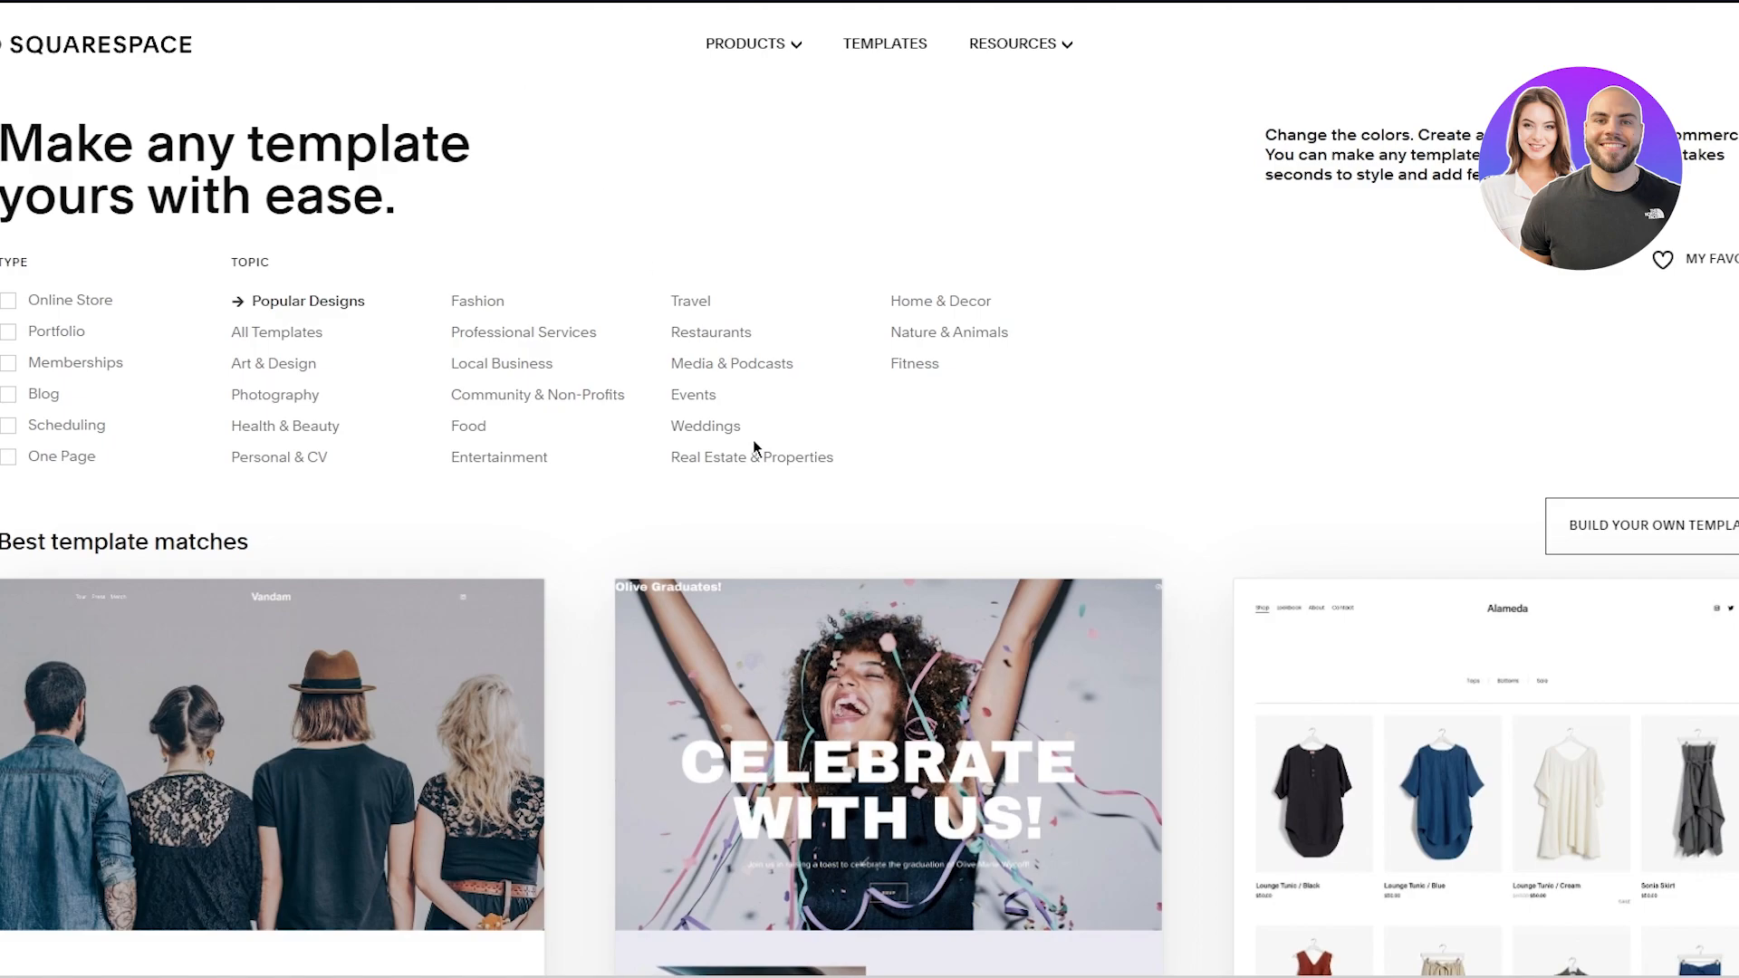
{"action": "scroll", "scroll_direction": "down", "scroll_amount": 3}
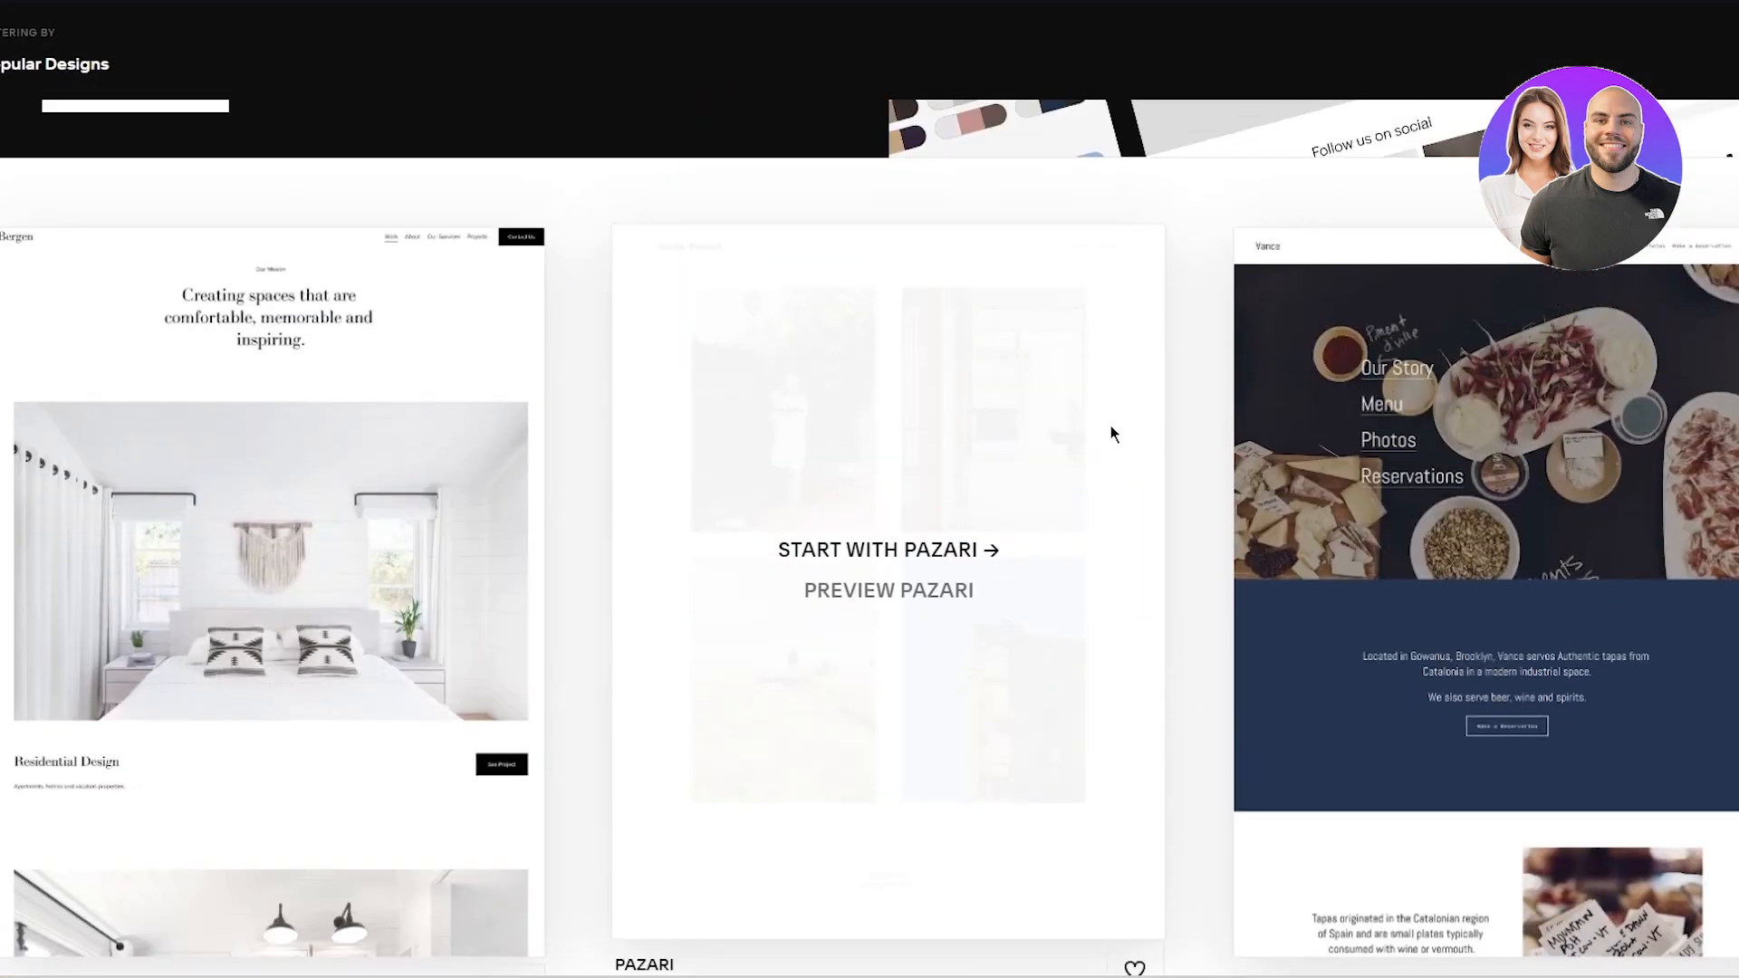
{"action": "scroll", "scroll_direction": "down", "scroll_amount": 3}
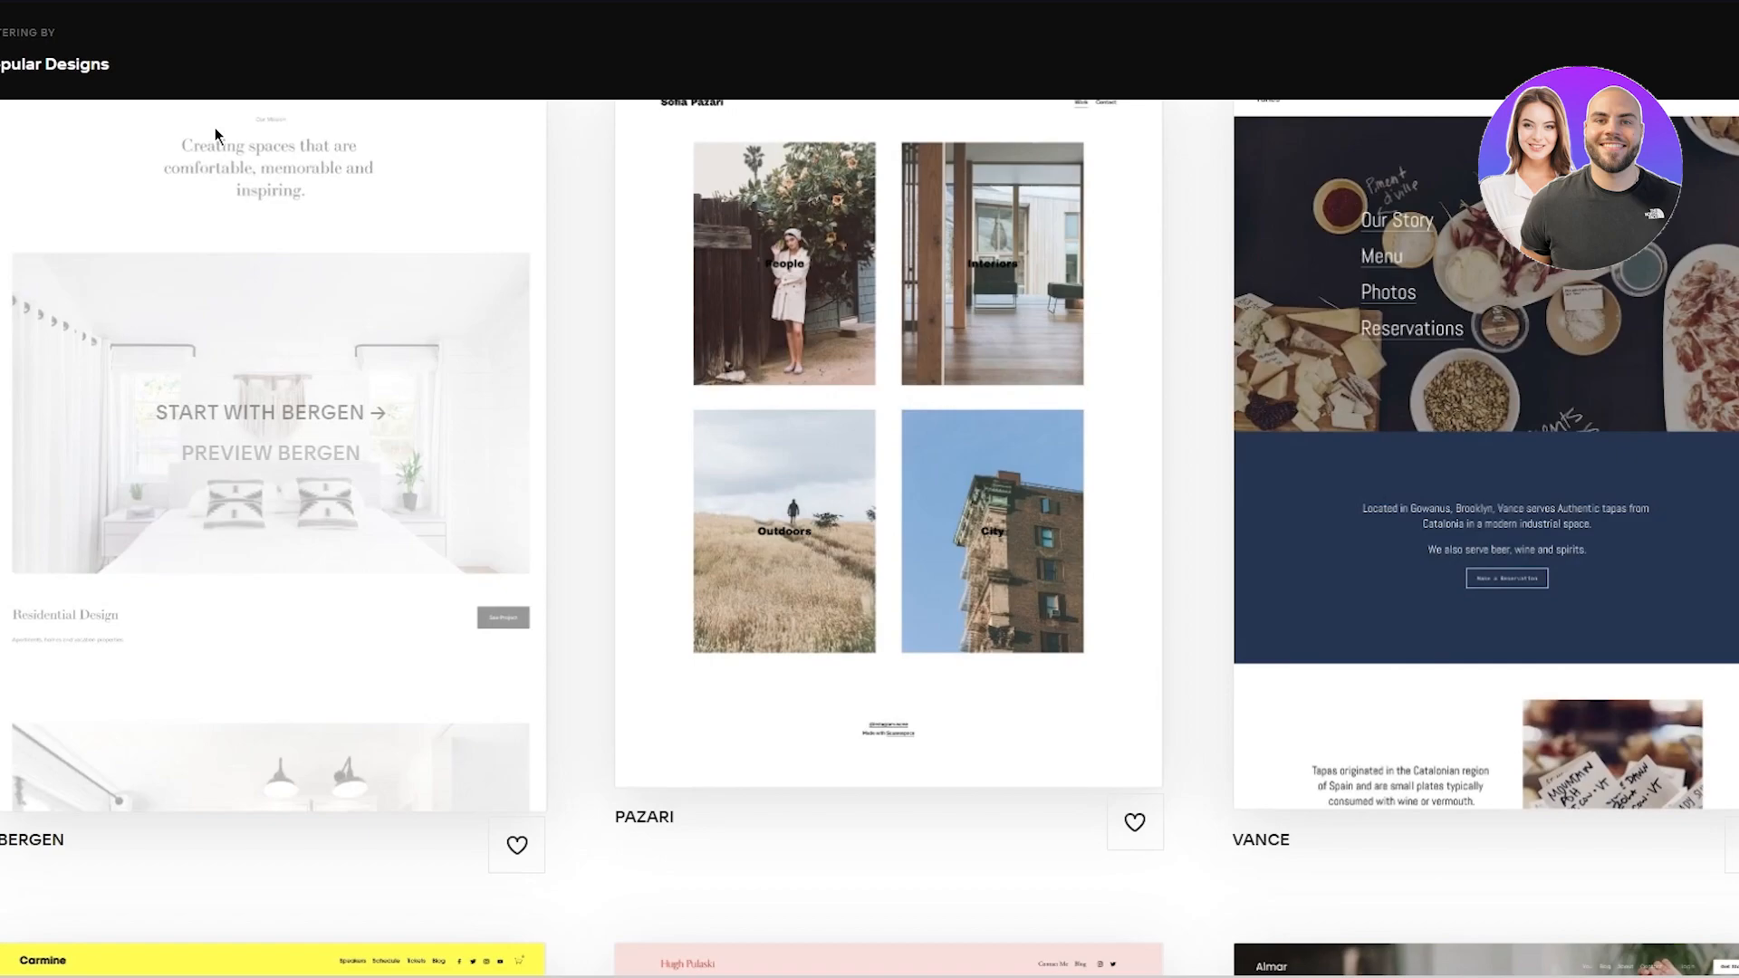
{"action": "scroll", "scroll_direction": "down", "scroll_amount": 3}
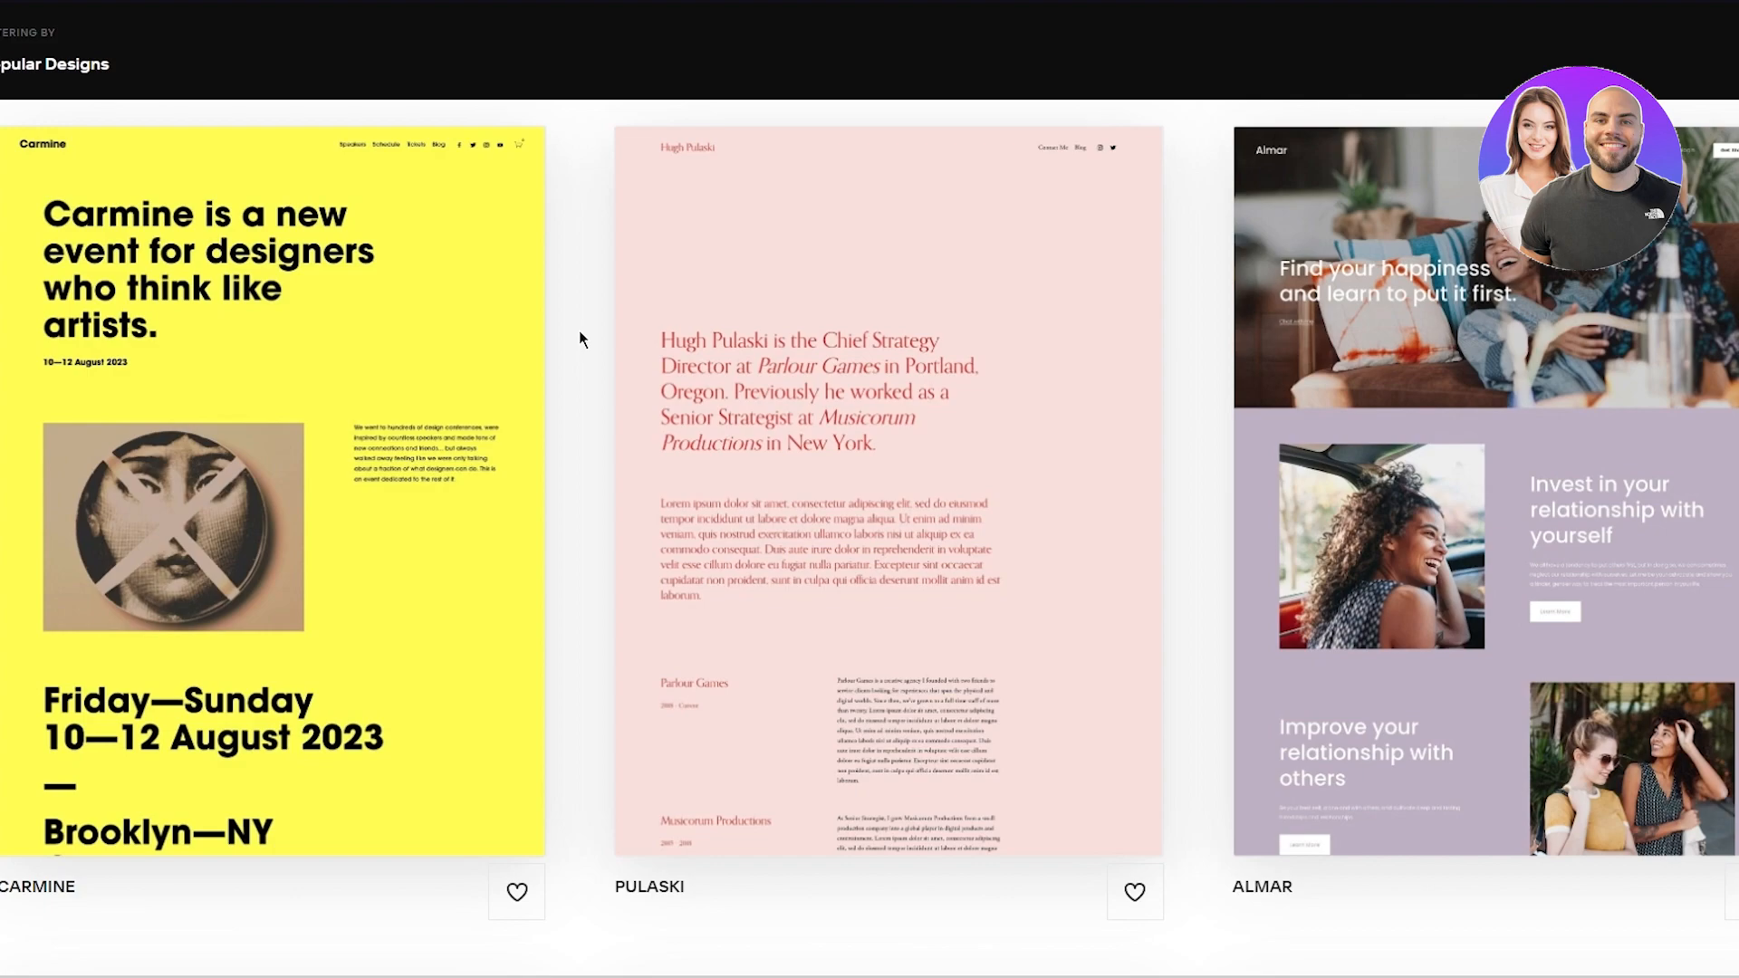
{"action": "scroll", "scroll_direction": "down", "scroll_amount": 3}
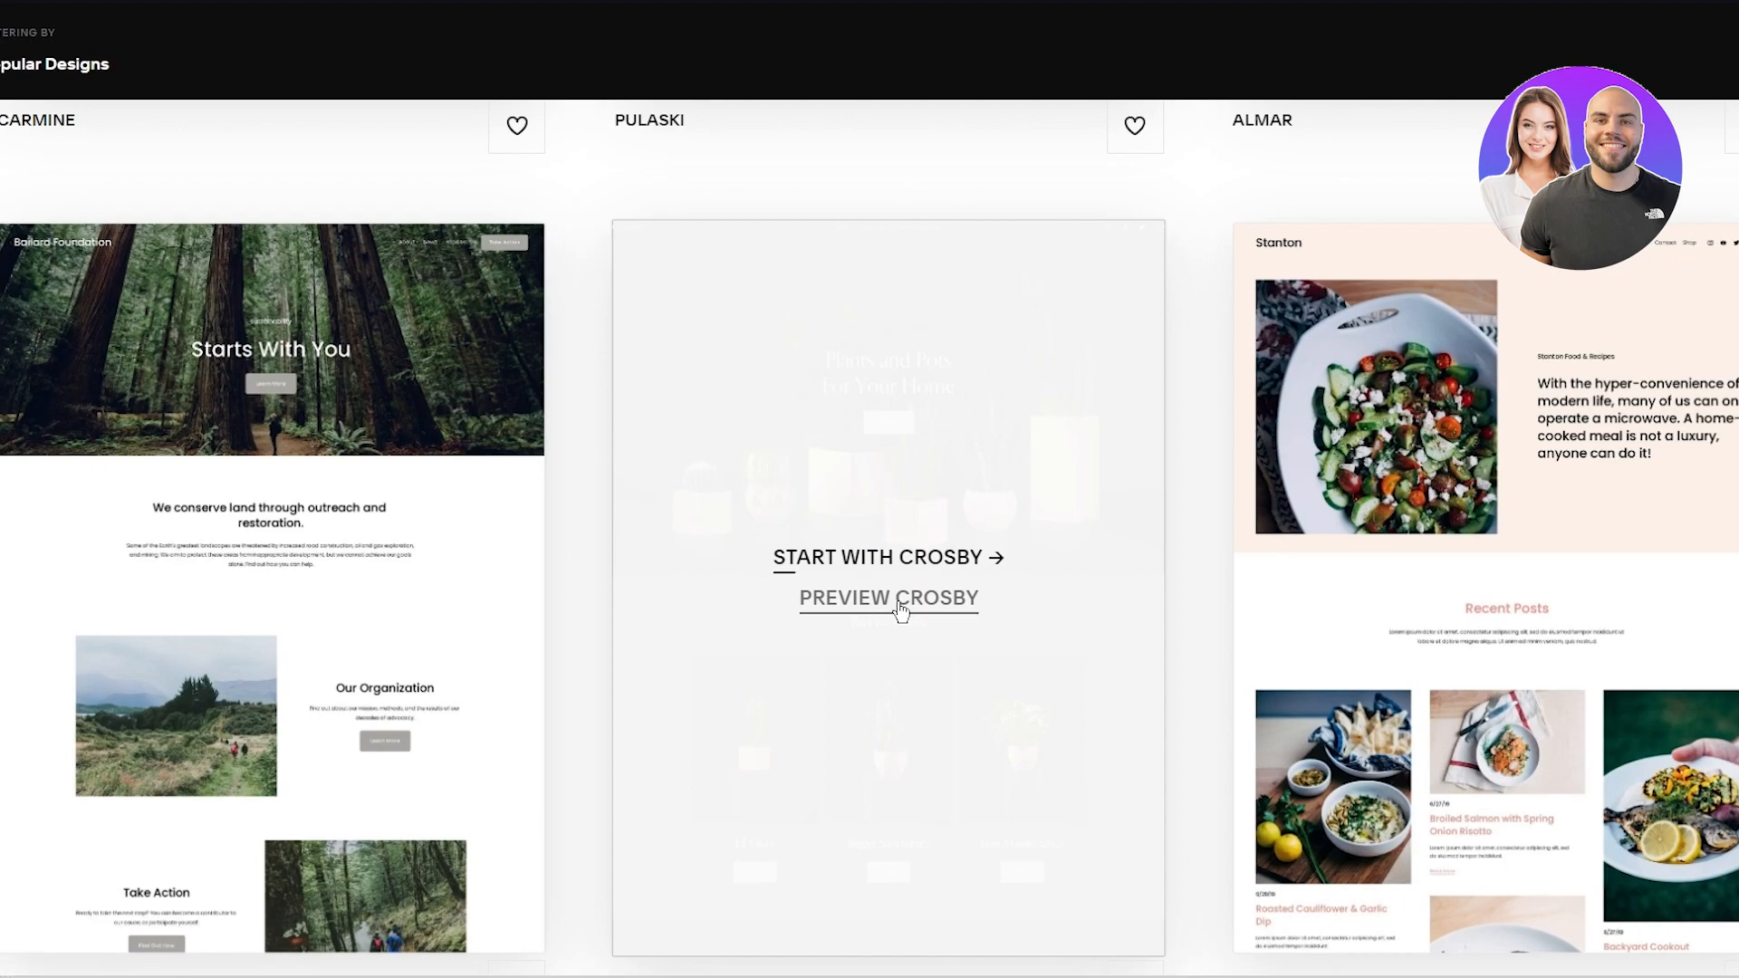
Start the Crosby template preview and look over its top sections.
{"action": "left_click", "coordinate": [887, 598]}
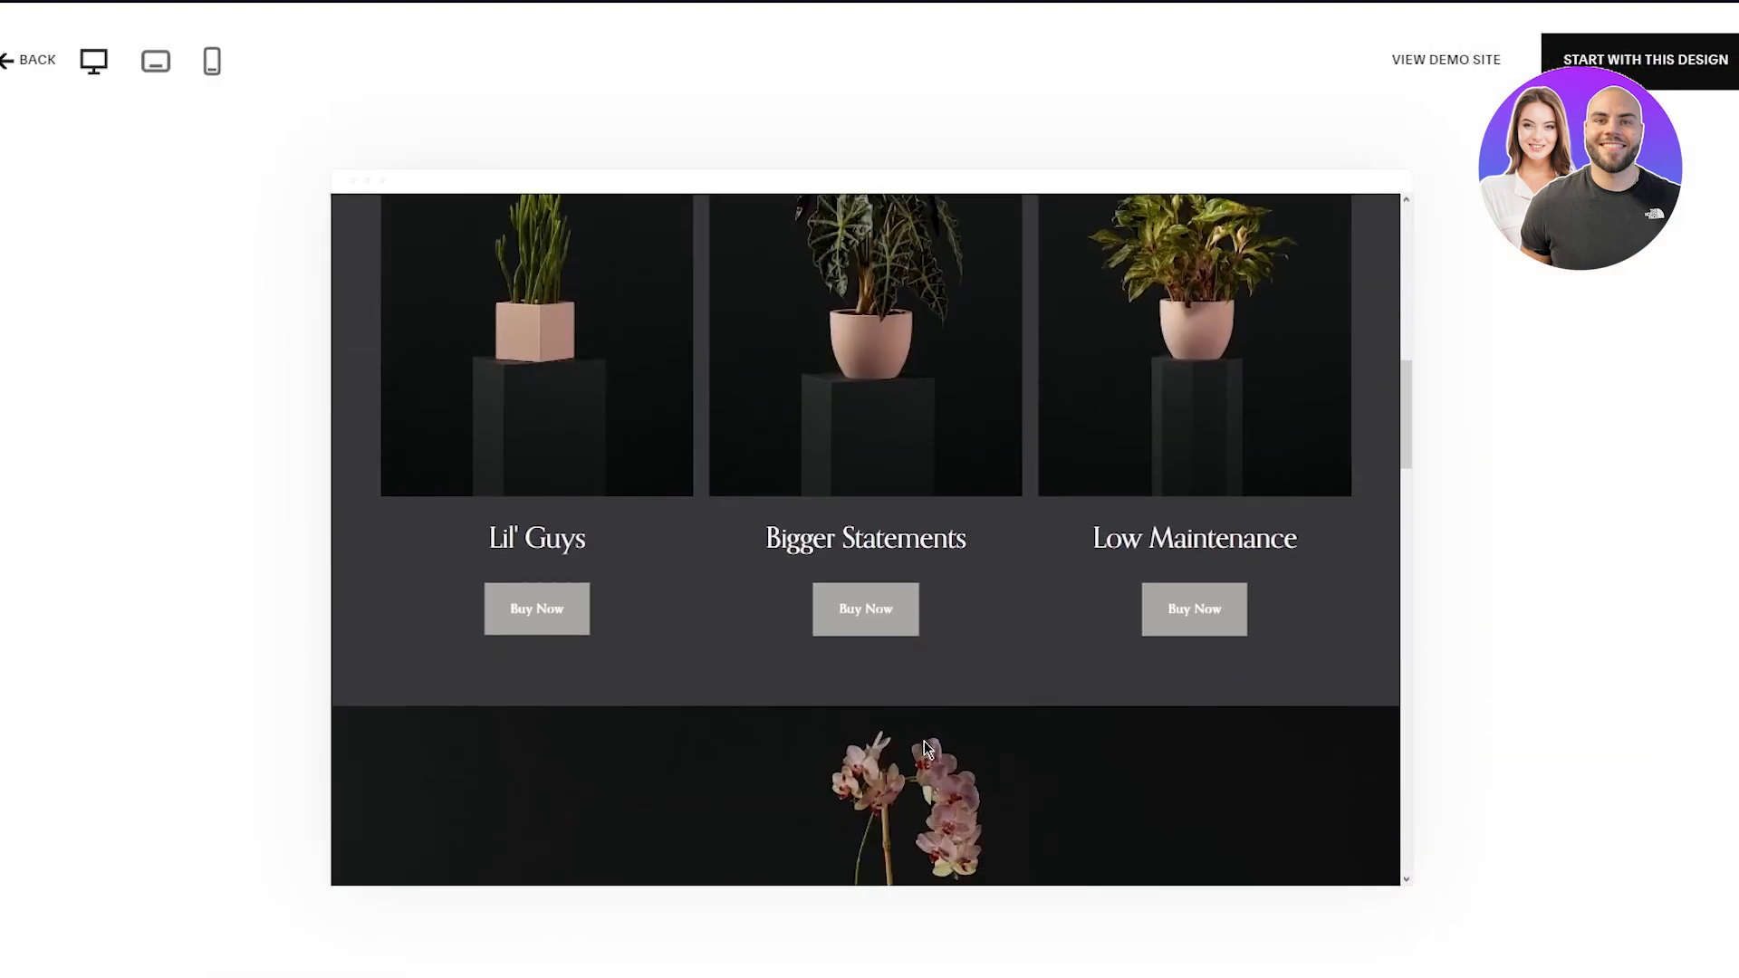
{"action": "scroll", "scroll_direction": "down", "scroll_amount": 3}
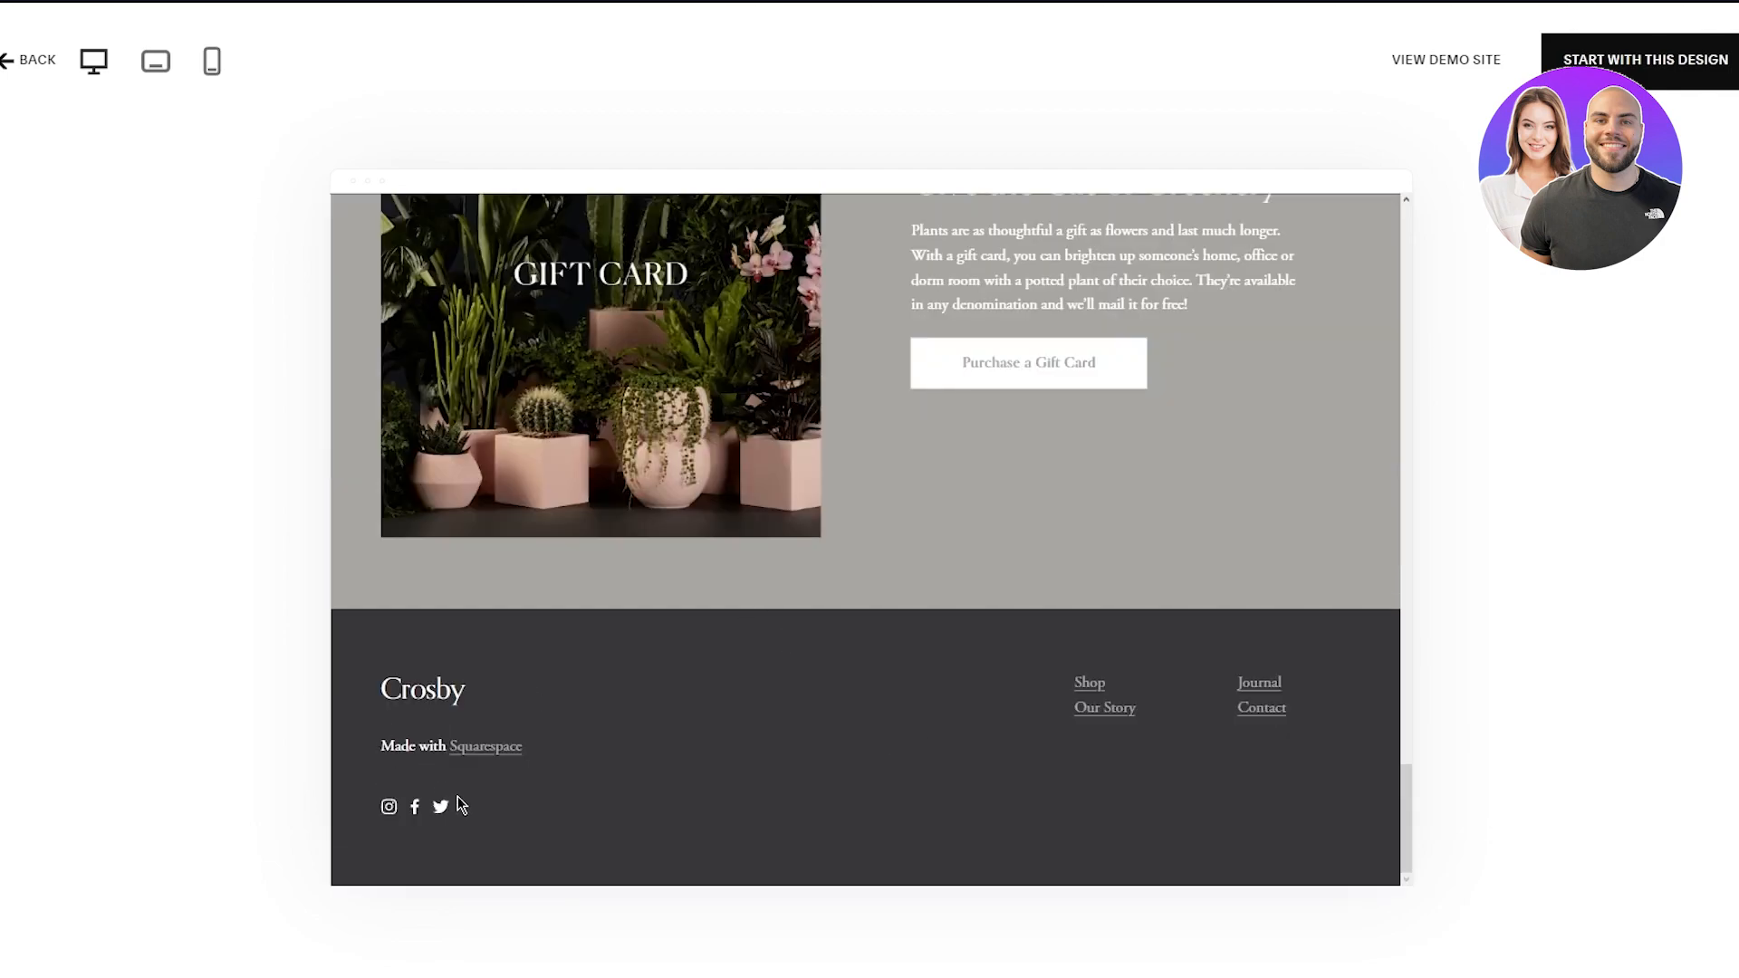
{"action": "mouse_move", "coordinate": [413, 806]}
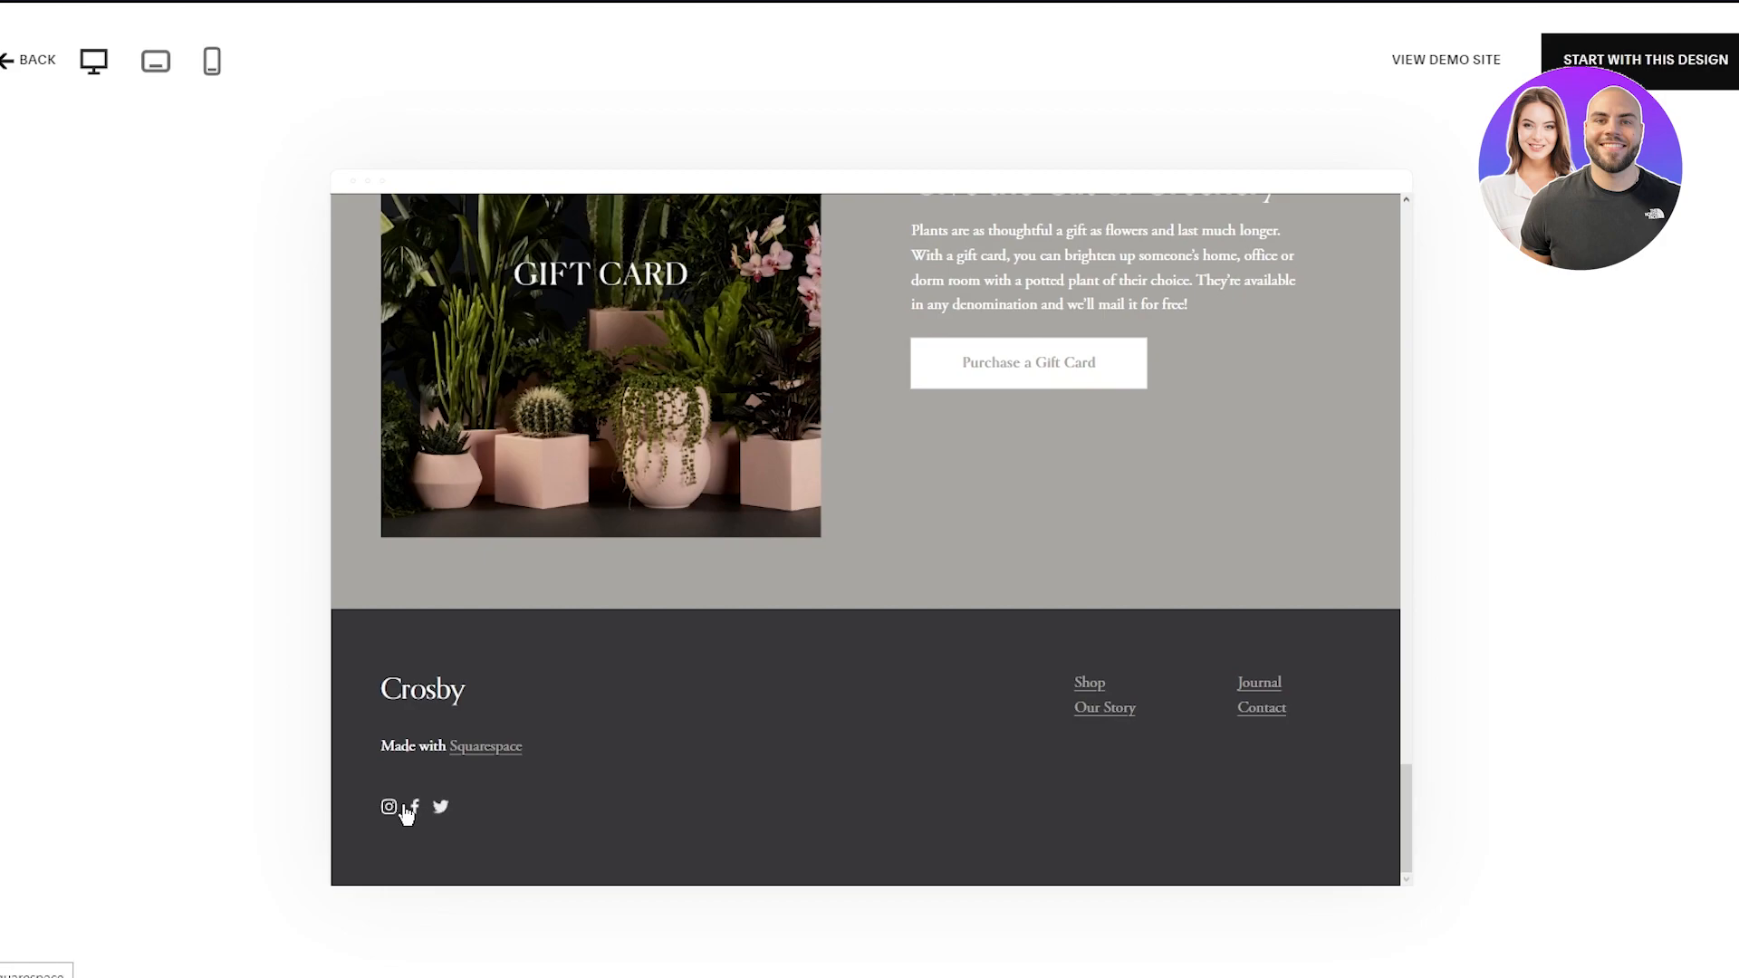
{"action": "mouse_move", "coordinate": [486, 812]}
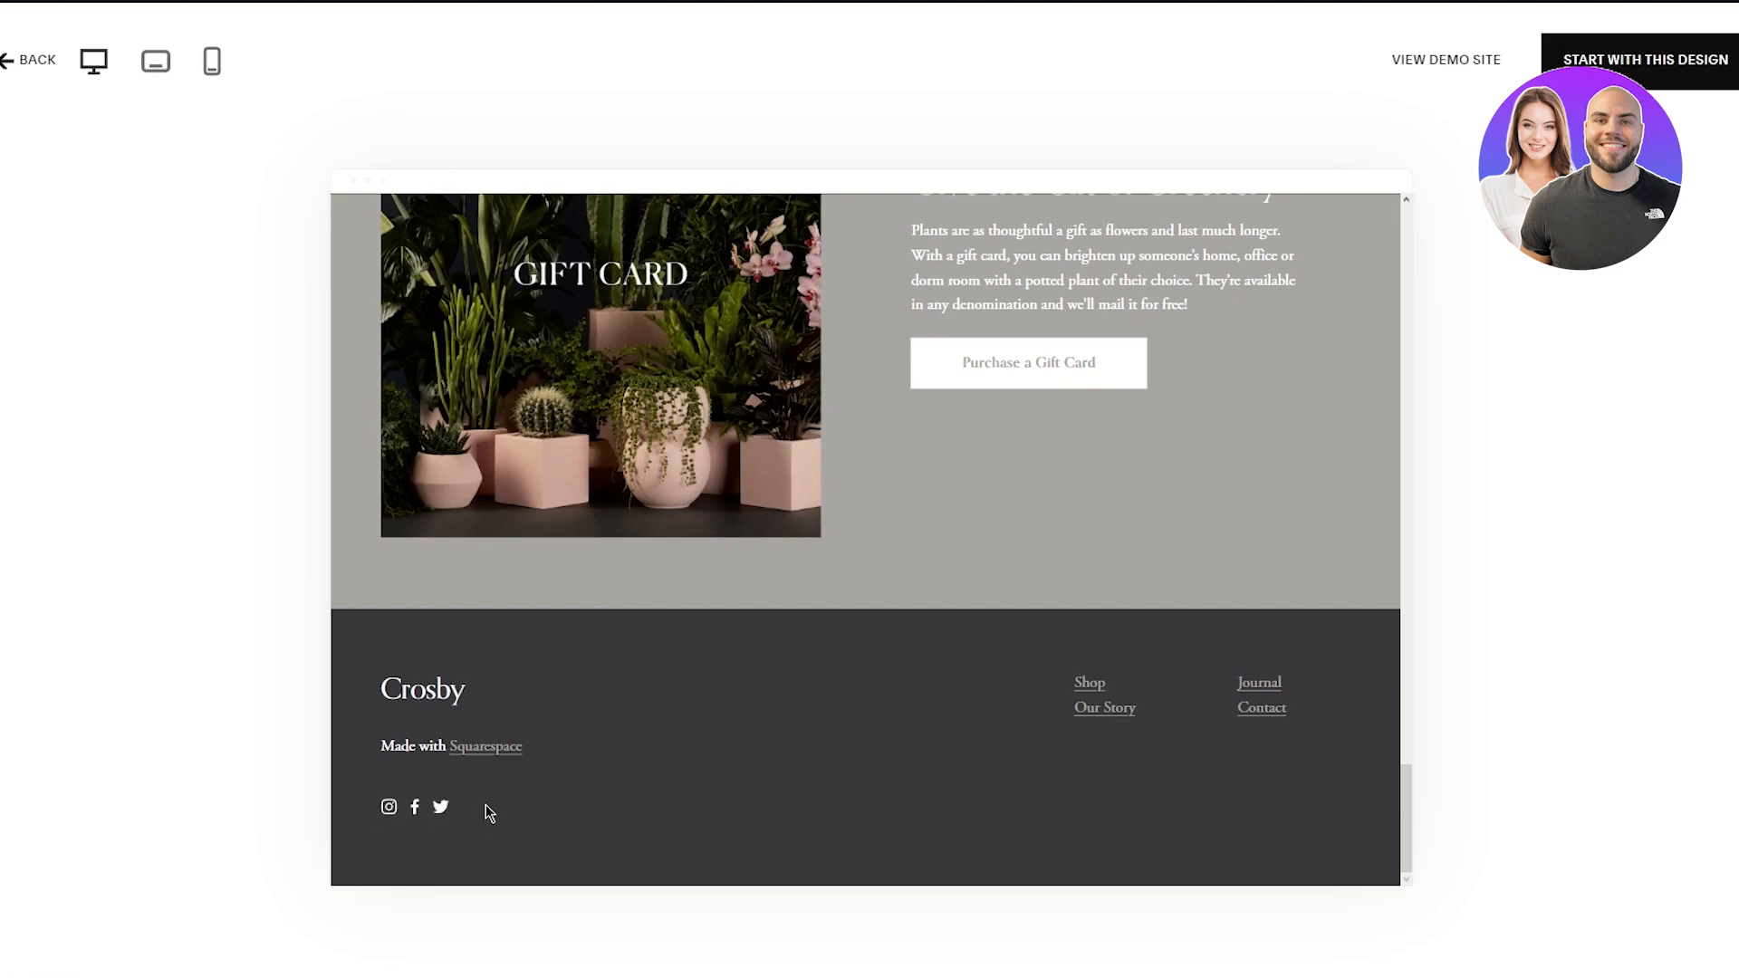
{"action": "scroll", "scroll_direction": "up", "scroll_amount": 3}
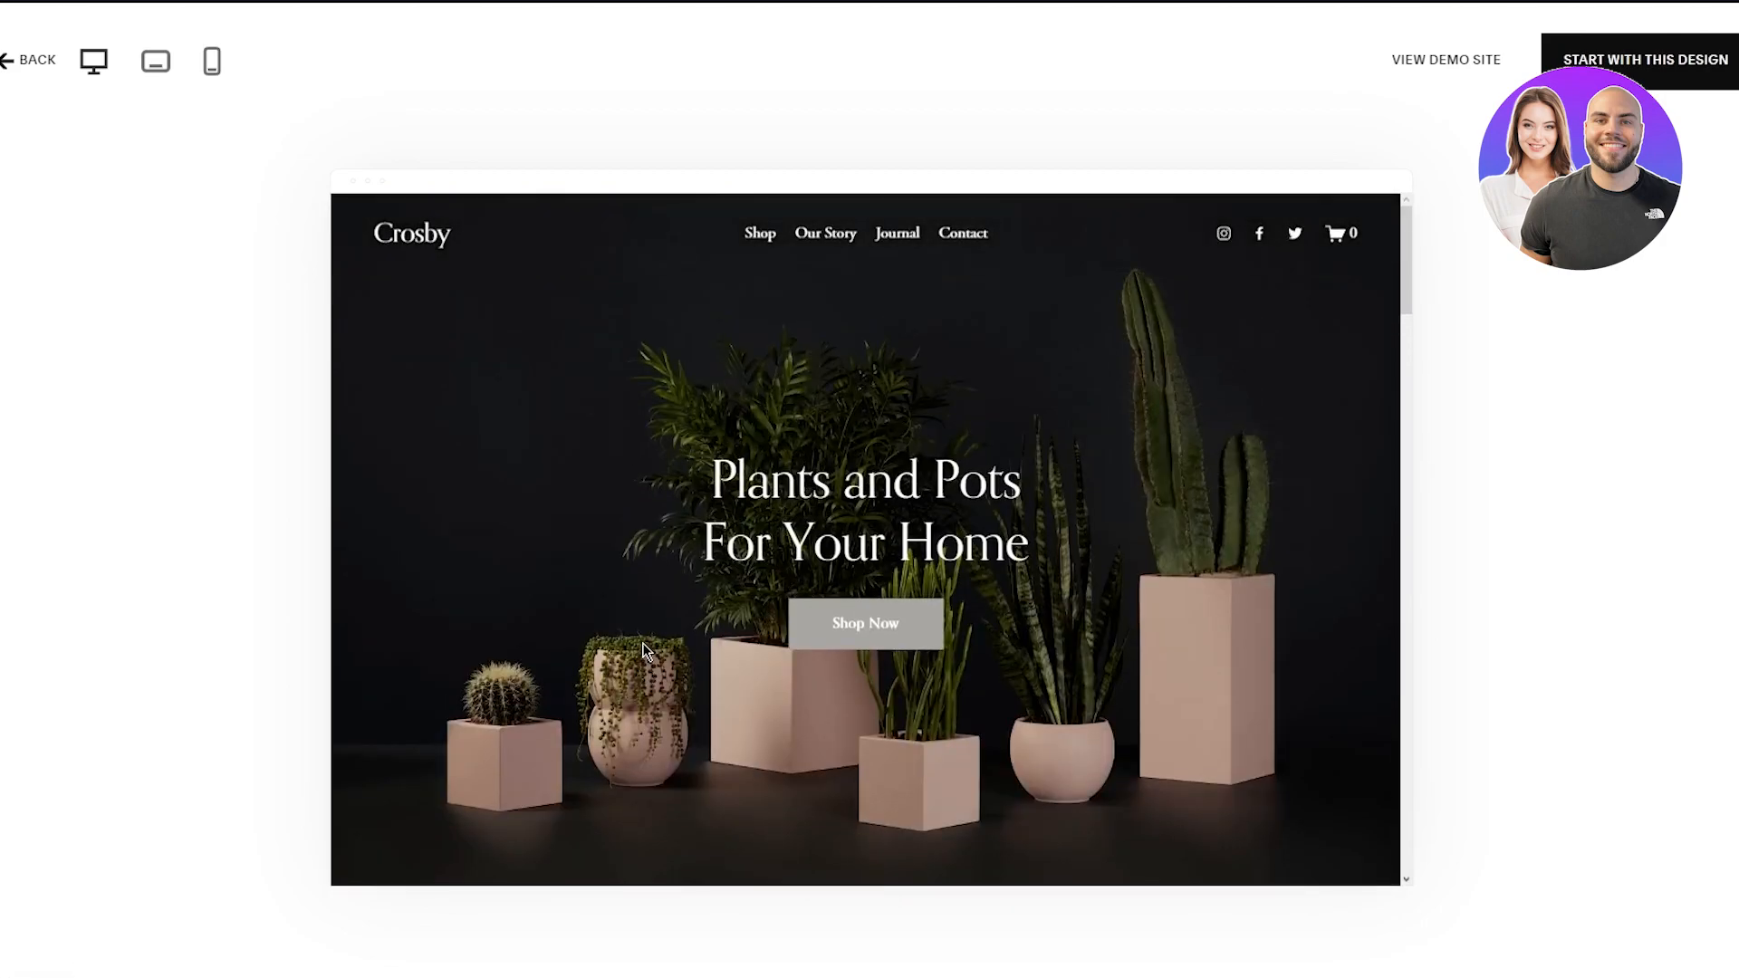
{"action": "left_click", "coordinate": [1222, 234]}
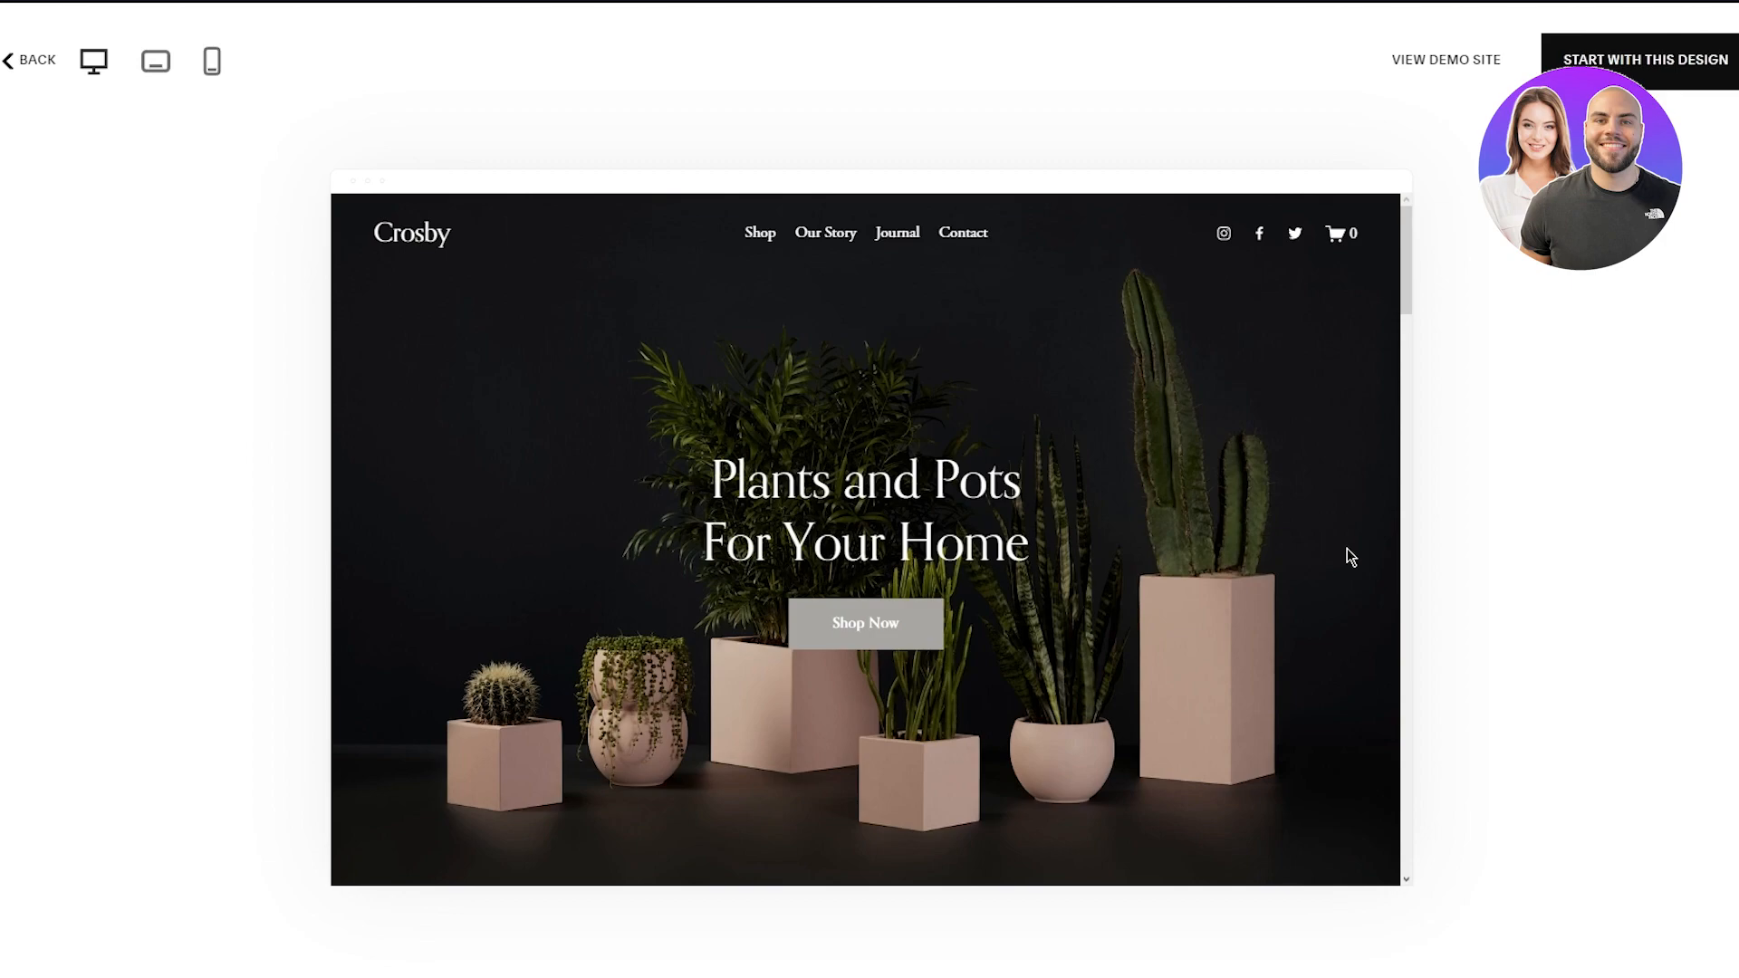
Scroll the Crosby preview down to the Fan Favorites plant products section.
{"action": "scroll", "scroll_direction": "down", "scroll_amount": 3}
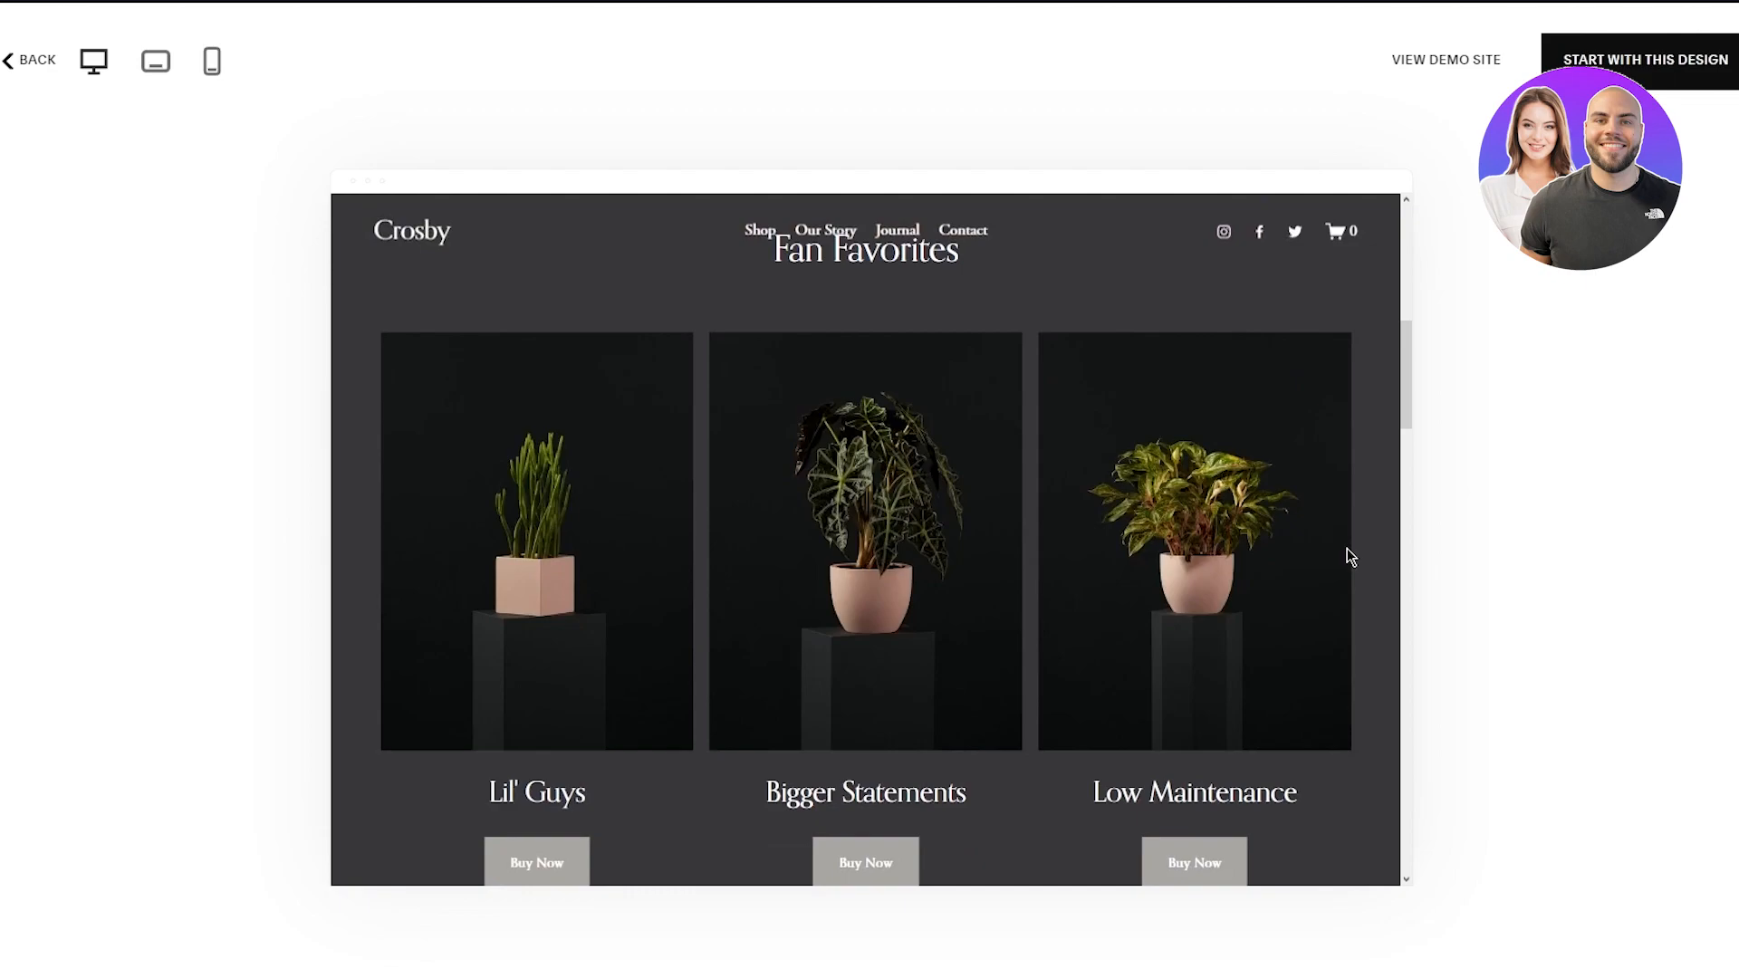
{"action": "scroll", "scroll_direction": "down", "scroll_amount": 3}
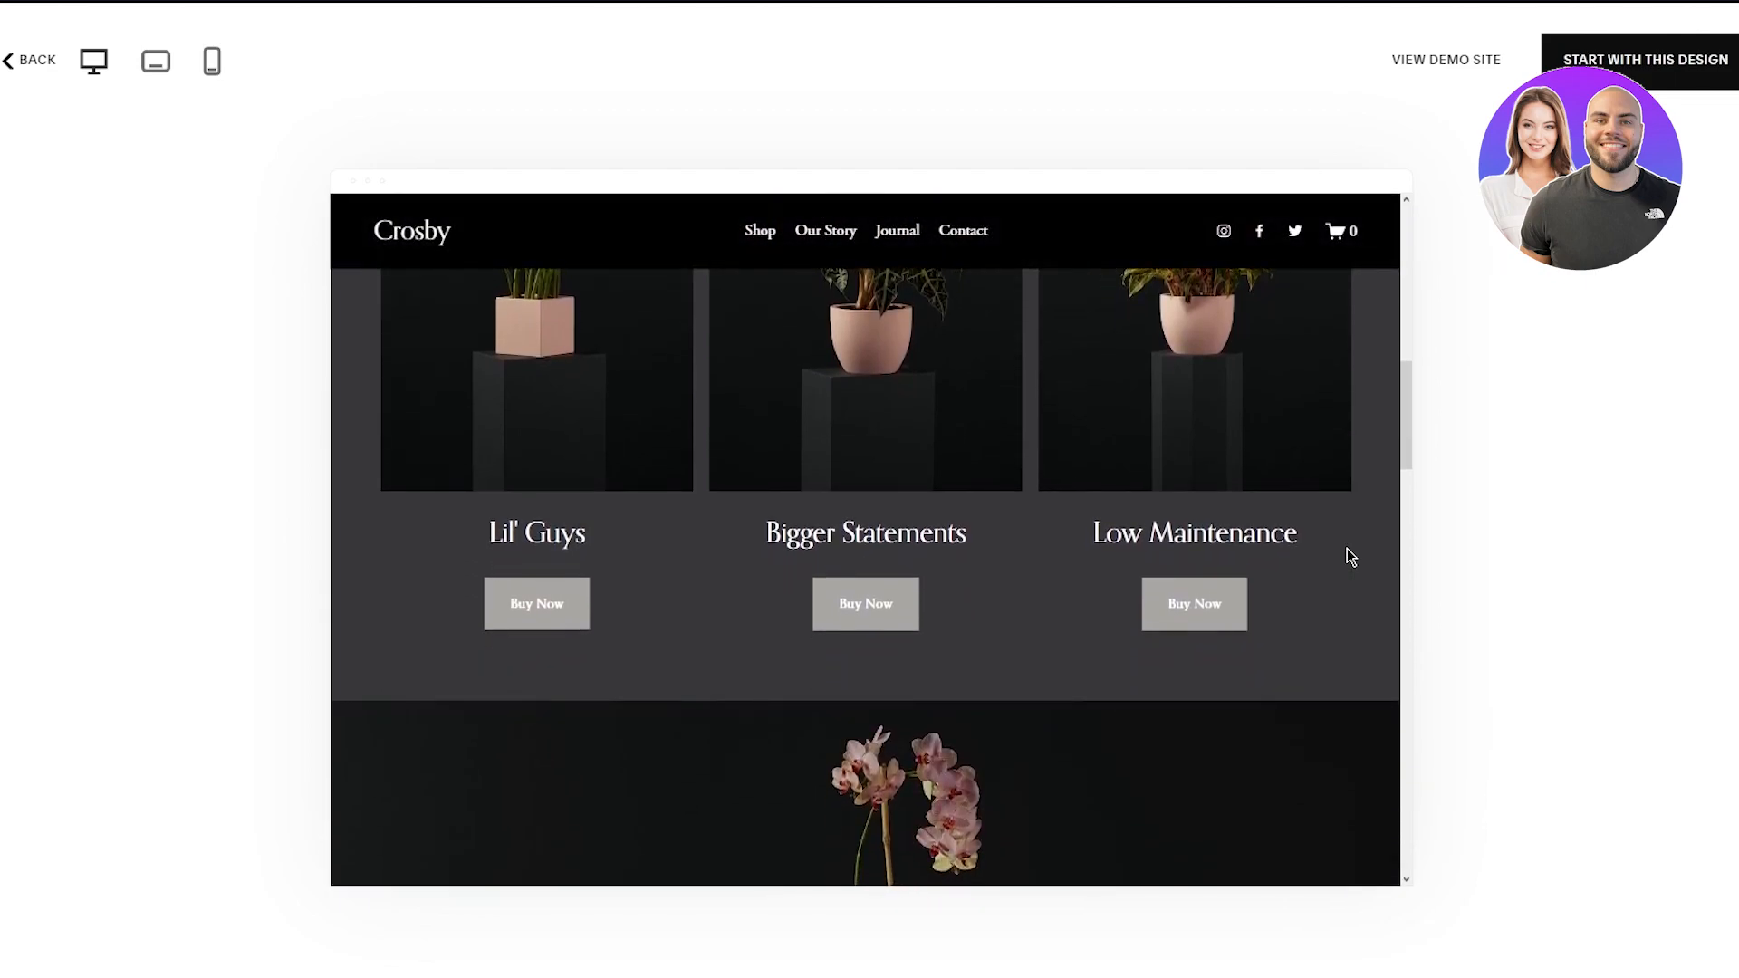
{"action": "scroll", "scroll_direction": "up", "scroll_amount": 3}
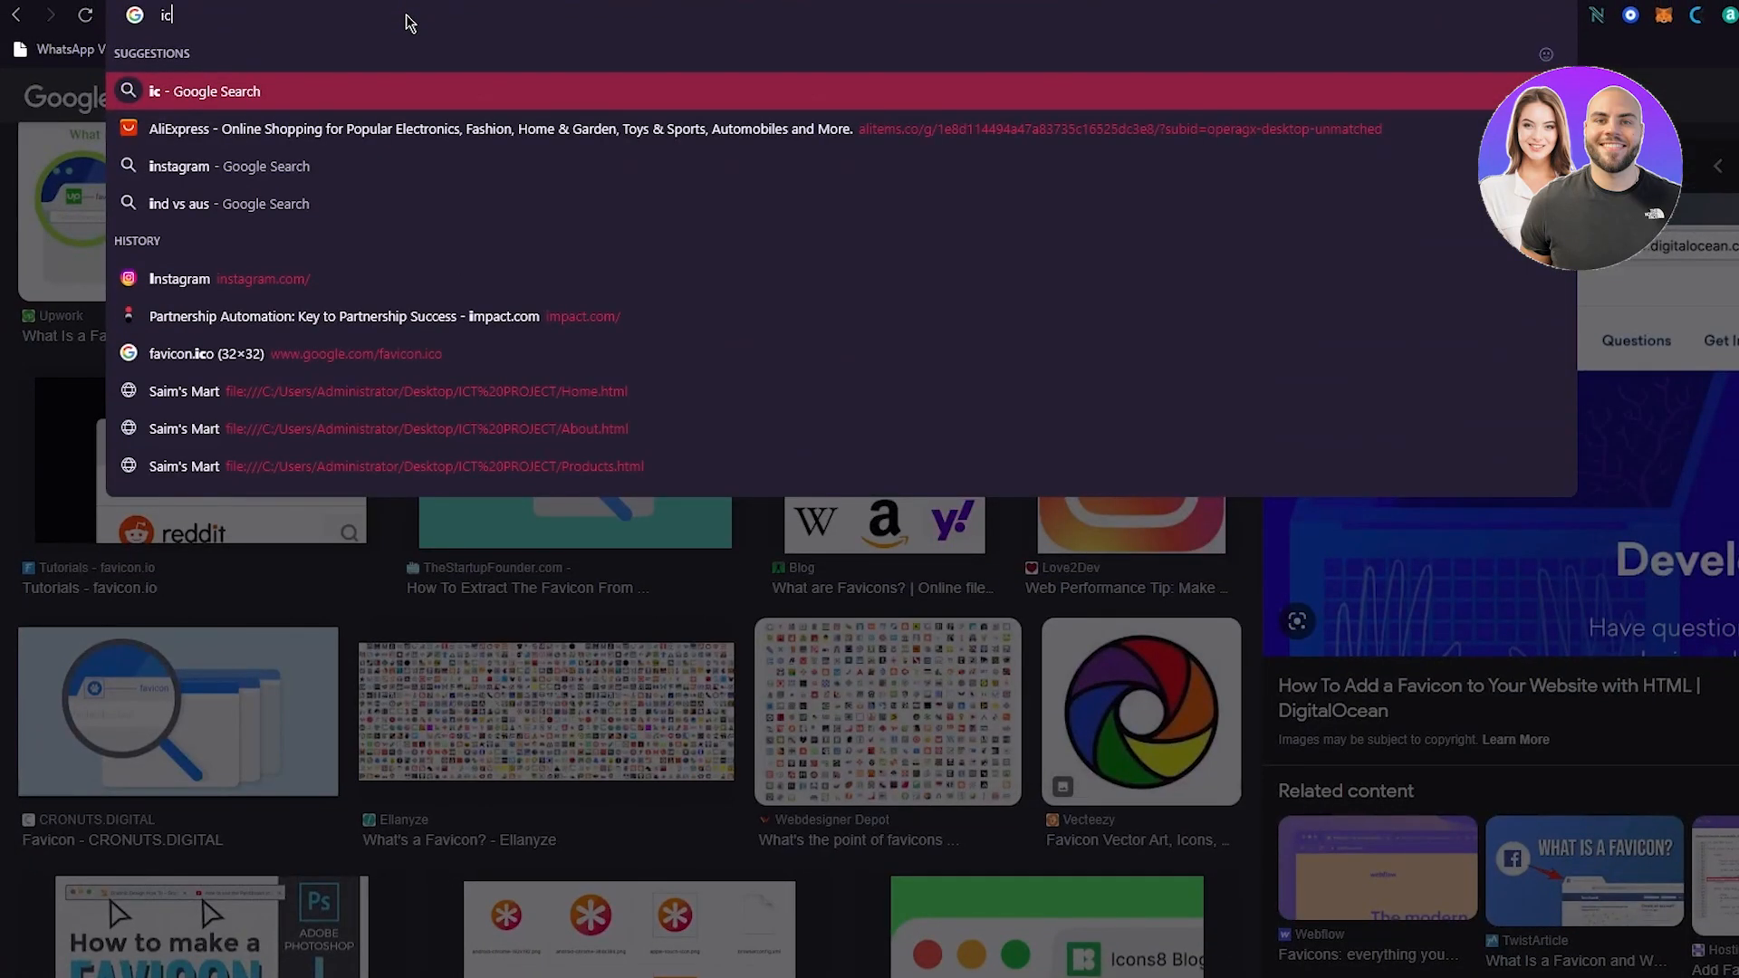
Search Google for icons8 and go to the Icons8 home page.
{"action": "type", "text": "icons8"}
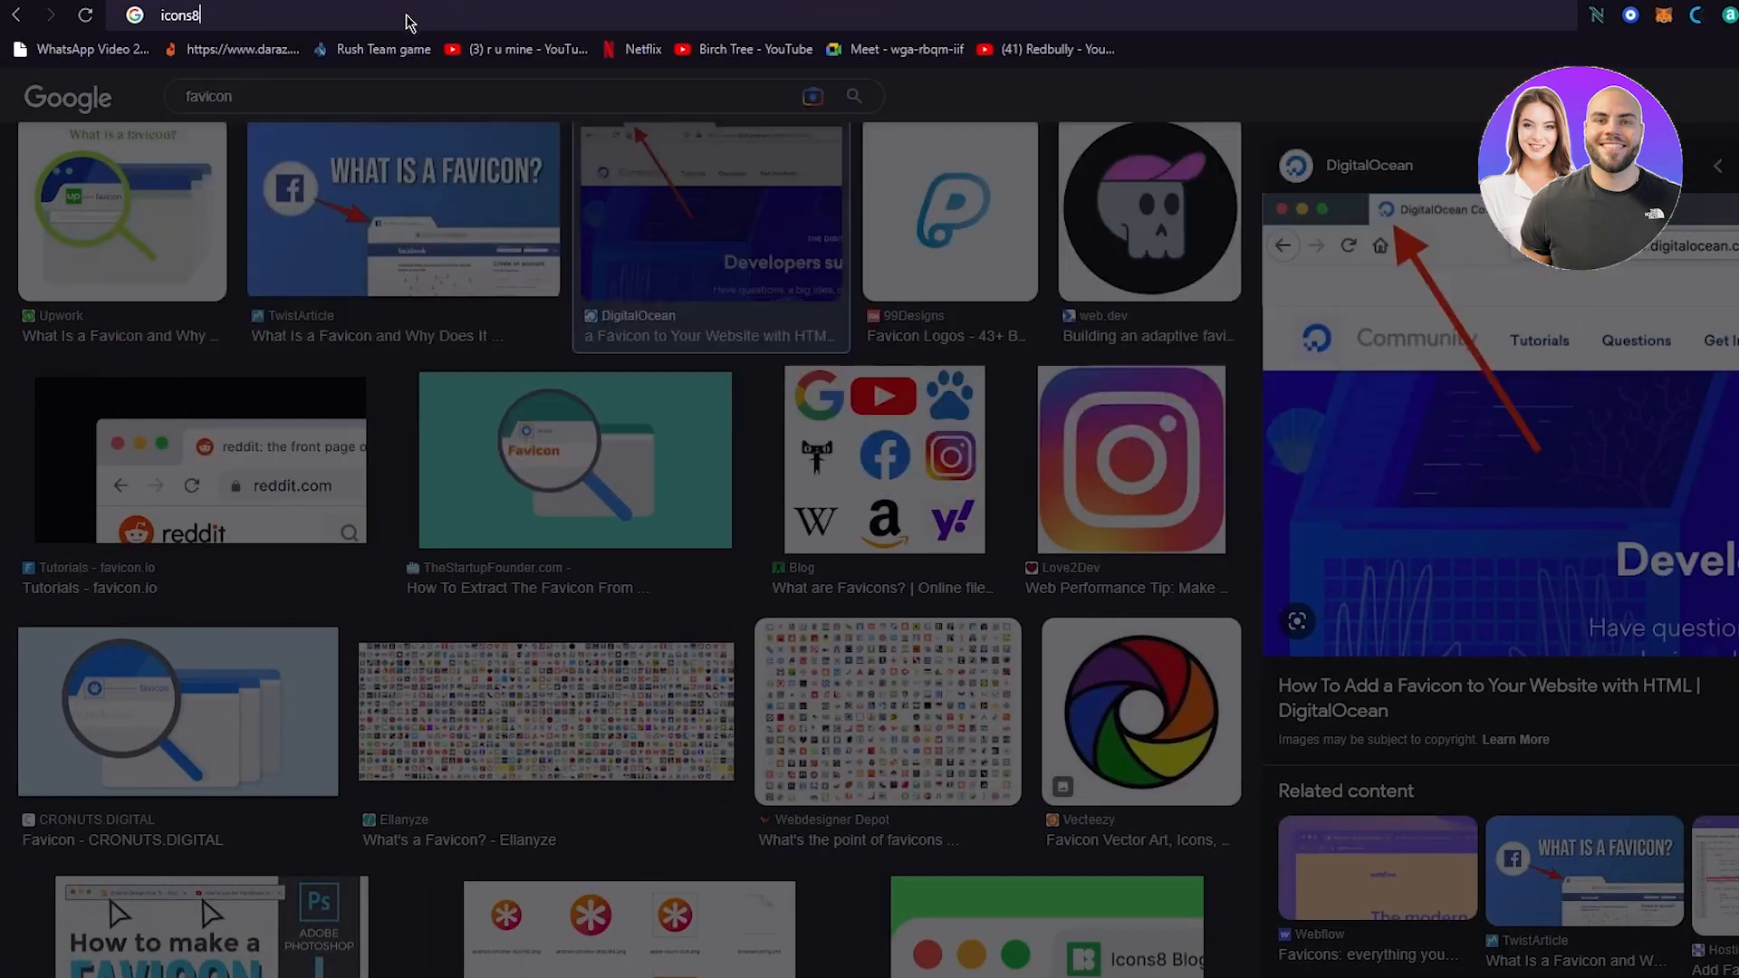
{"action": "key", "text": "Return"}
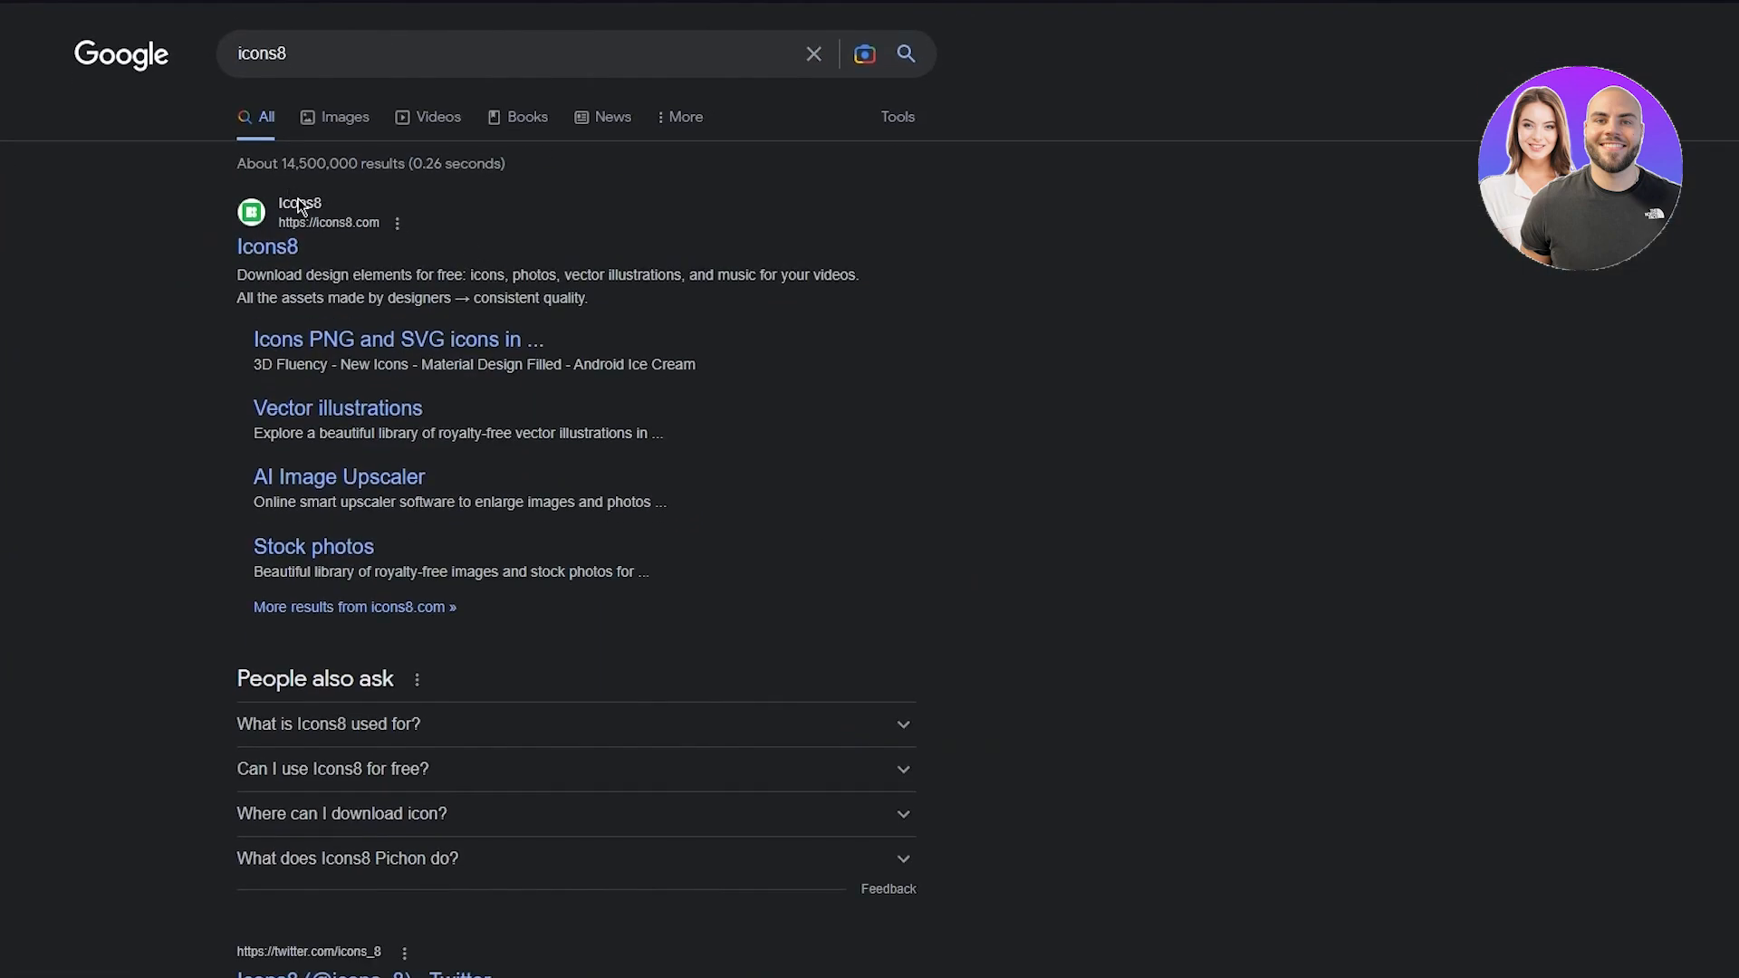
{"action": "left_click", "coordinate": [266, 247]}
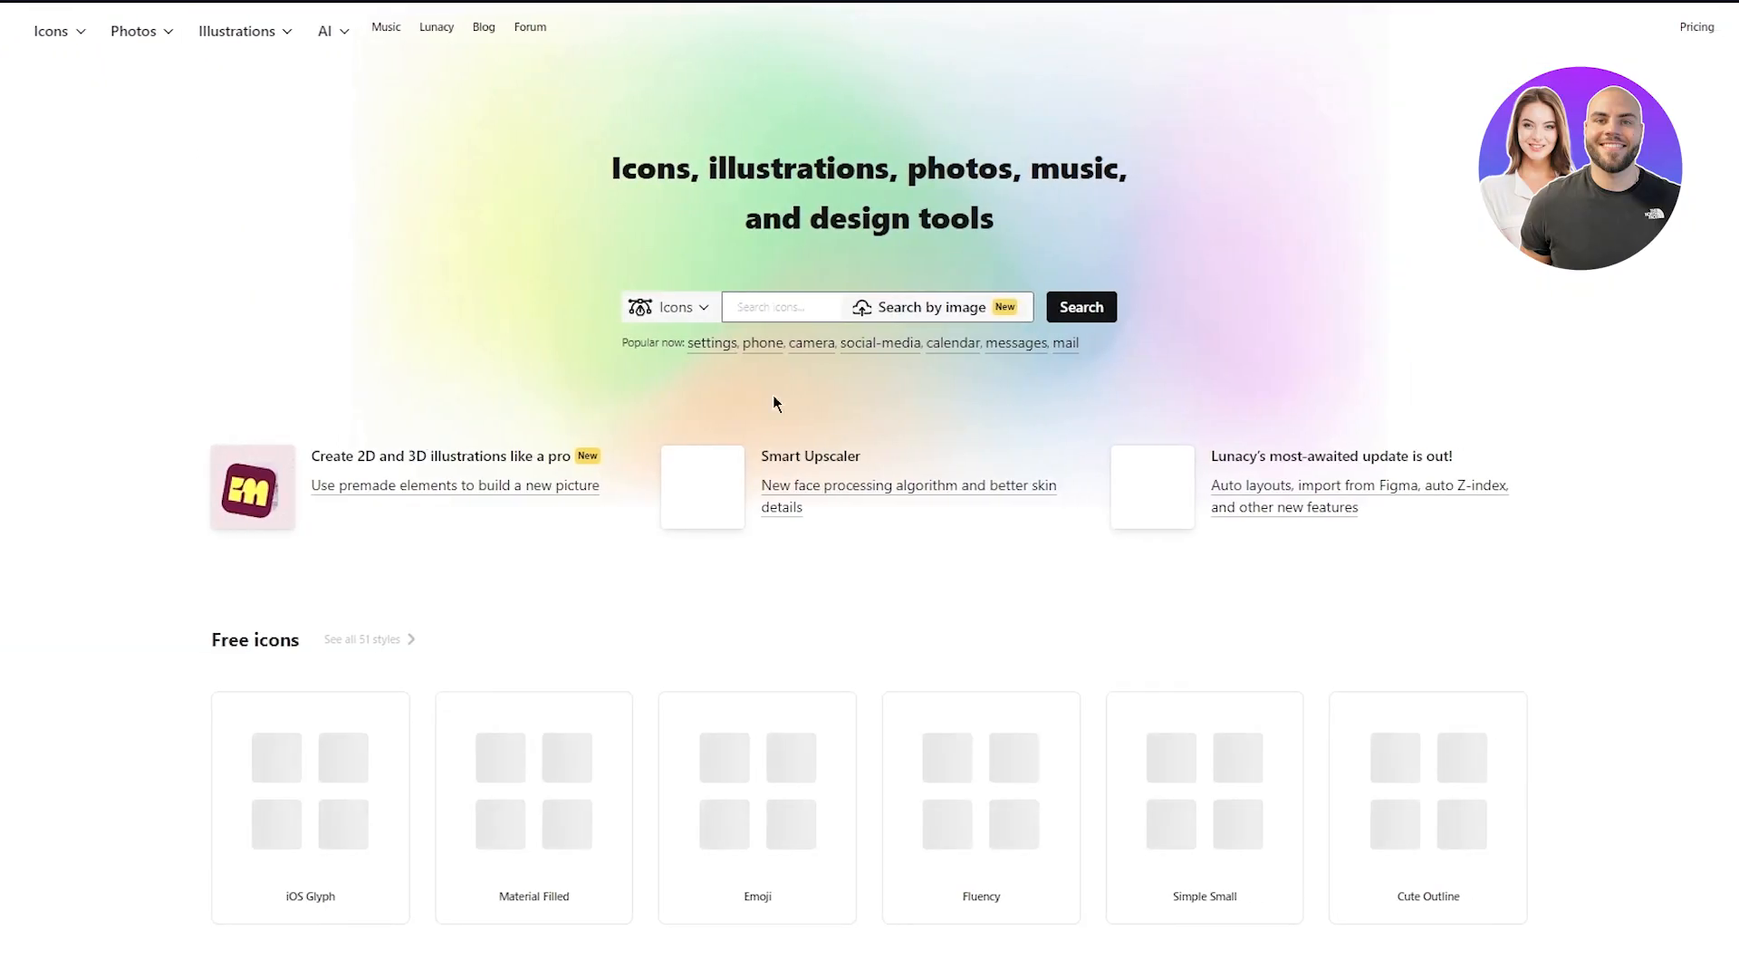
{"action": "scroll", "scroll_direction": "down", "scroll_amount": 3}
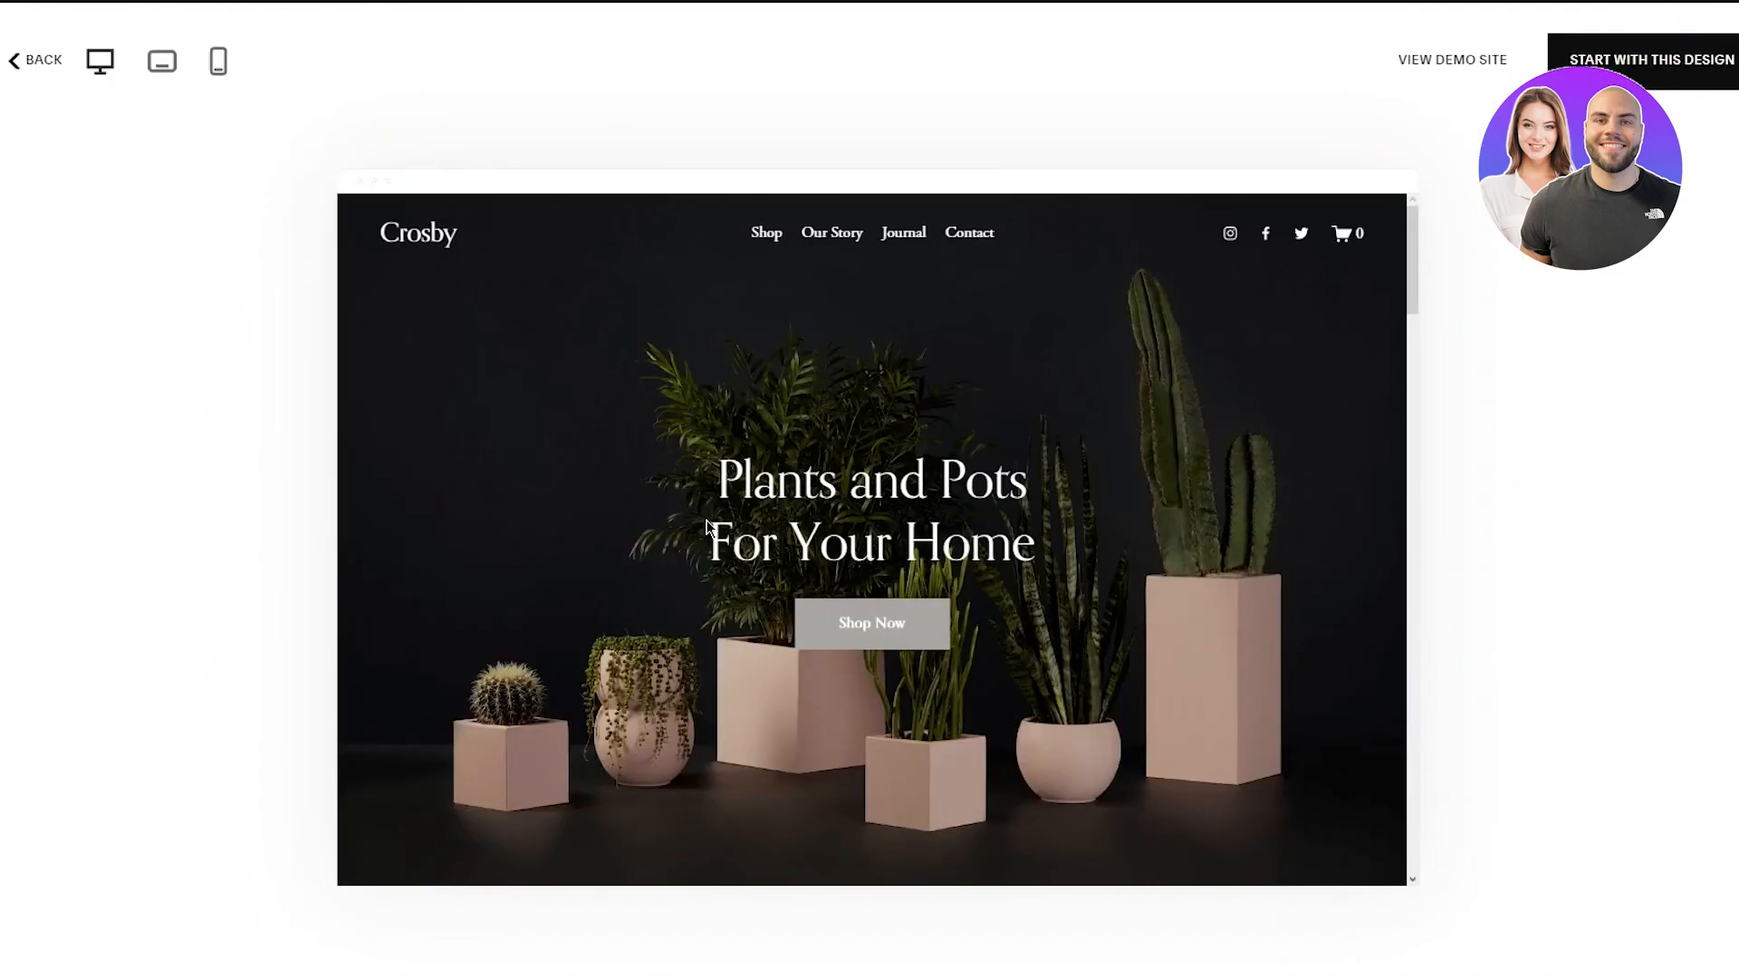
{"action": "mouse_move", "coordinate": [1370, 216]}
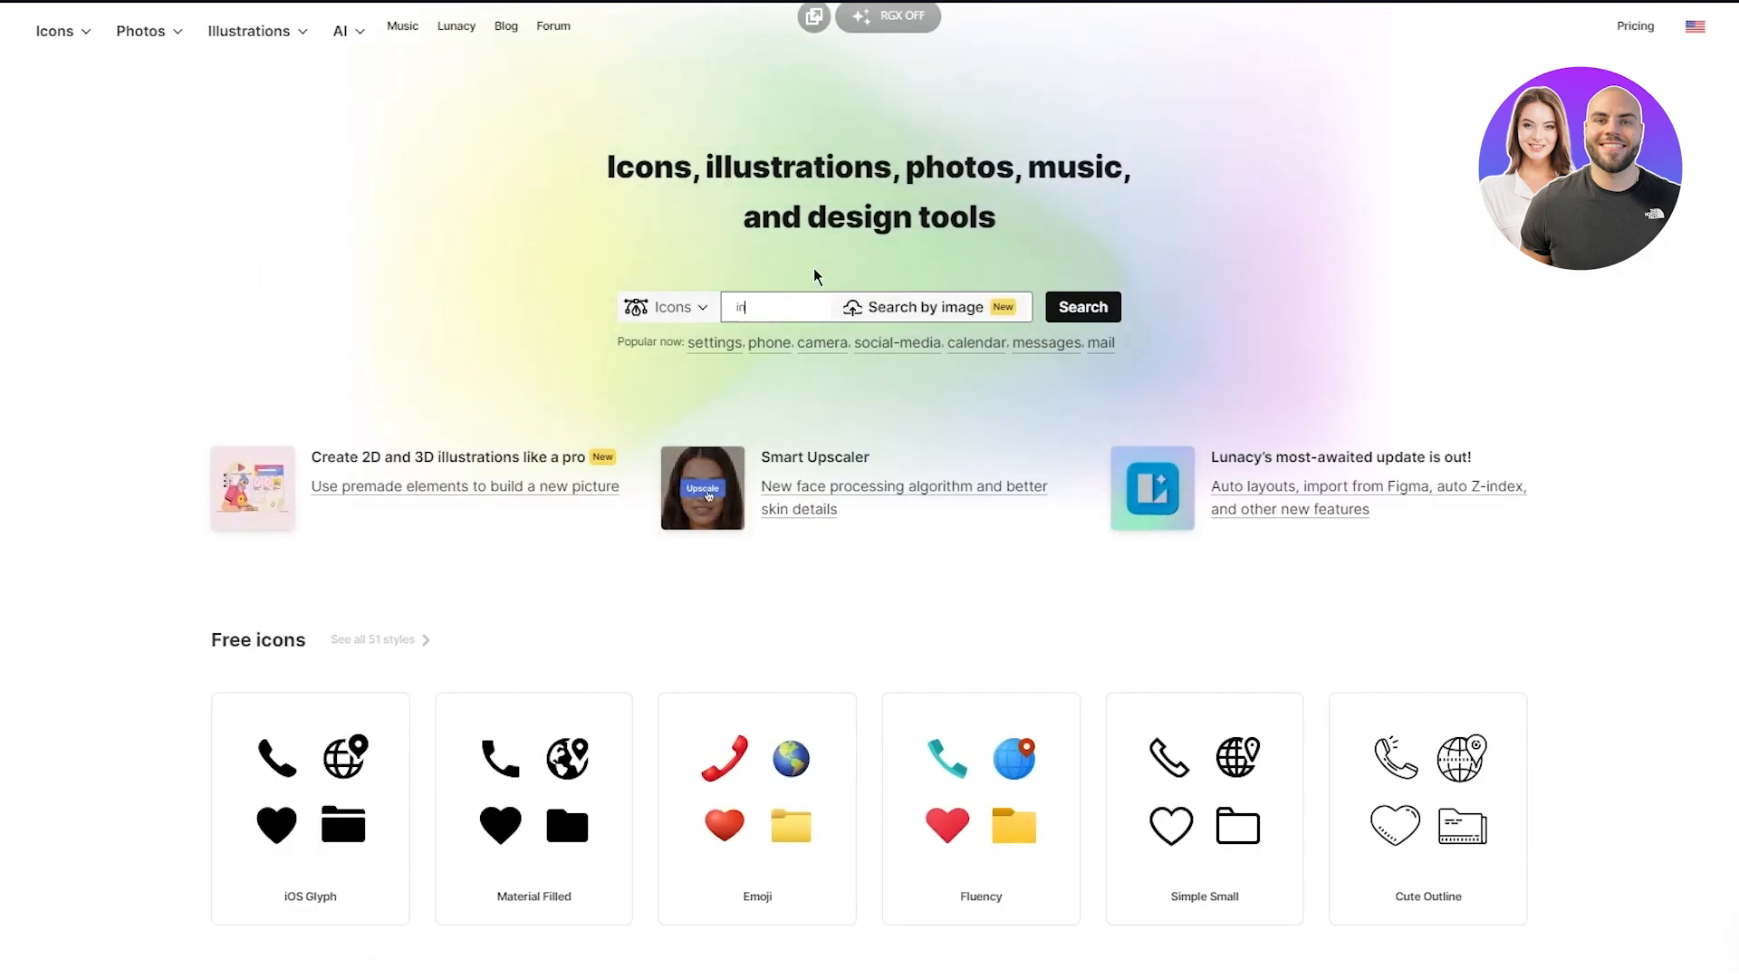
Search Icons8 for instagram to list the available Instagram icons.
{"action": "type", "text": "instagram"}
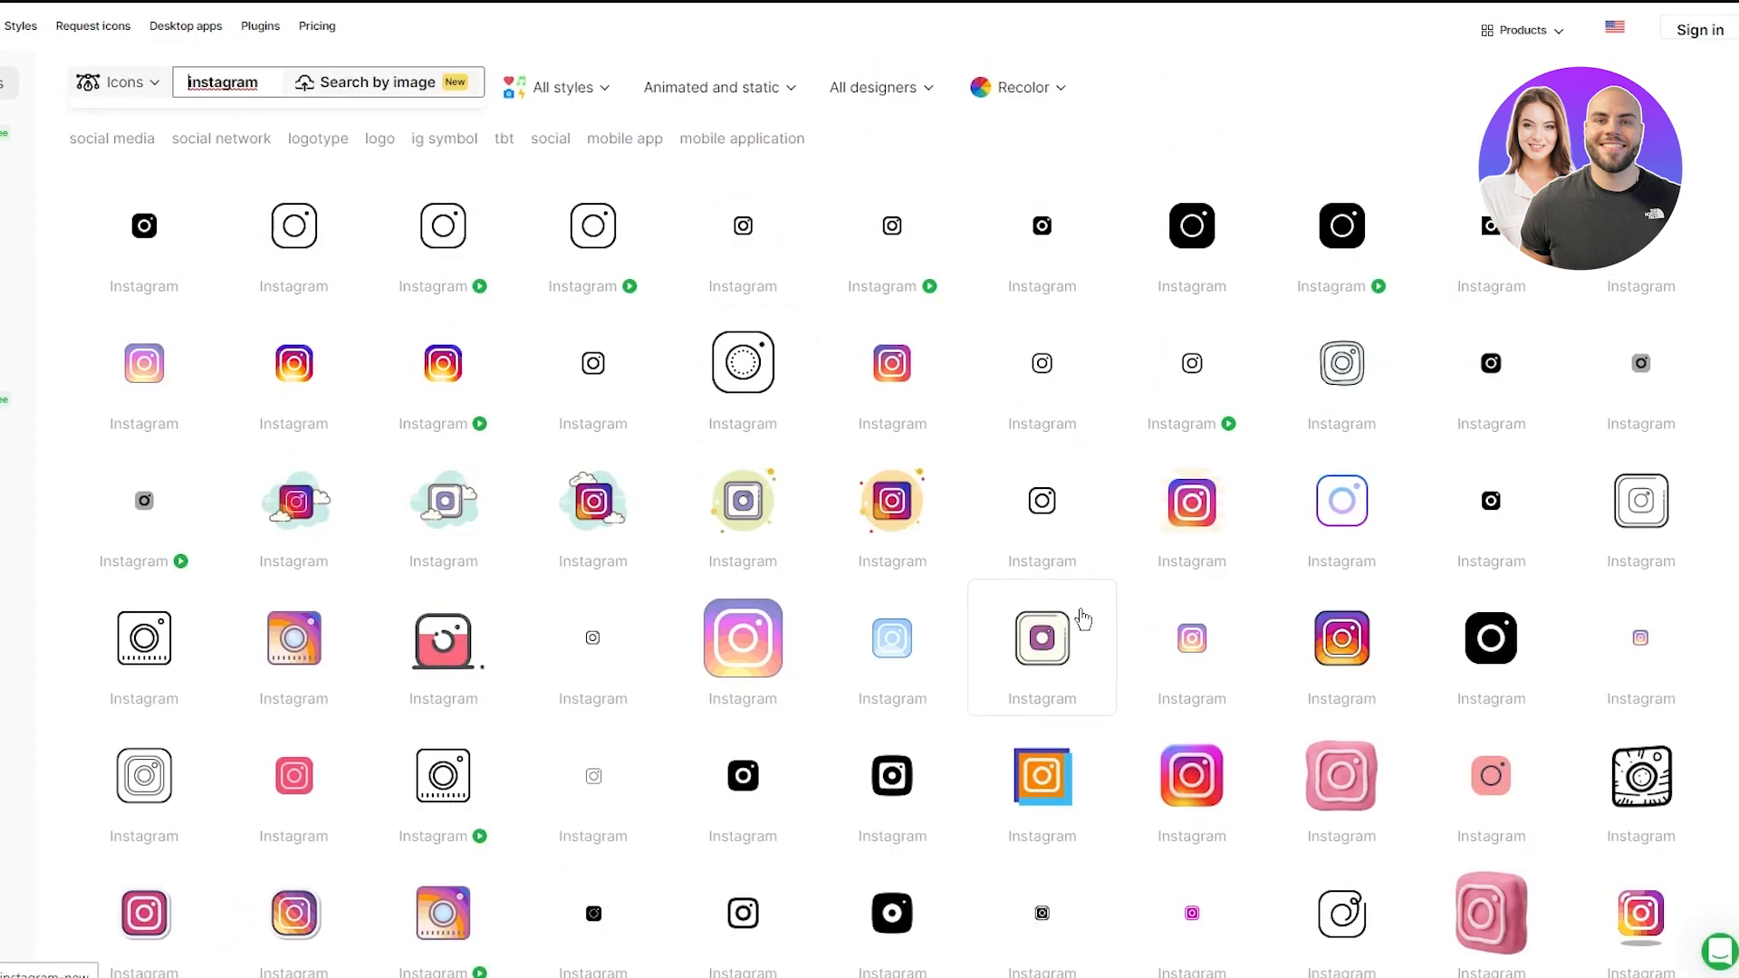
{"action": "mouse_move", "coordinate": [625, 344]}
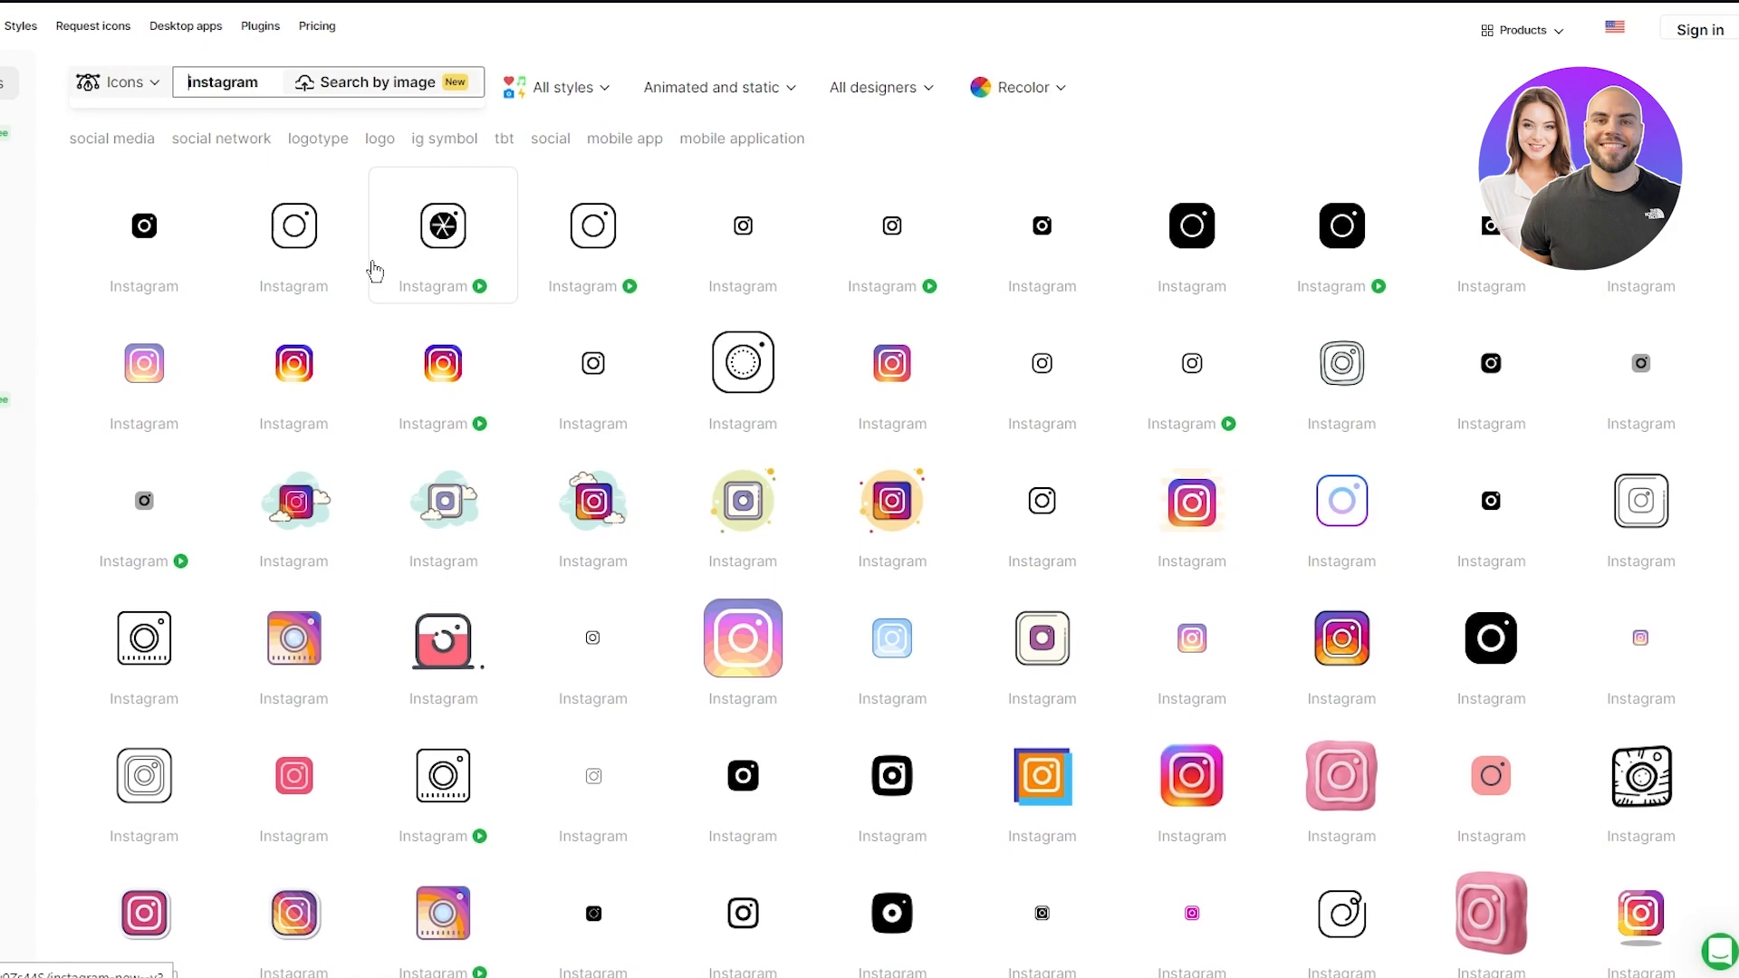
{"action": "mouse_move", "coordinate": [230, 82]}
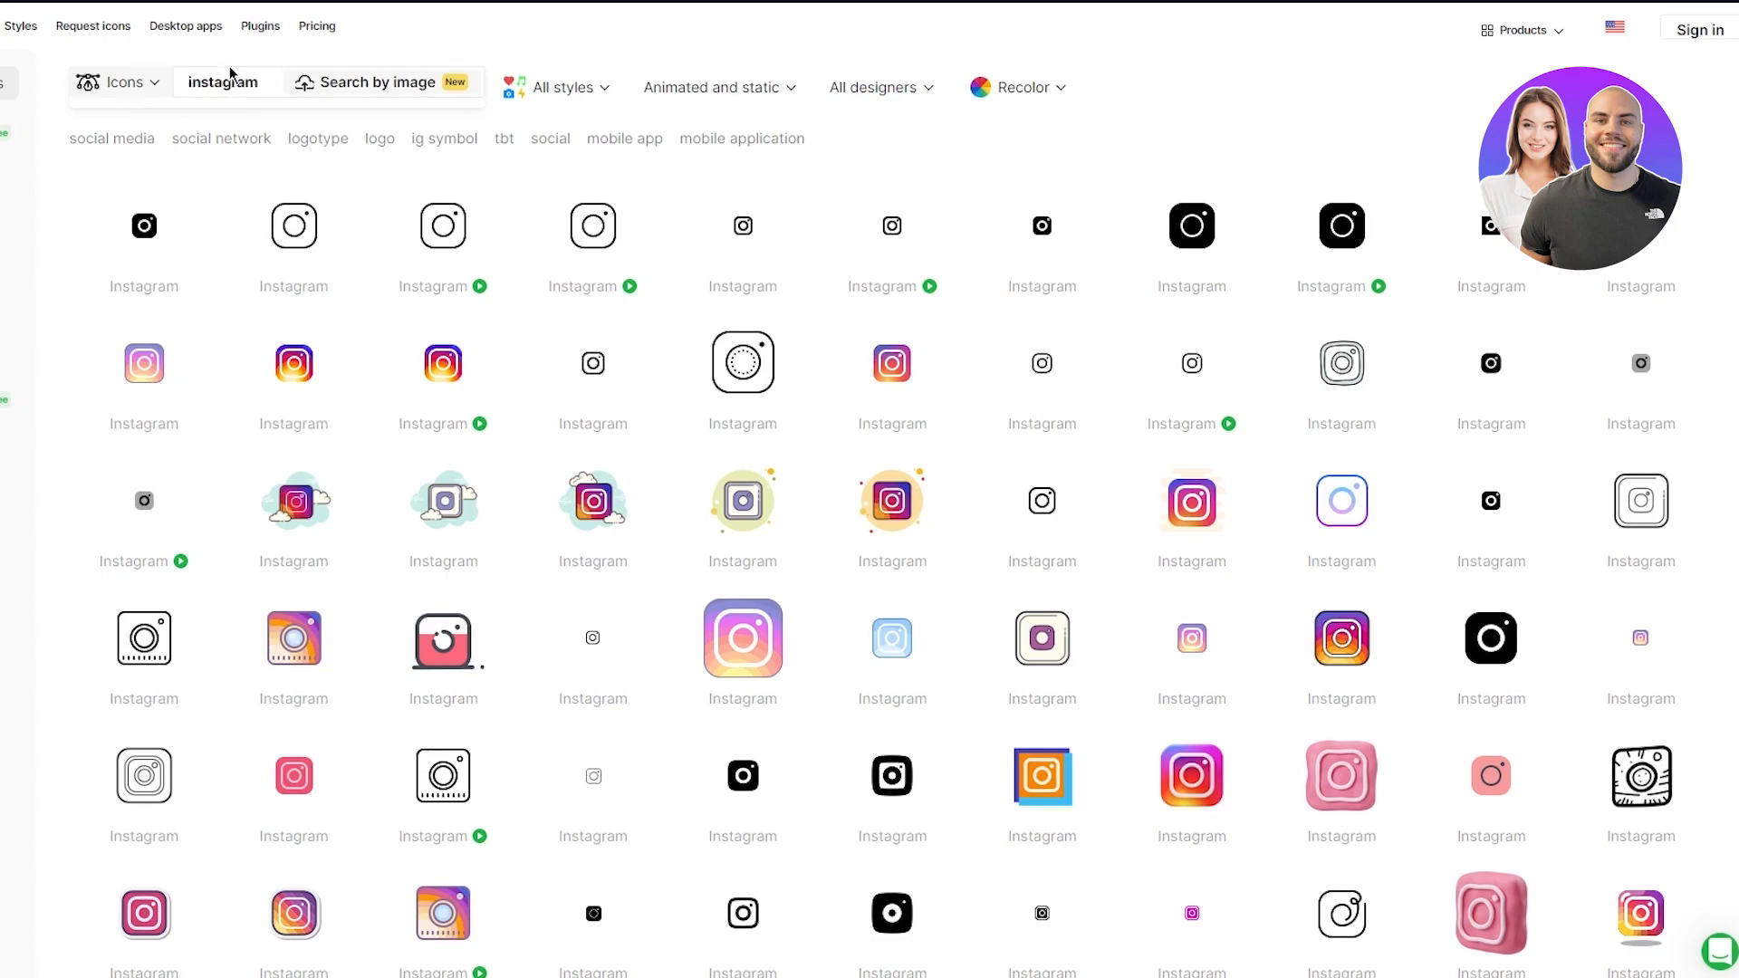
{"action": "left_click", "coordinate": [1522, 31]}
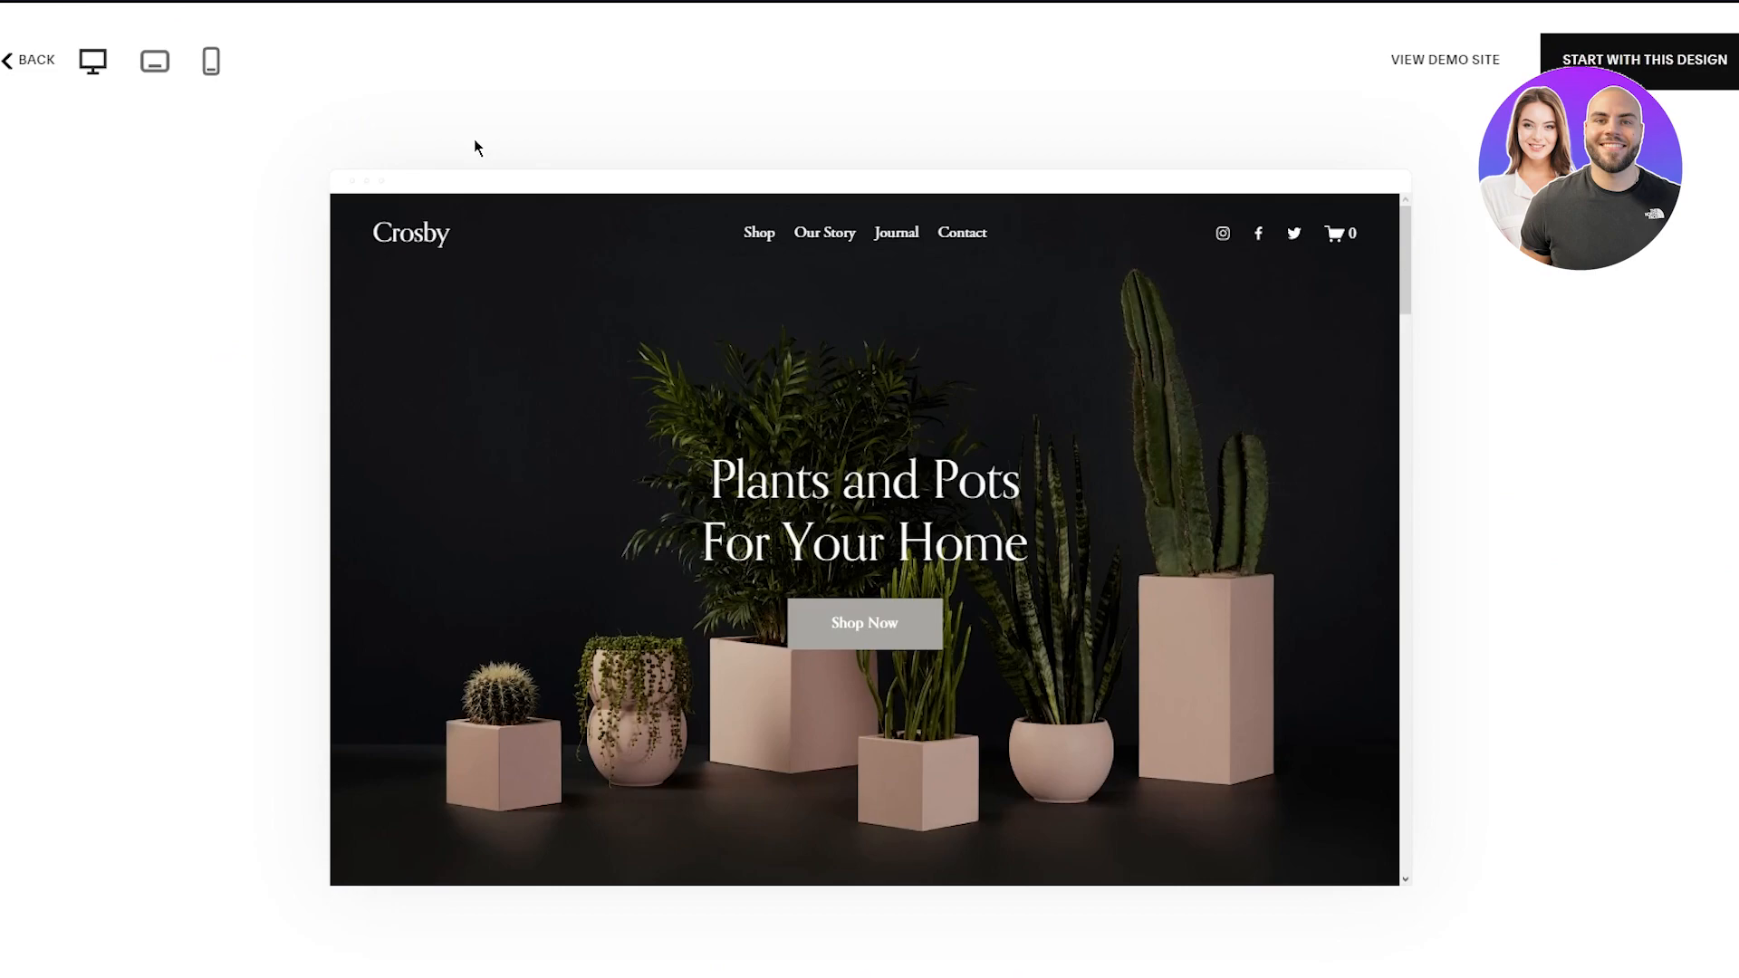
{"action": "mouse_move", "coordinate": [1349, 518]}
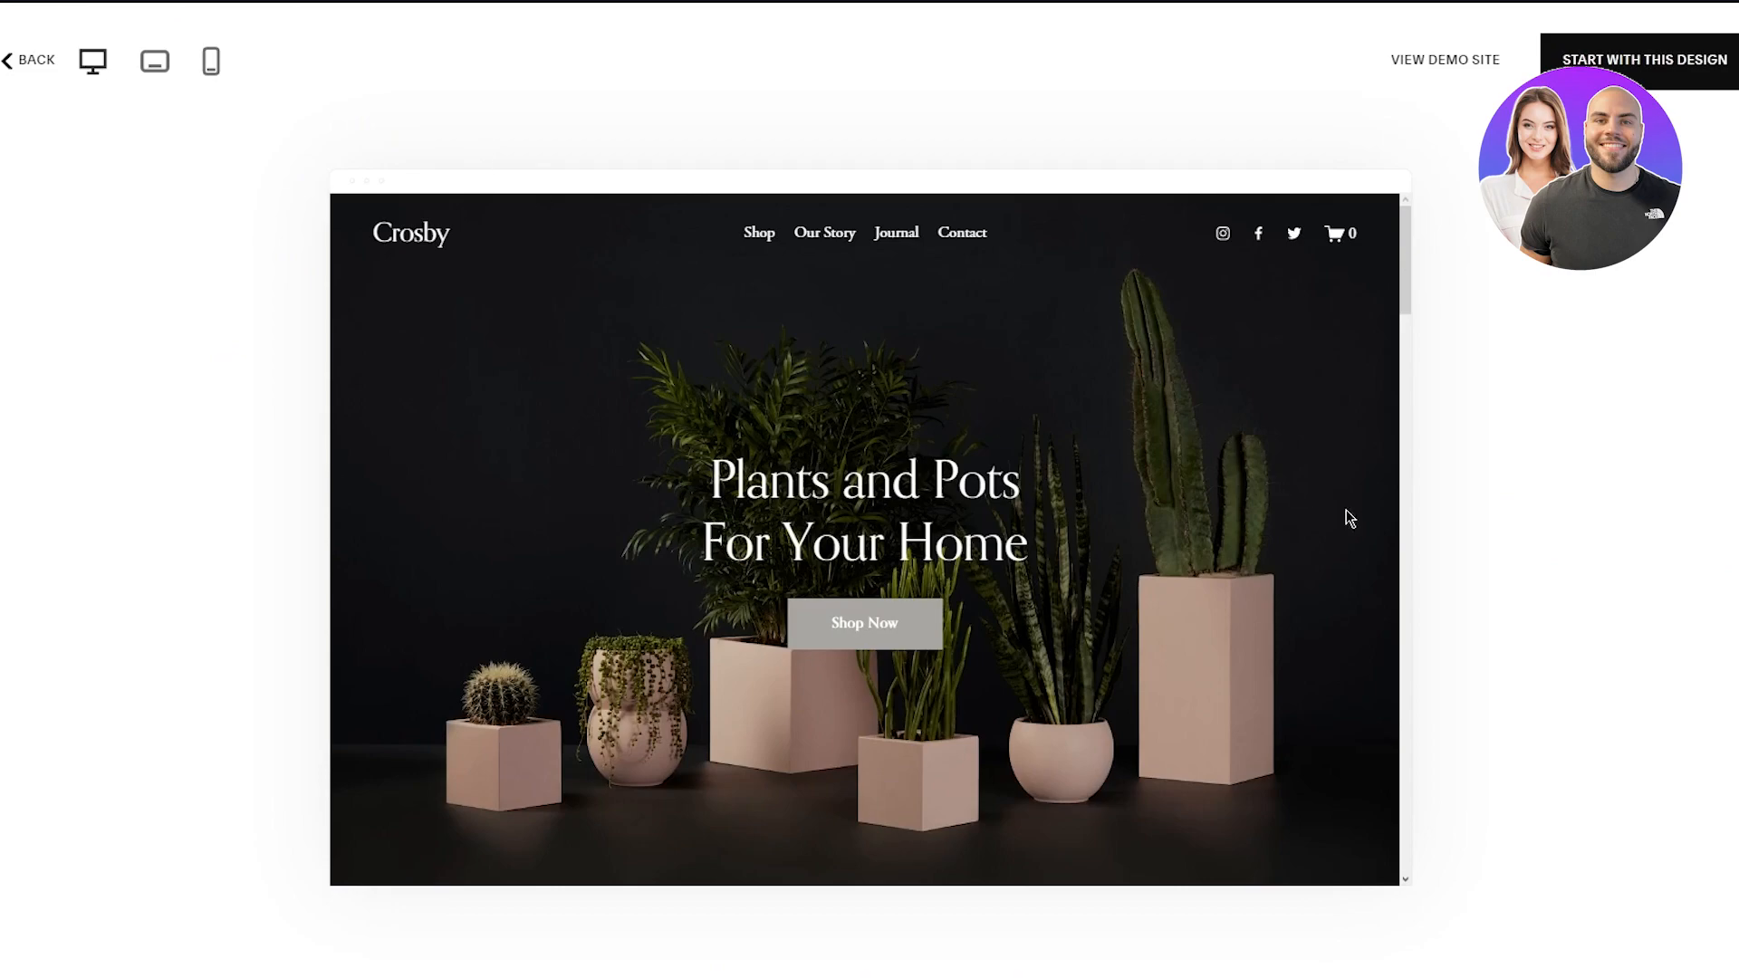
{"action": "mouse_move", "coordinate": [1204, 728]}
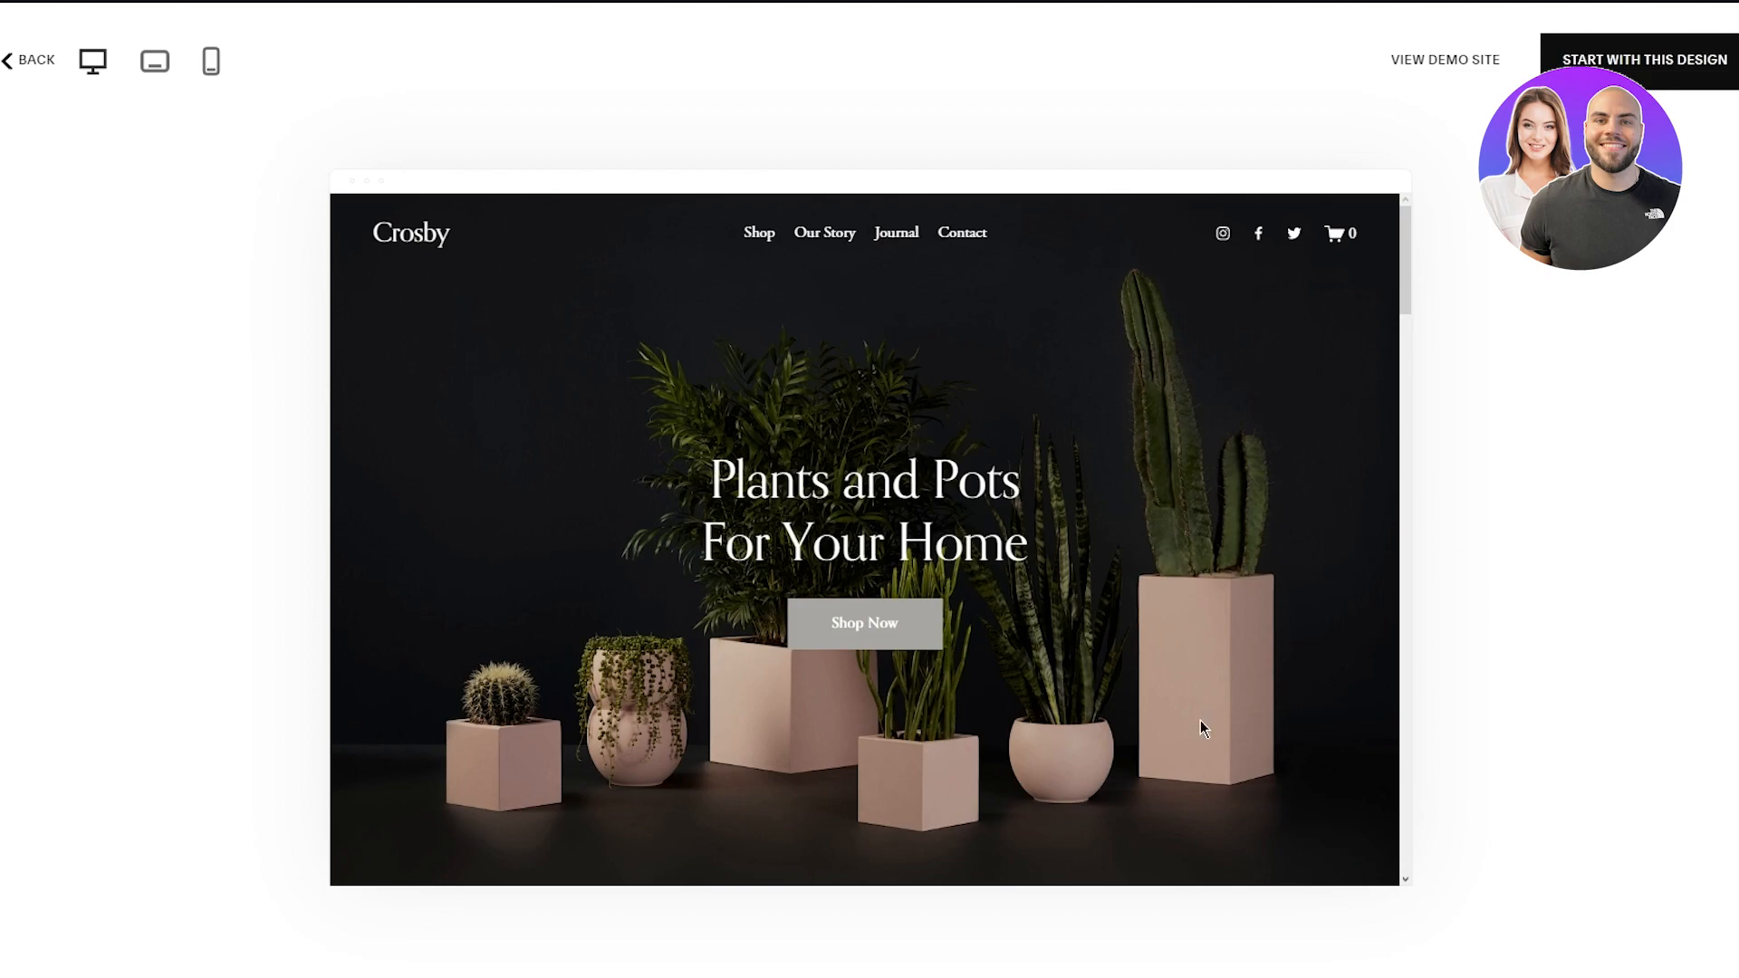
{"action": "mouse_move", "coordinate": [1201, 422]}
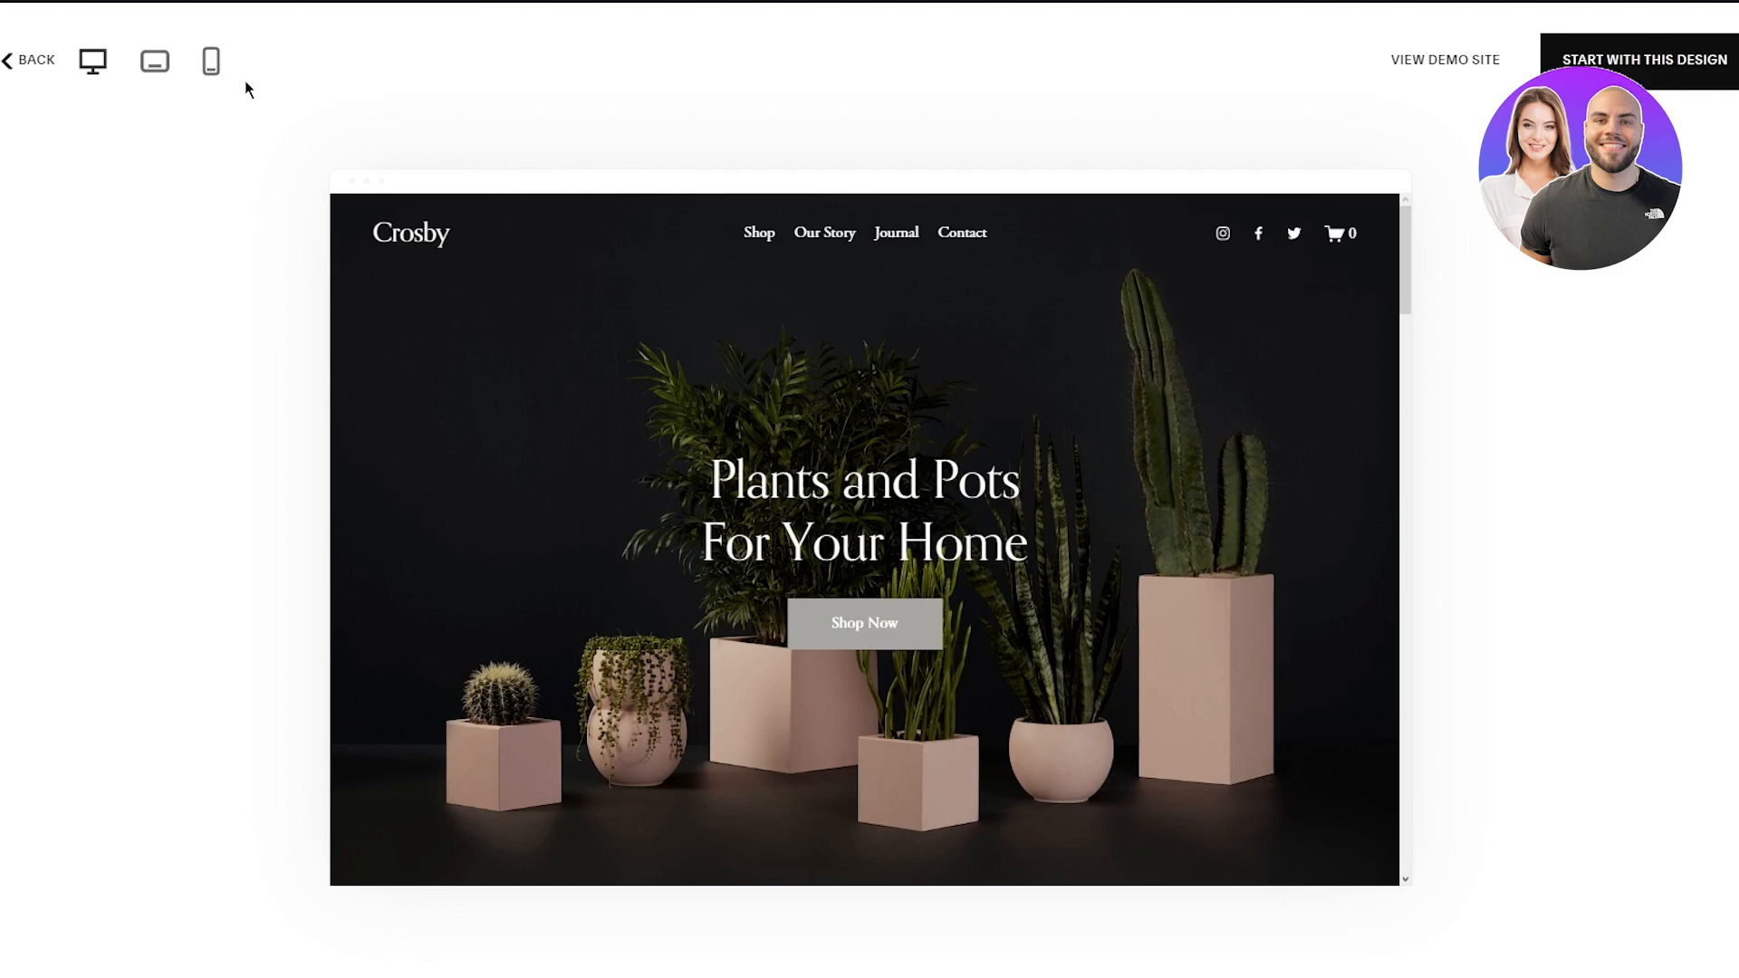
{"action": "mouse_move", "coordinate": [234, 150]}
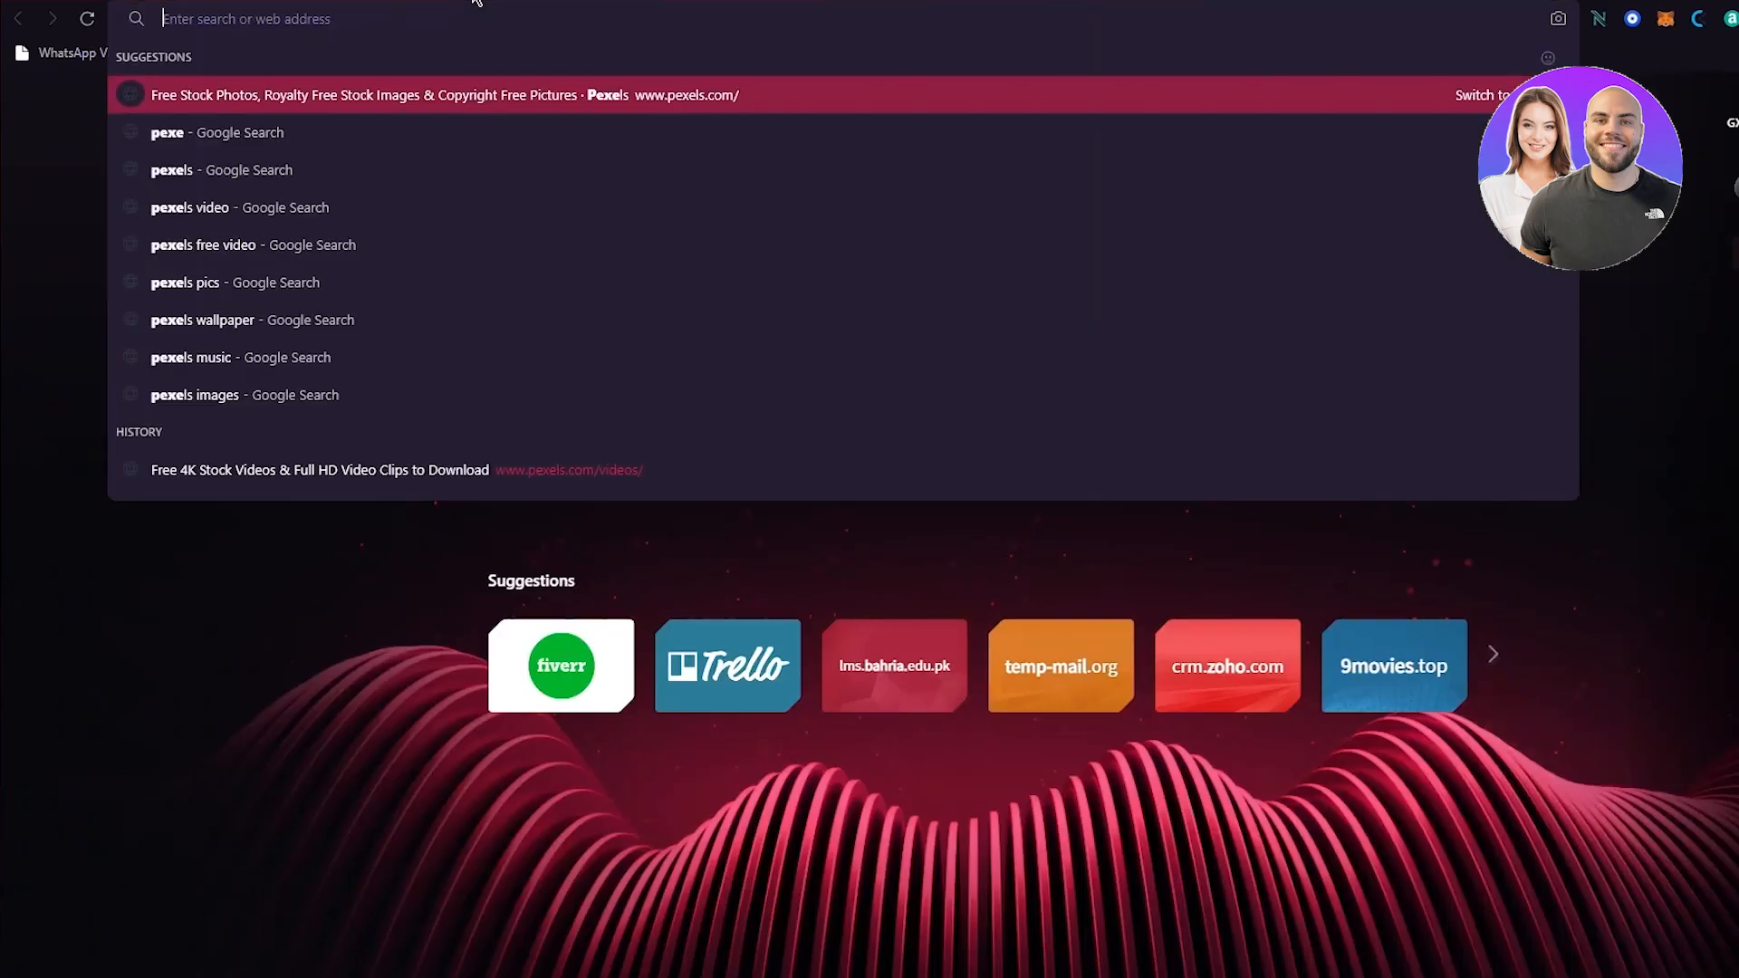
Search Google for unsplash and go to the Unsplash home page.
{"action": "type", "text": "unspl"}
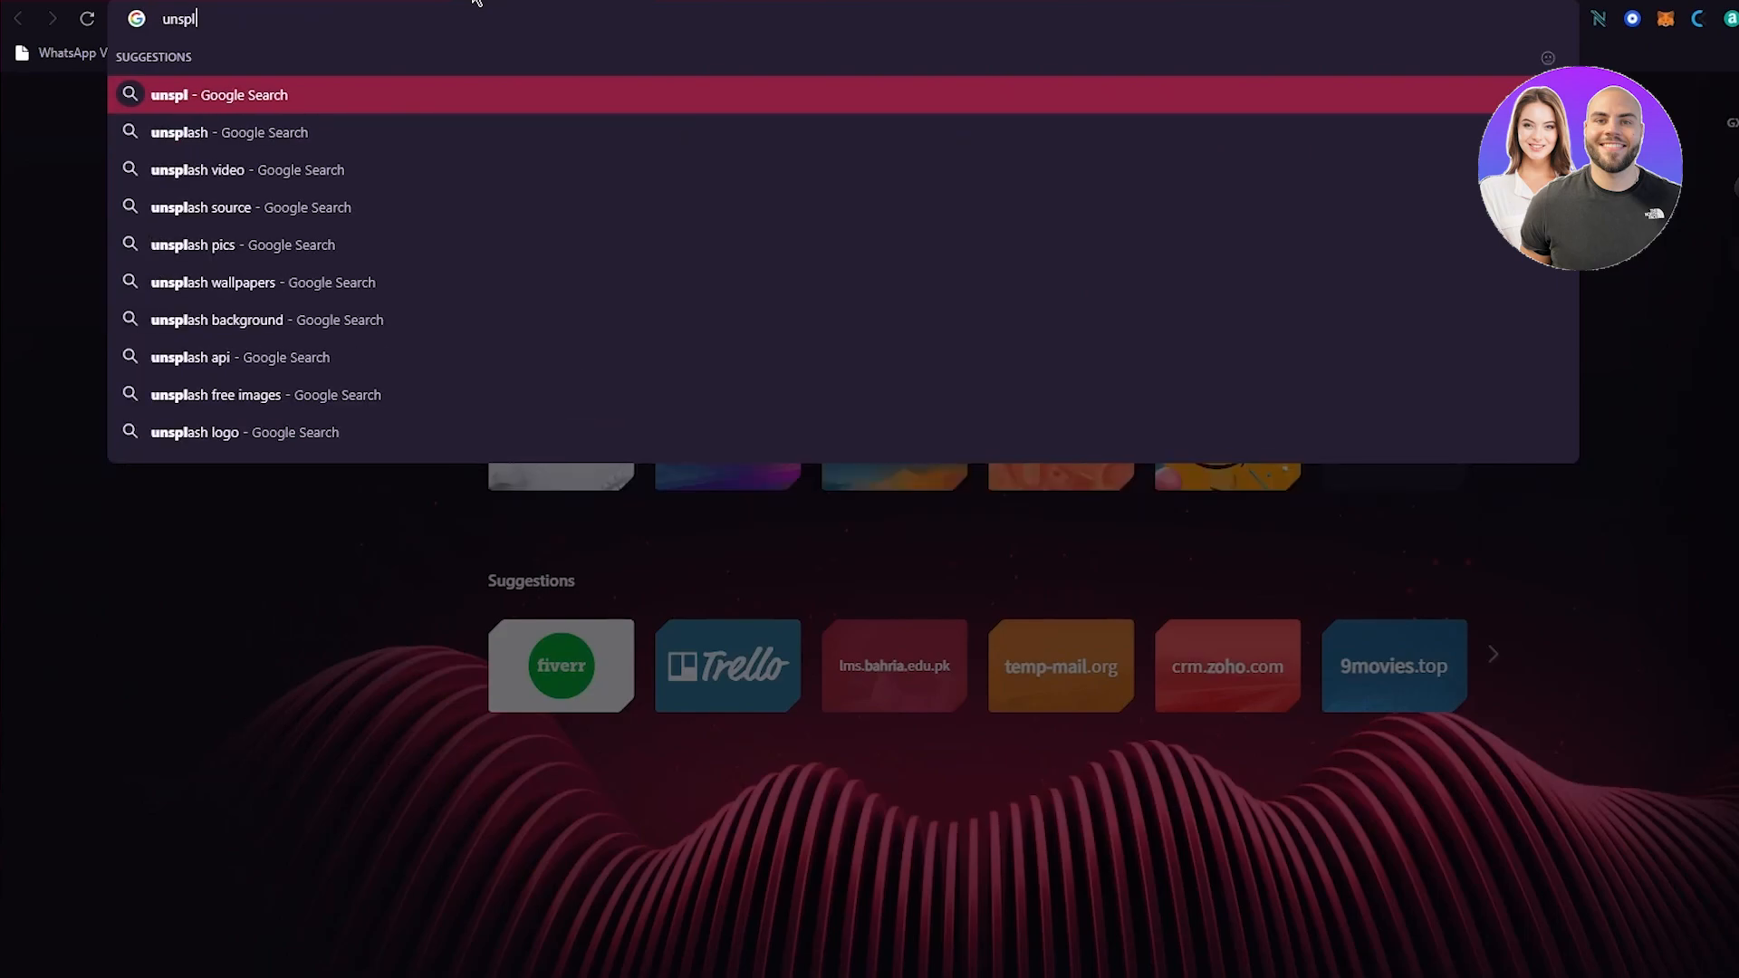
{"action": "type", "text": "ash"}
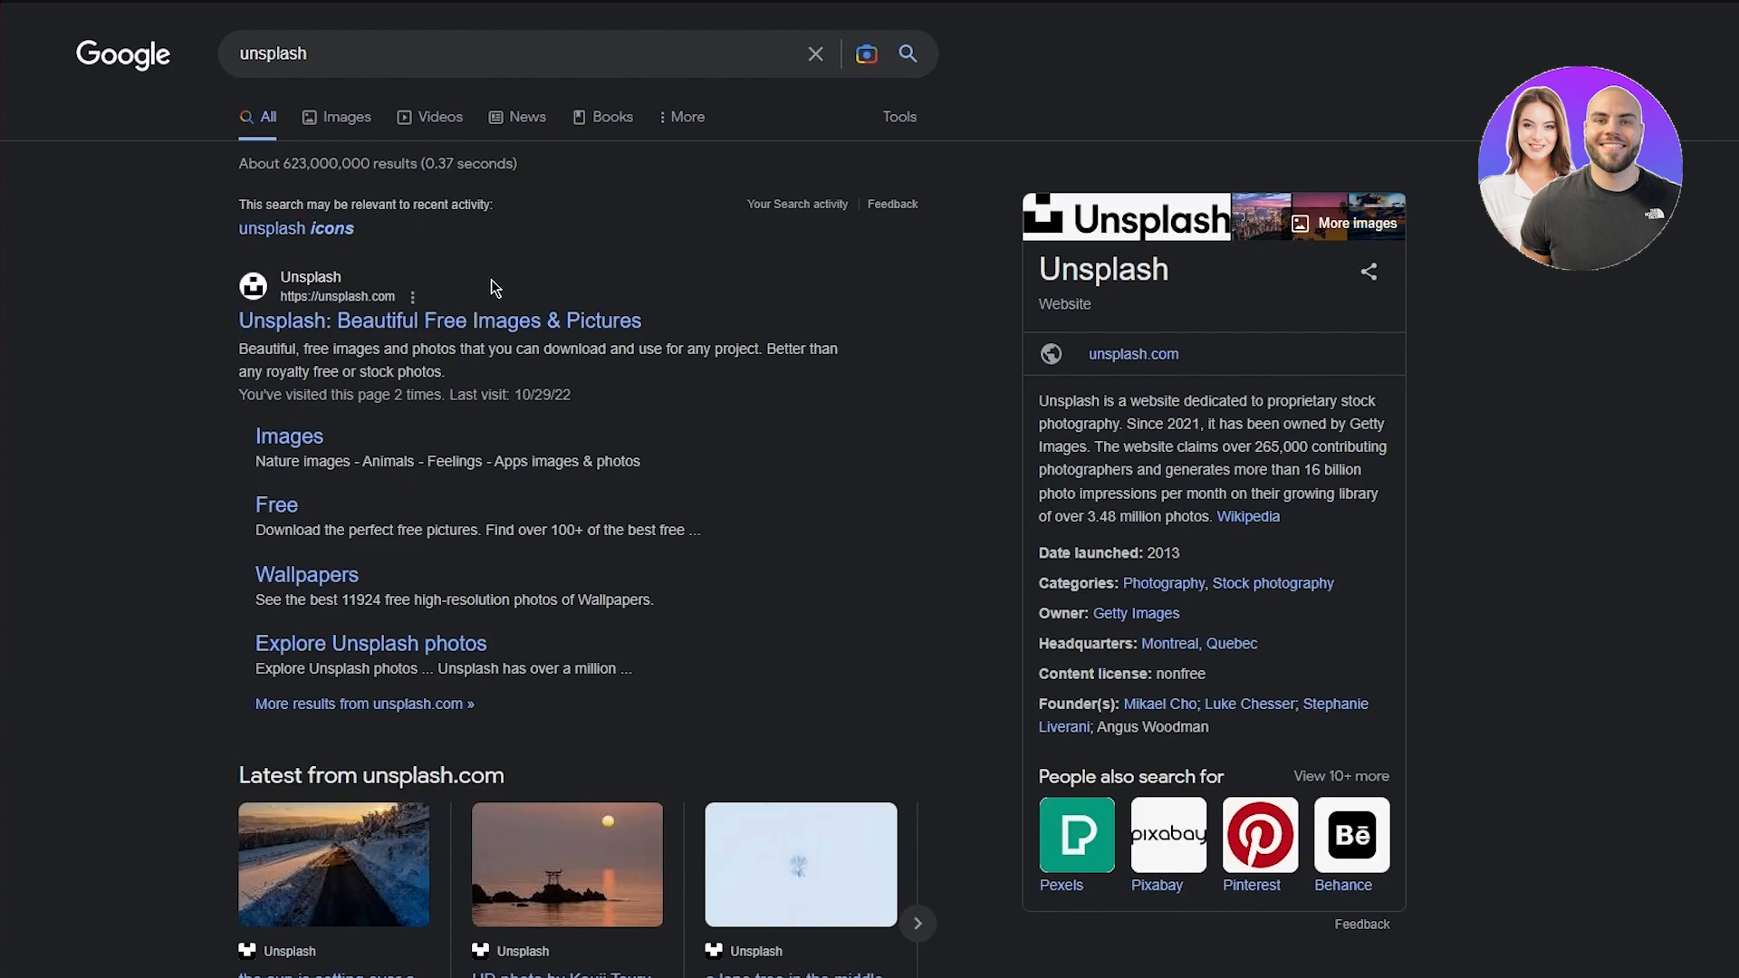
{"action": "left_click", "coordinate": [438, 319]}
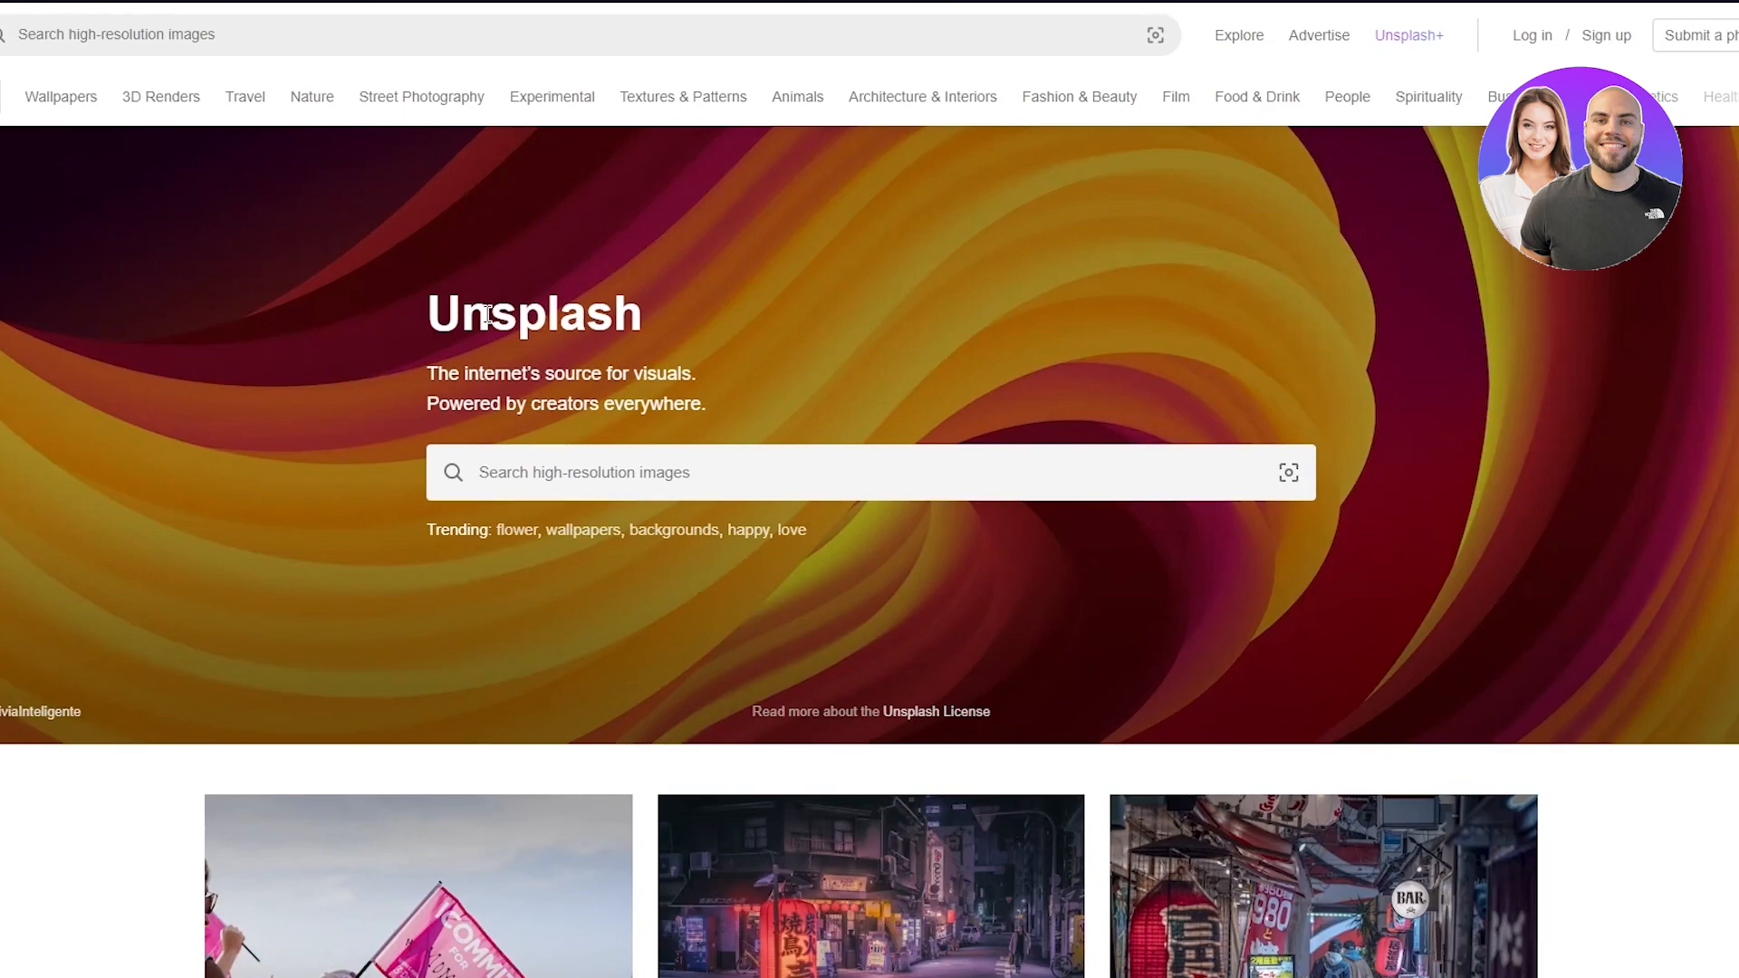
{"action": "mouse_move", "coordinate": [487, 313]}
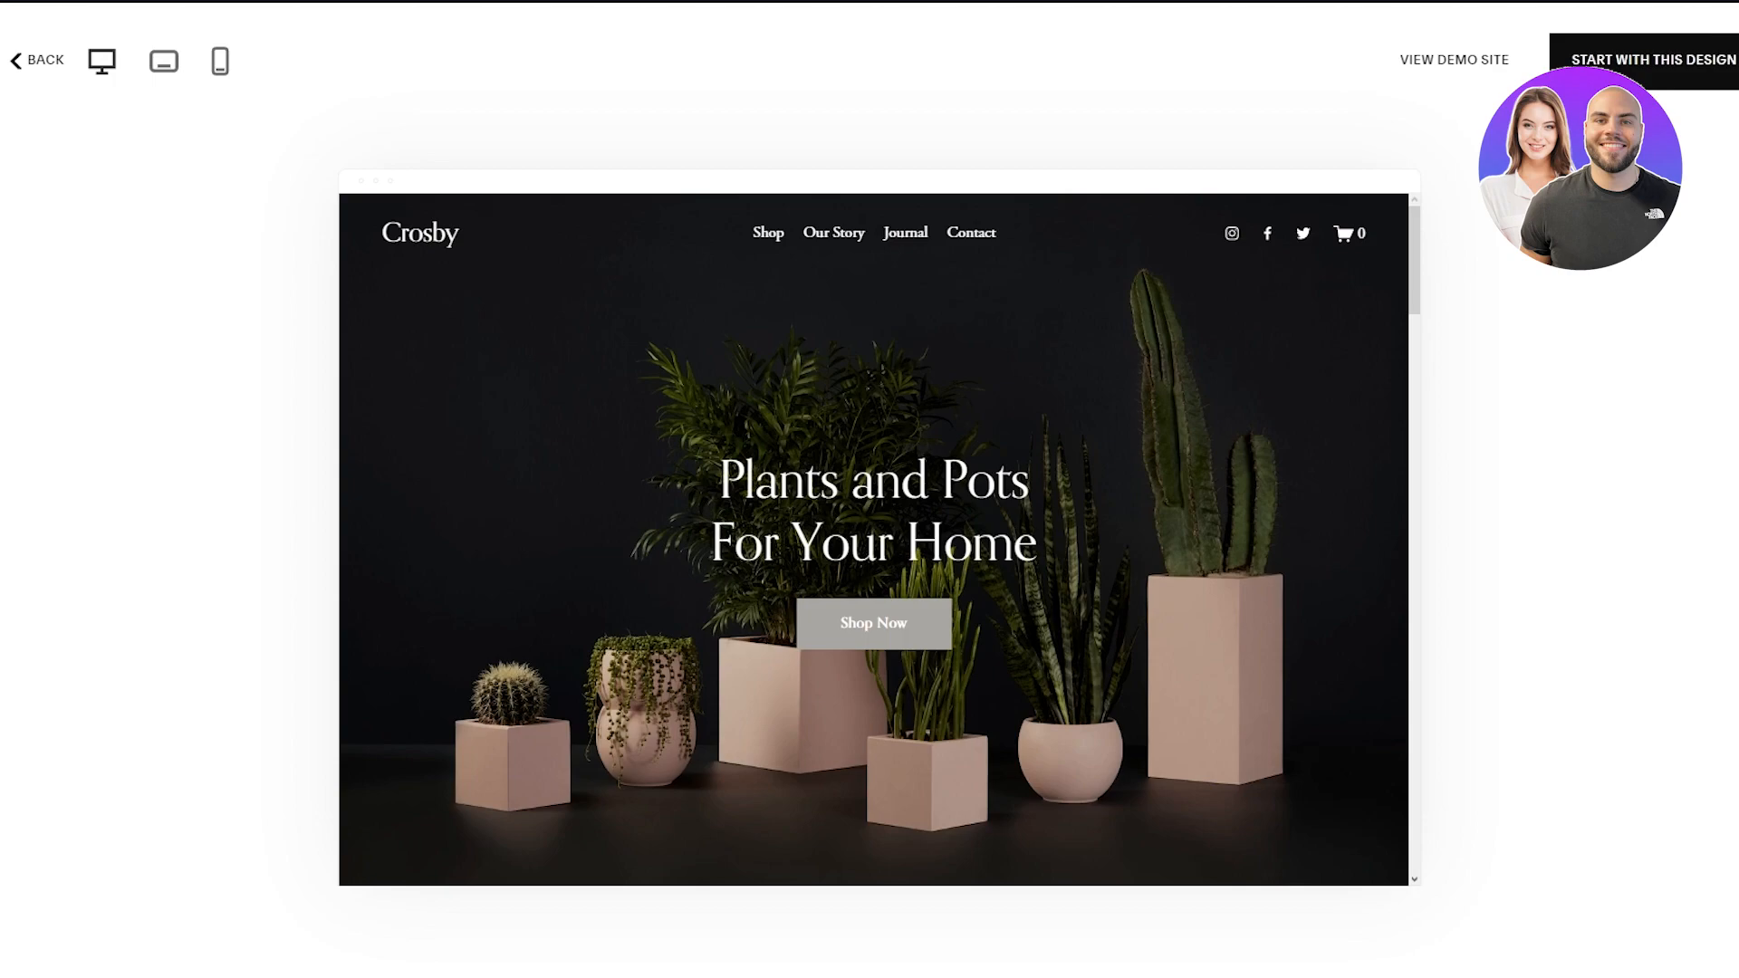
{"action": "mouse_move", "coordinate": [1569, 714]}
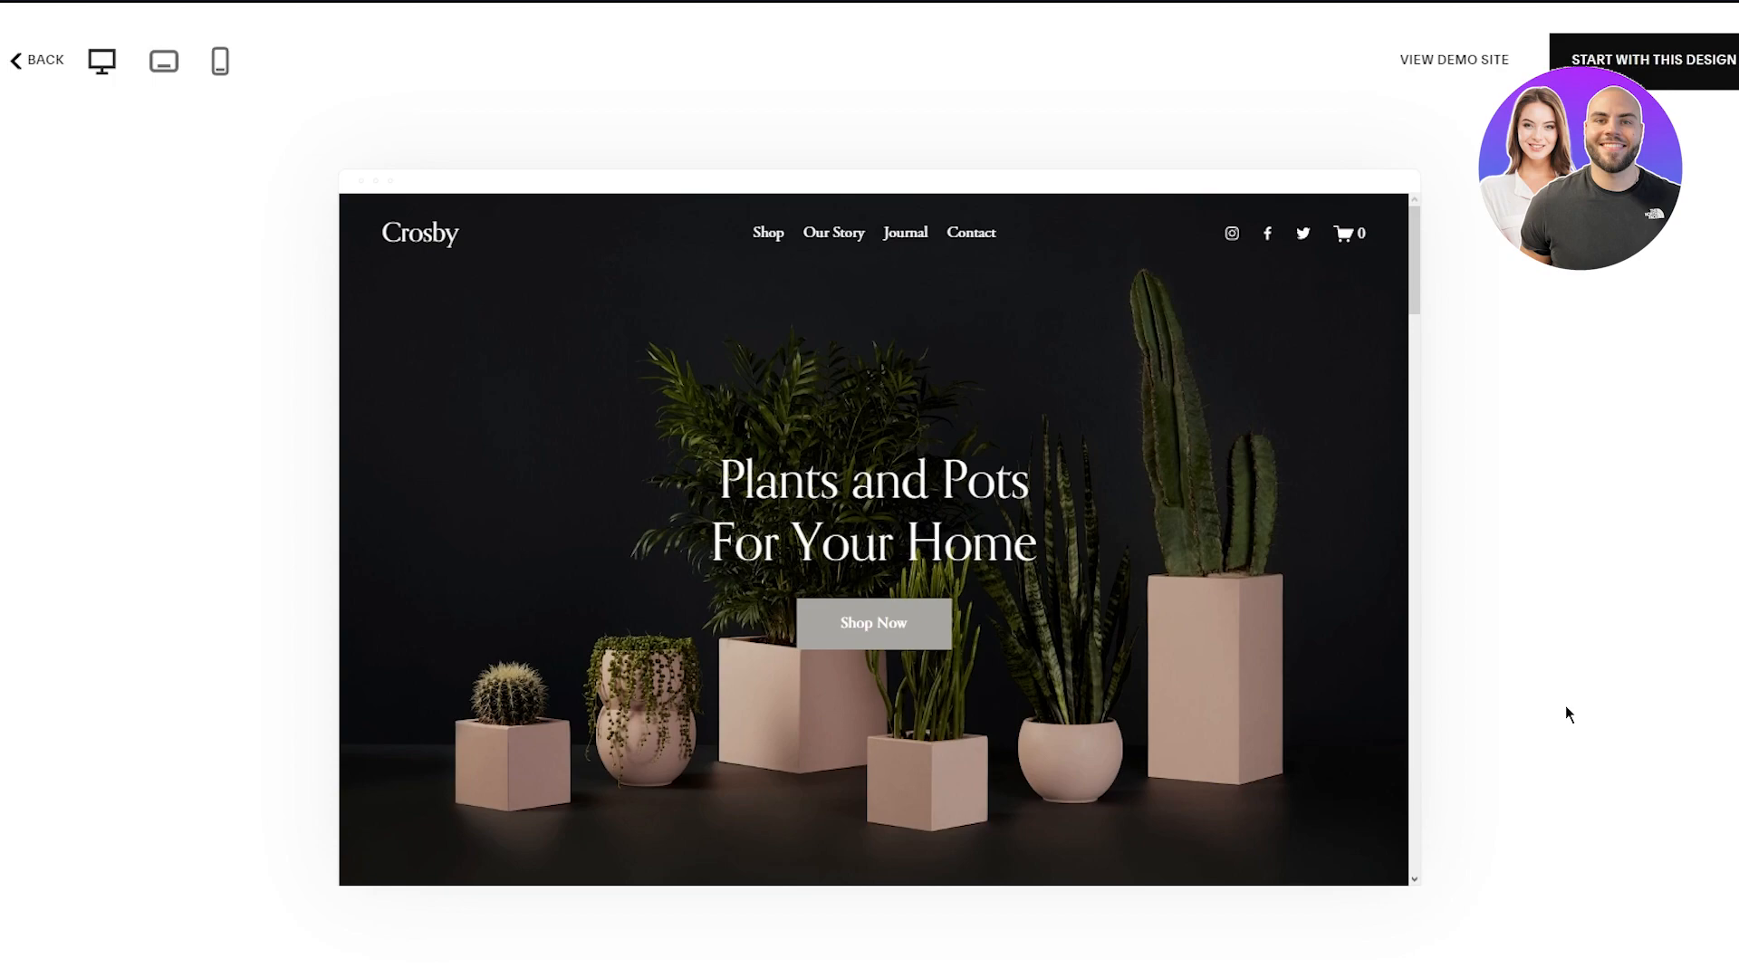
{"action": "mouse_move", "coordinate": [897, 507]}
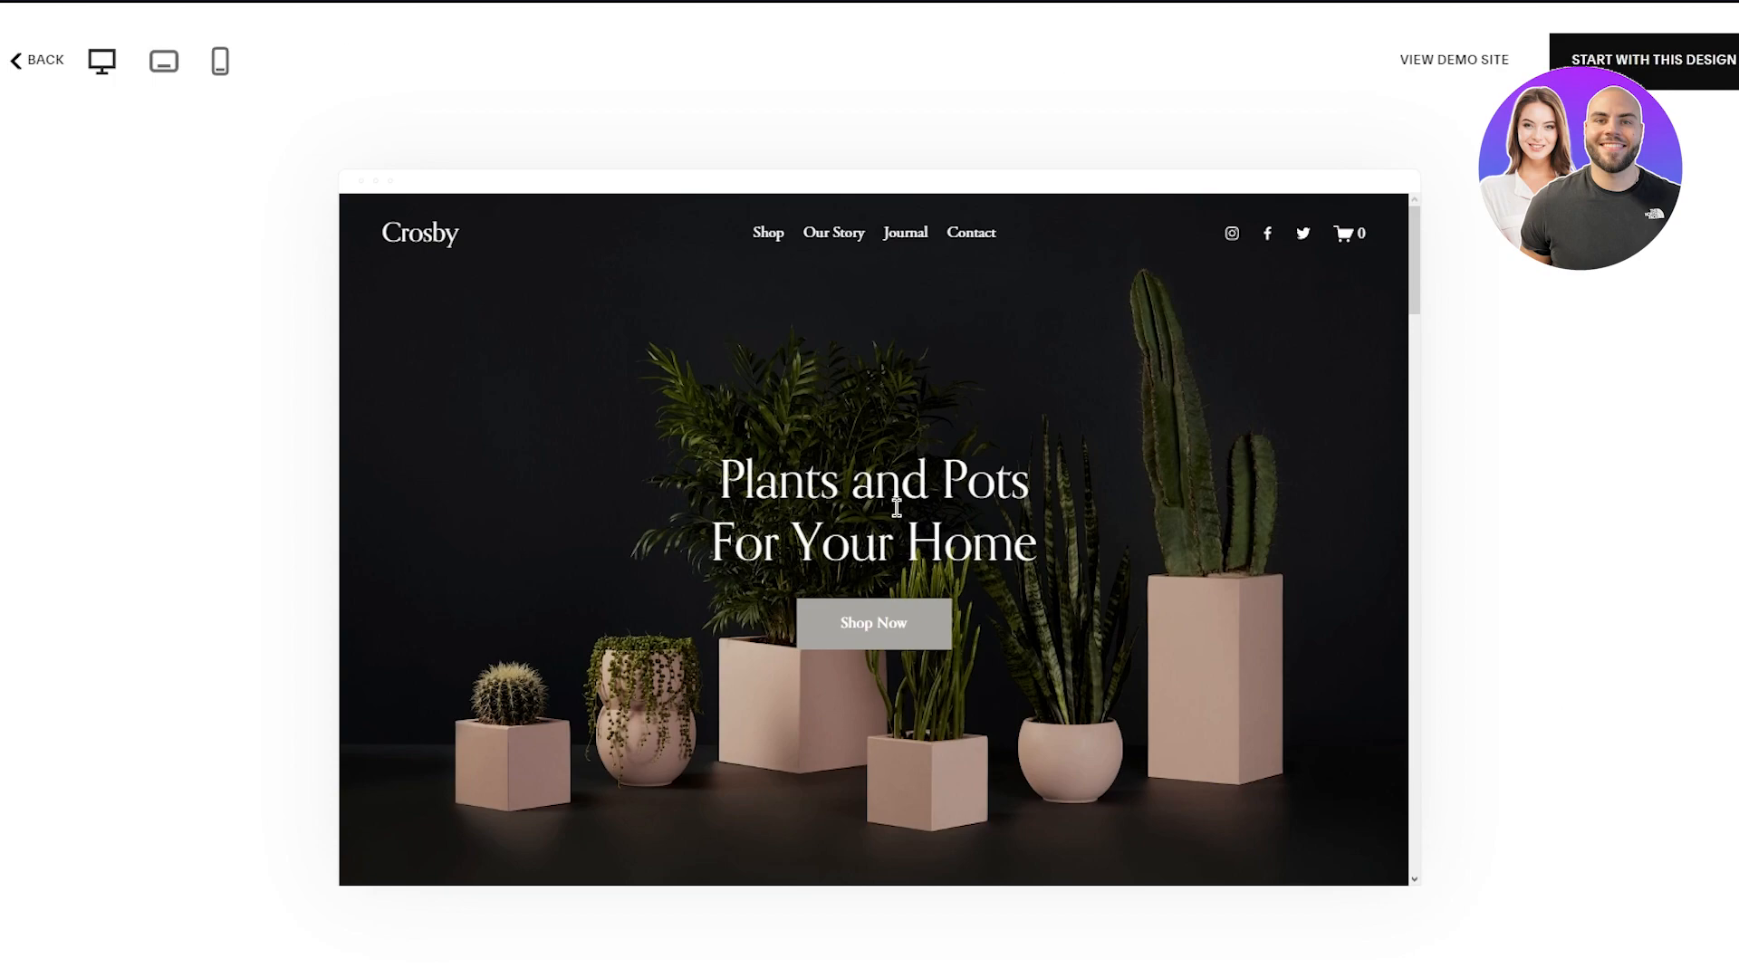
Scroll through the Our Plants shop page product grid down to the footer.
{"action": "scroll", "scroll_direction": "down", "scroll_amount": 3}
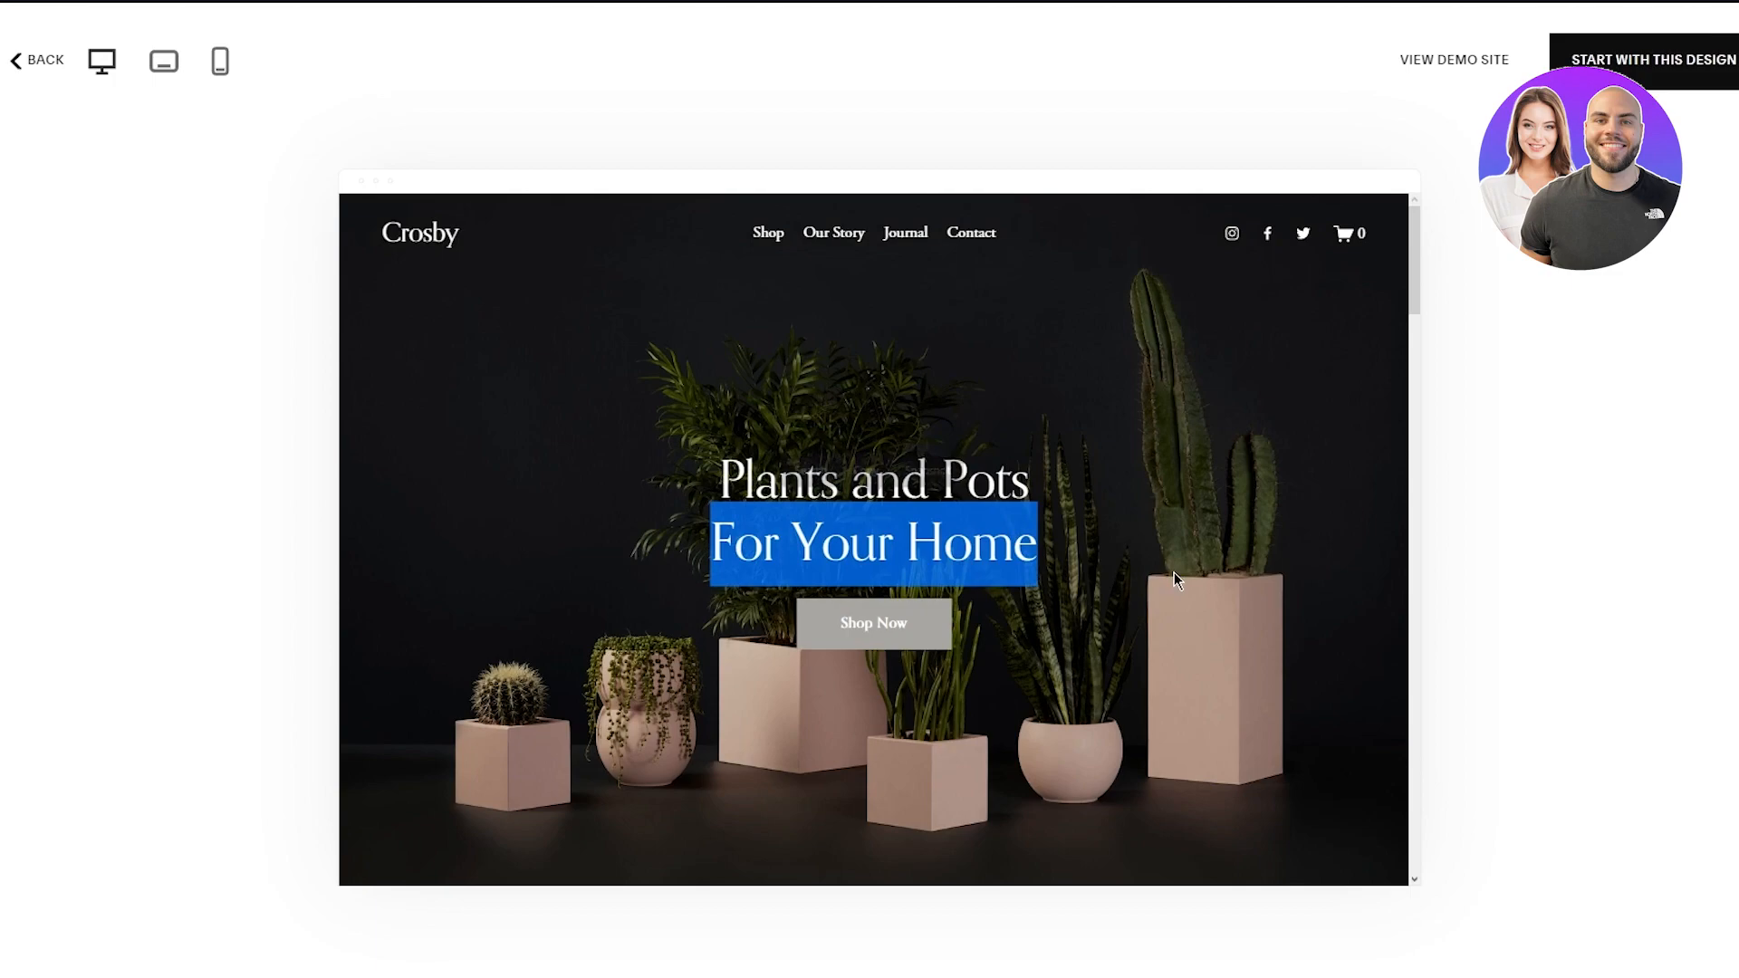
{"action": "mouse_move", "coordinate": [694, 605]}
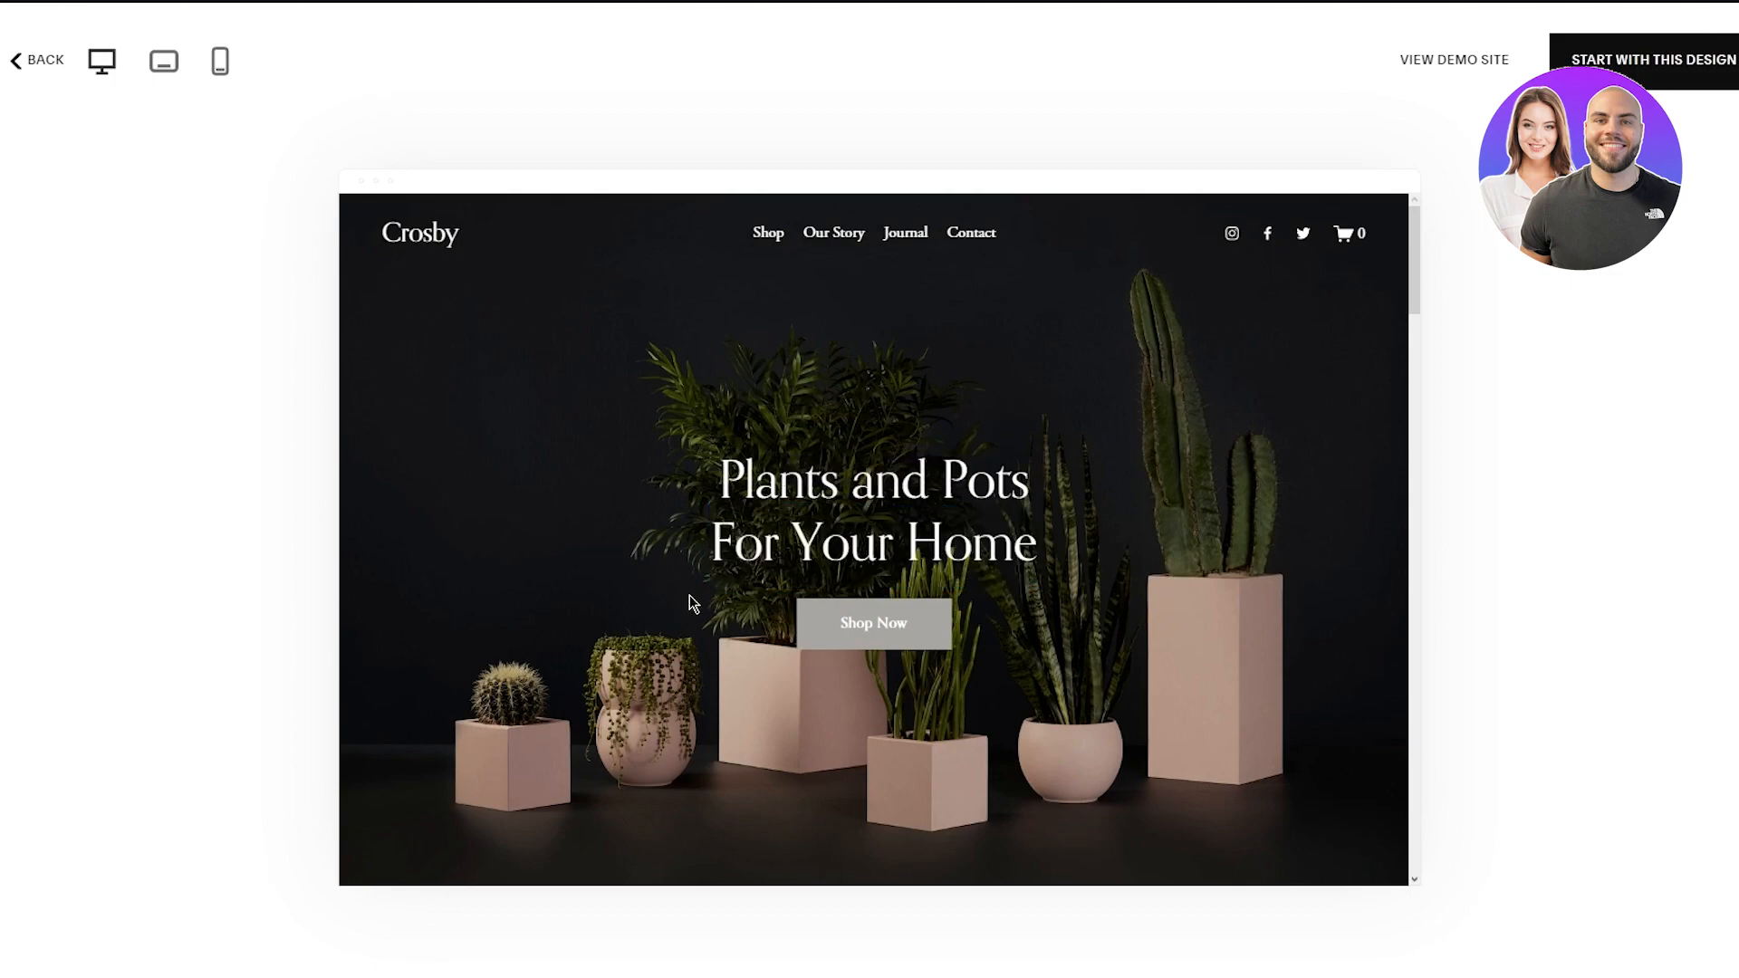
{"action": "mouse_move", "coordinate": [924, 693]}
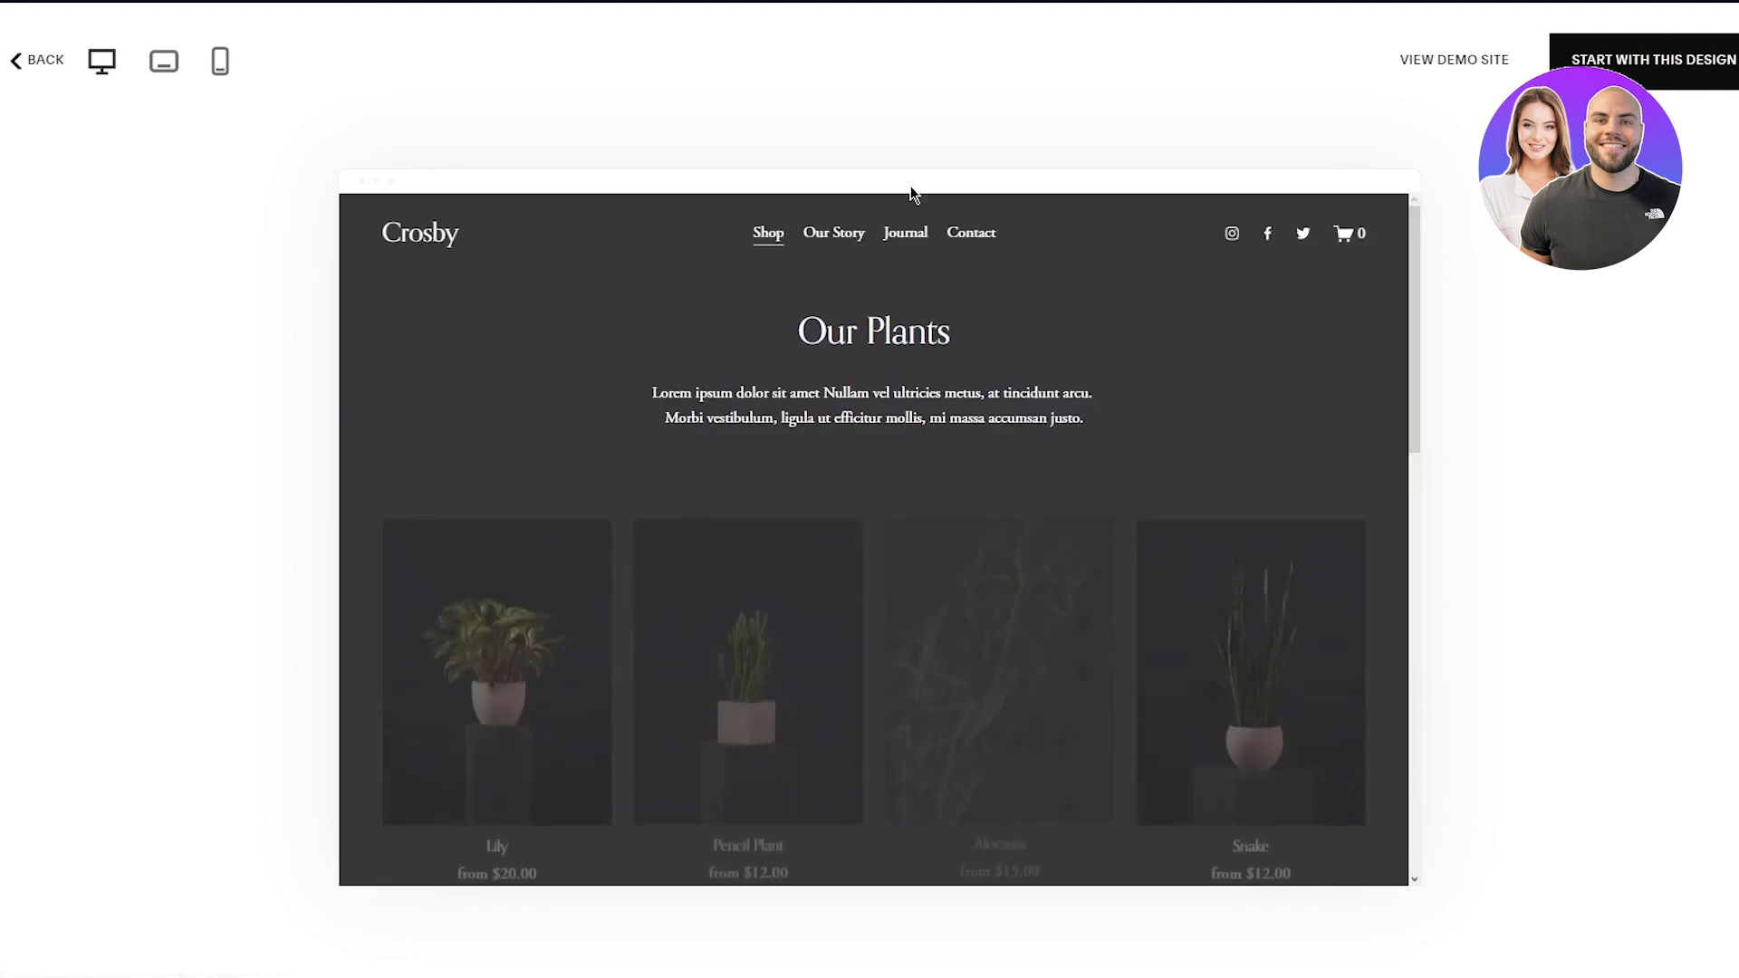
{"action": "scroll", "scroll_direction": "down", "scroll_amount": 3}
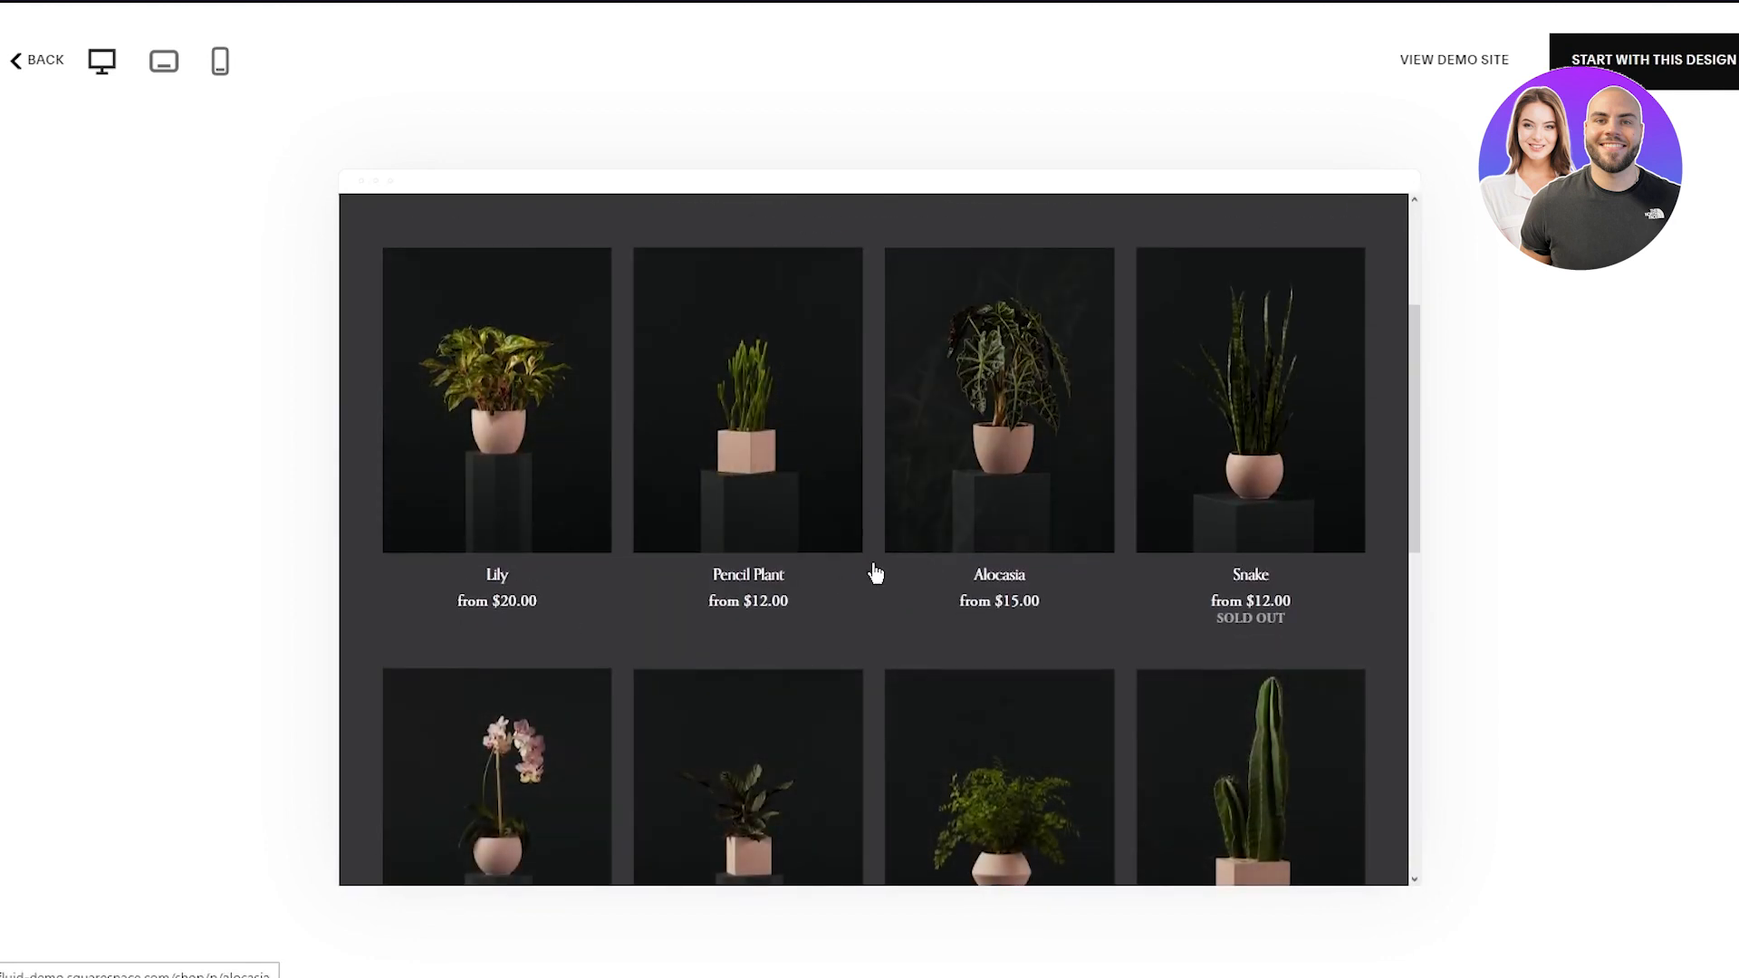
{"action": "scroll", "scroll_direction": "down", "scroll_amount": 3}
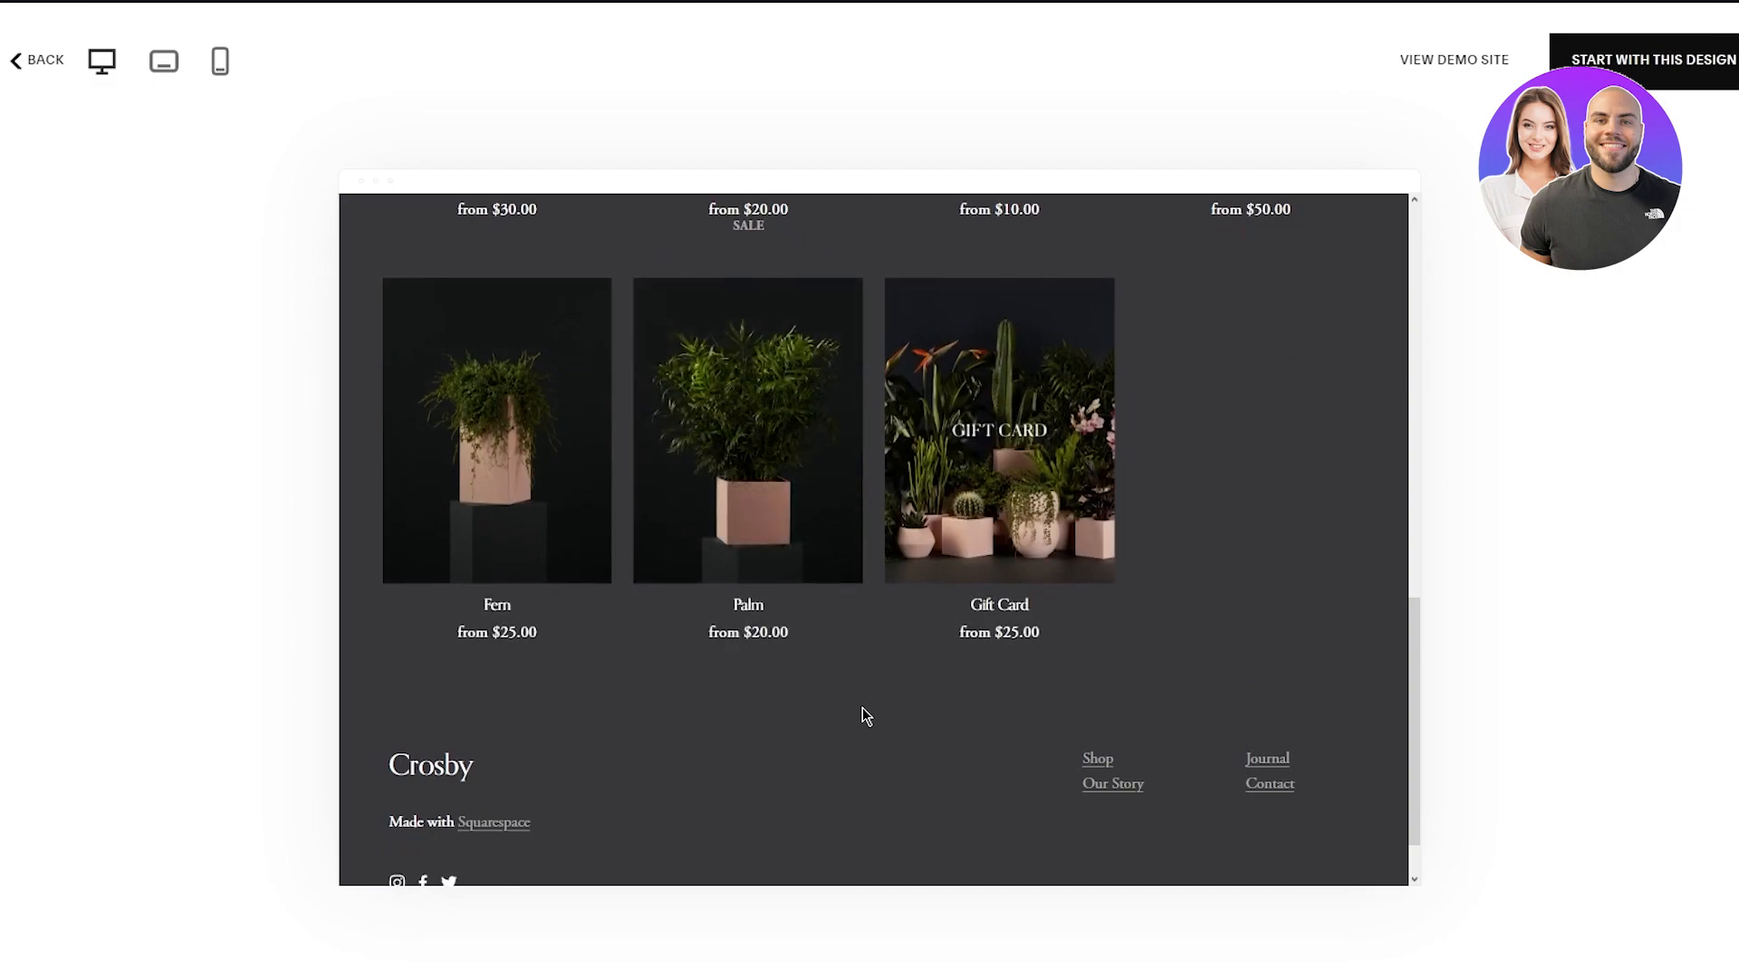
{"action": "mouse_move", "coordinate": [937, 601]}
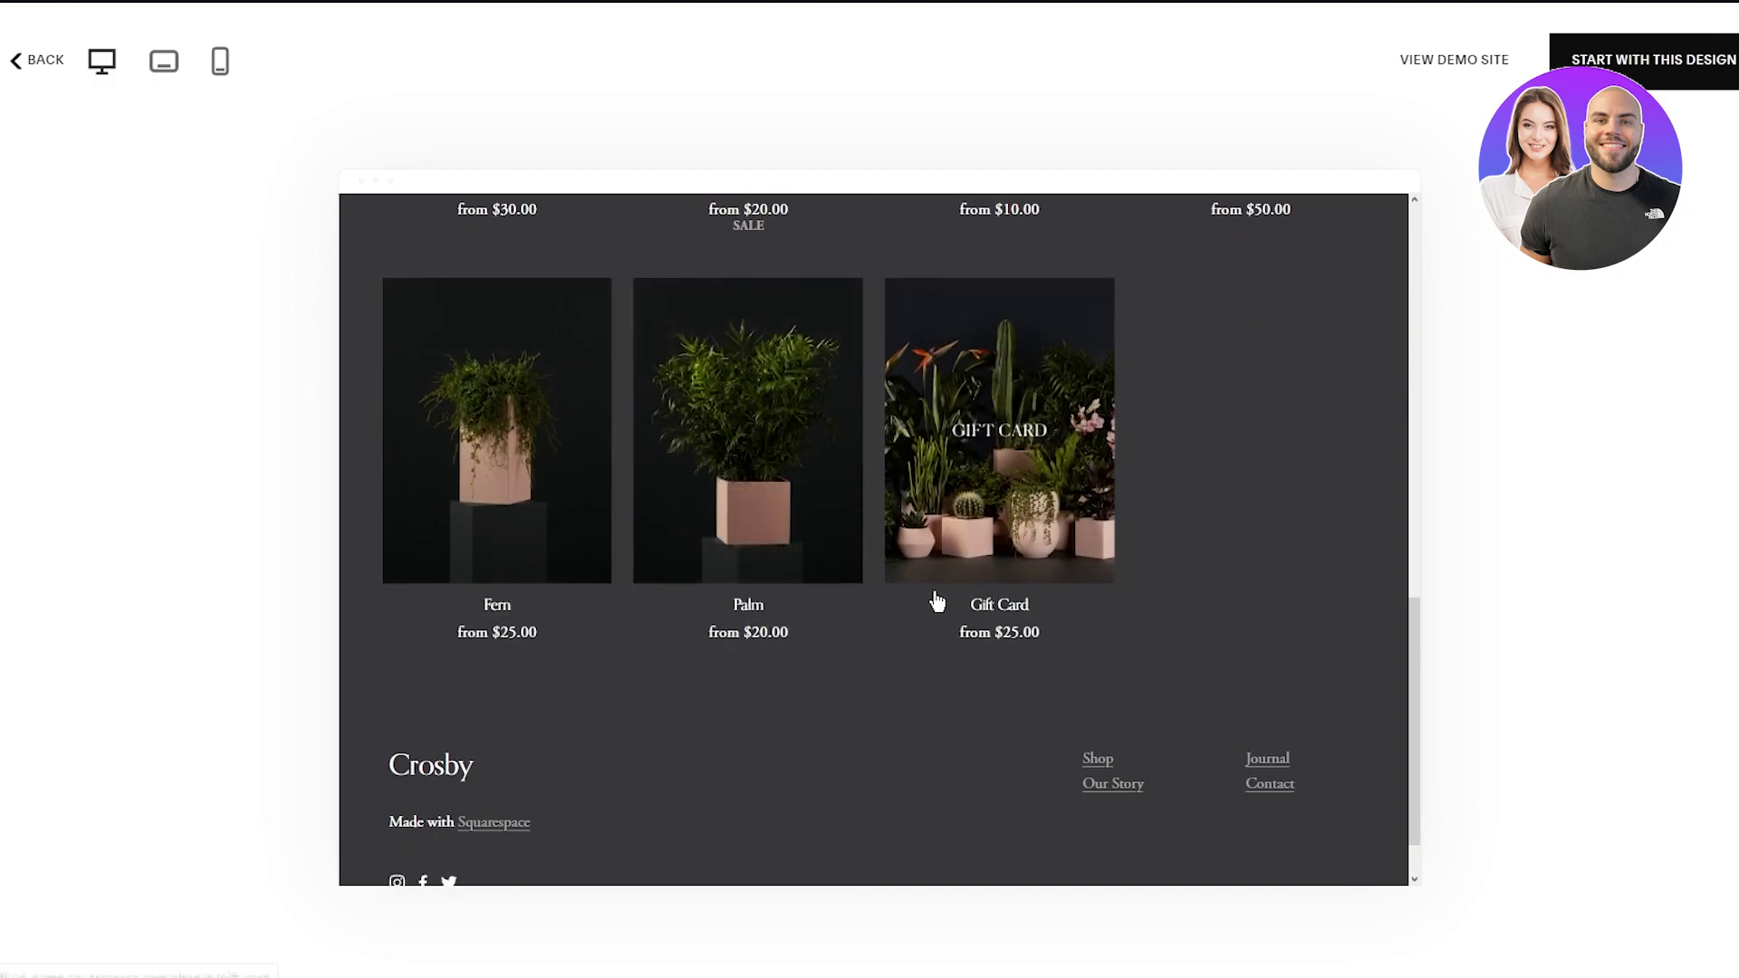
{"action": "scroll", "scroll_direction": "up", "scroll_amount": 3}
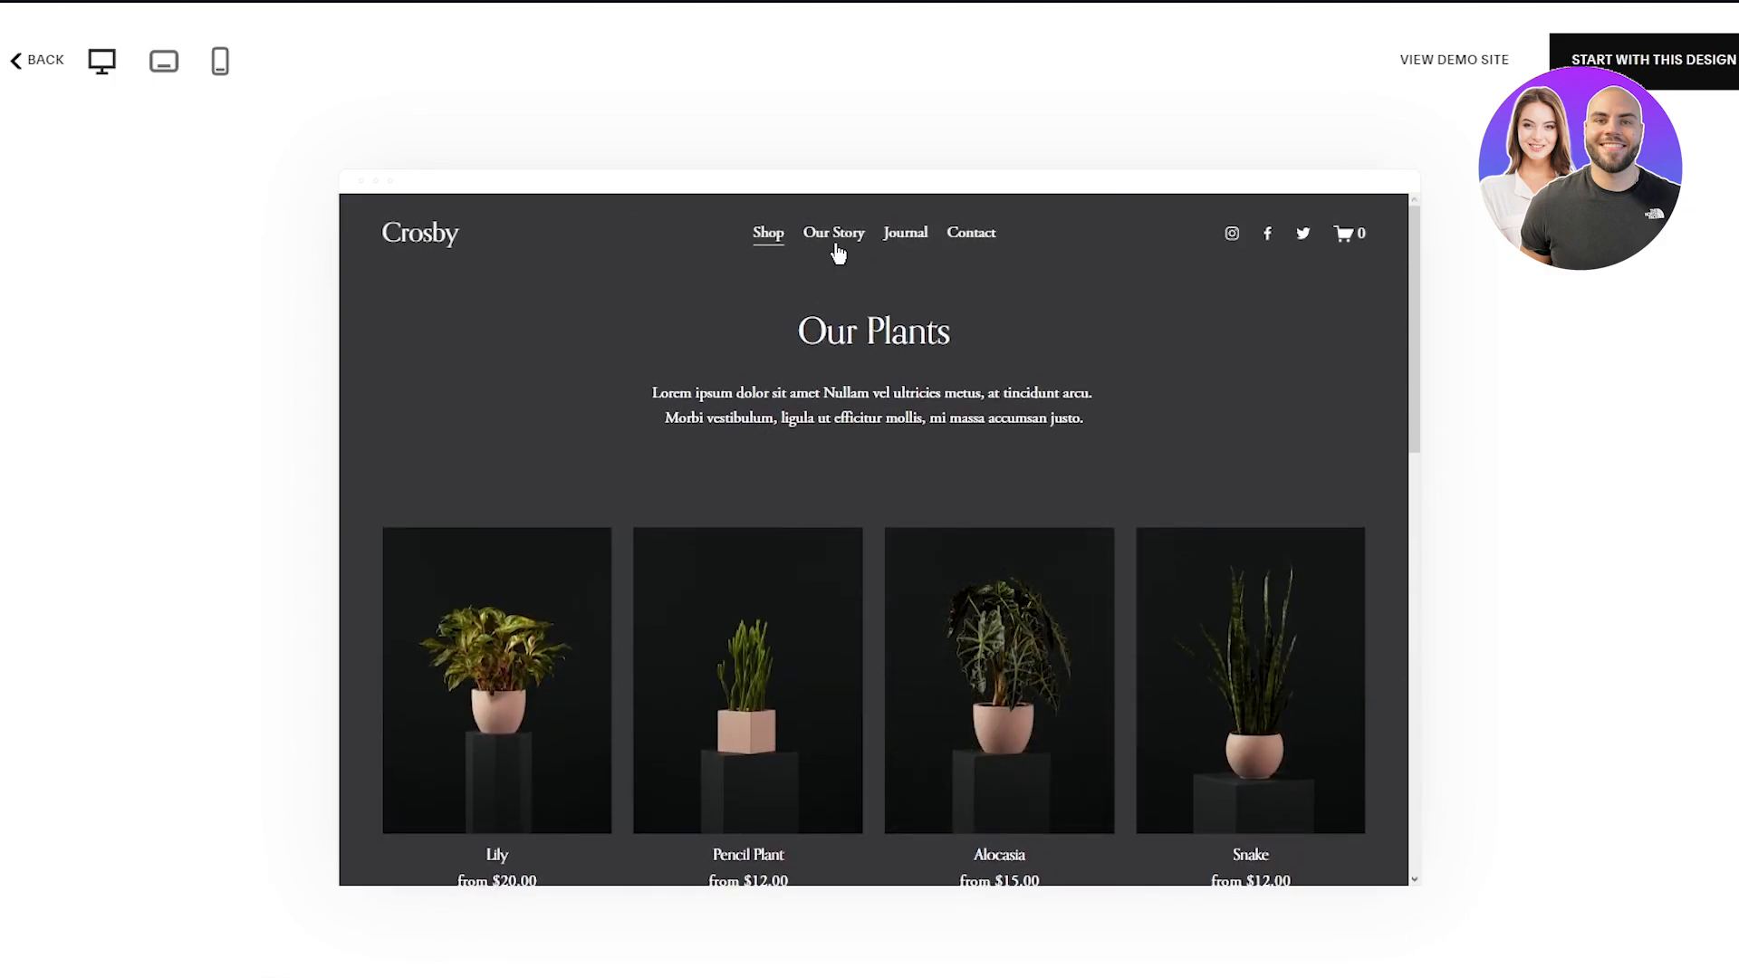
Visit the Our Story and Contact Us pages, then return to the Our Plants shop page.
{"action": "left_click", "coordinate": [834, 234]}
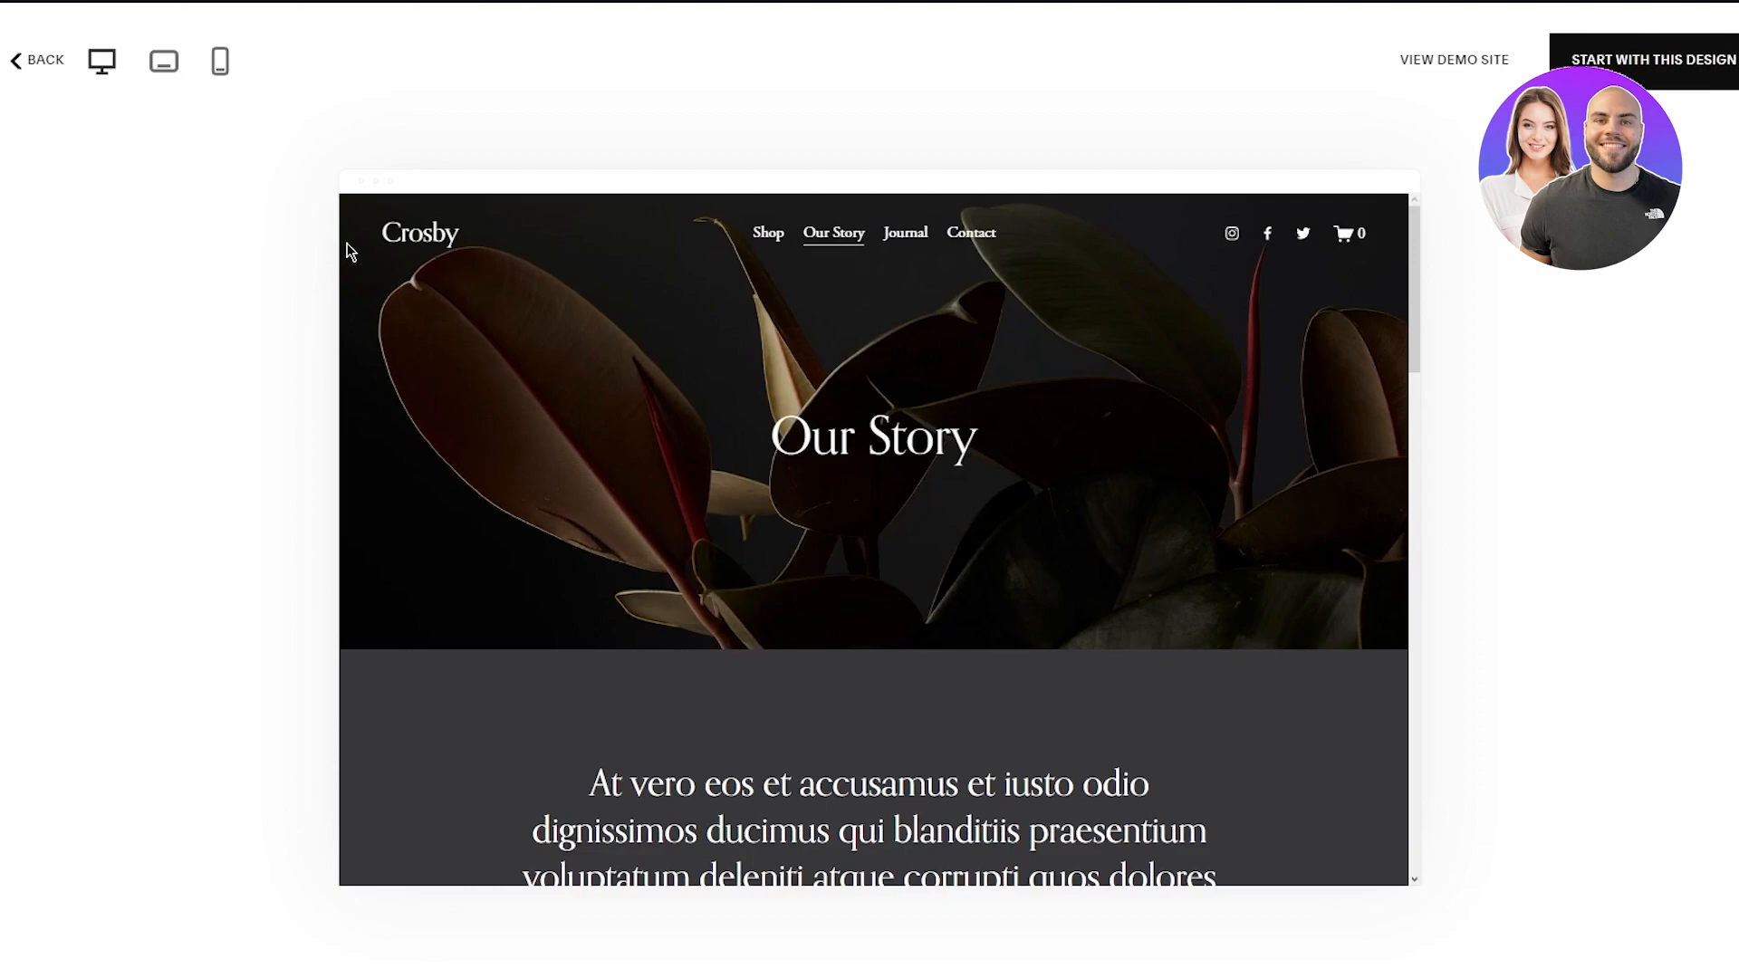
{"action": "mouse_move", "coordinate": [779, 255]}
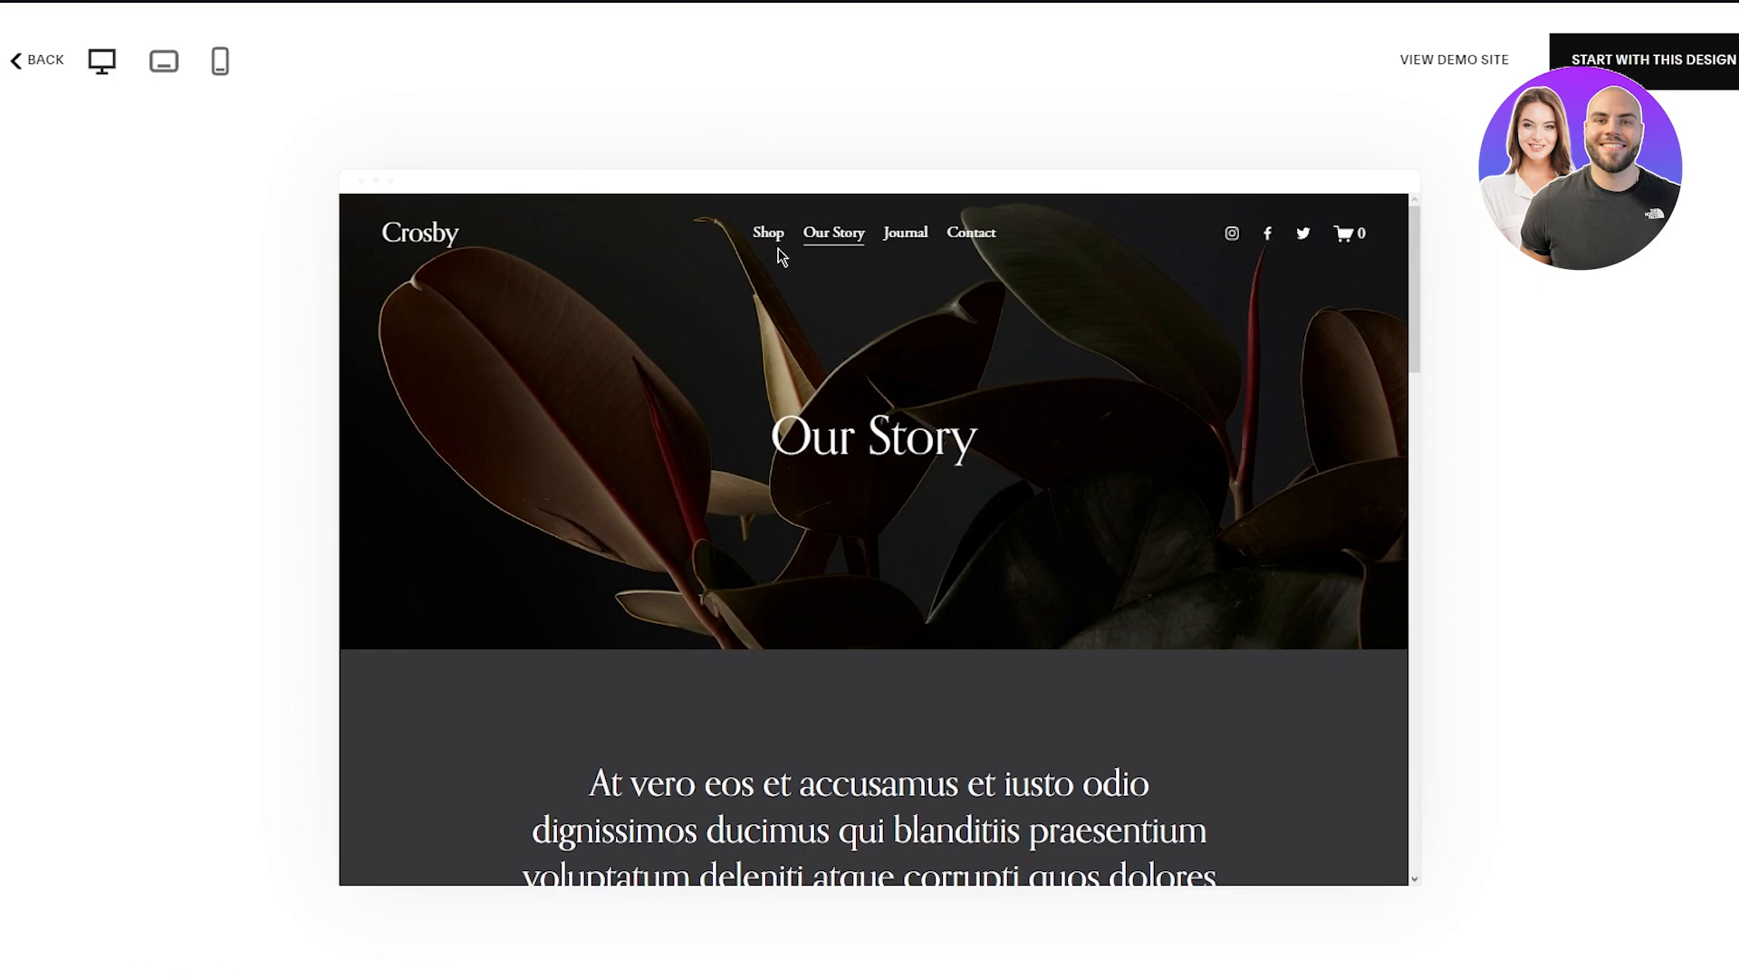
{"action": "mouse_move", "coordinate": [906, 239]}
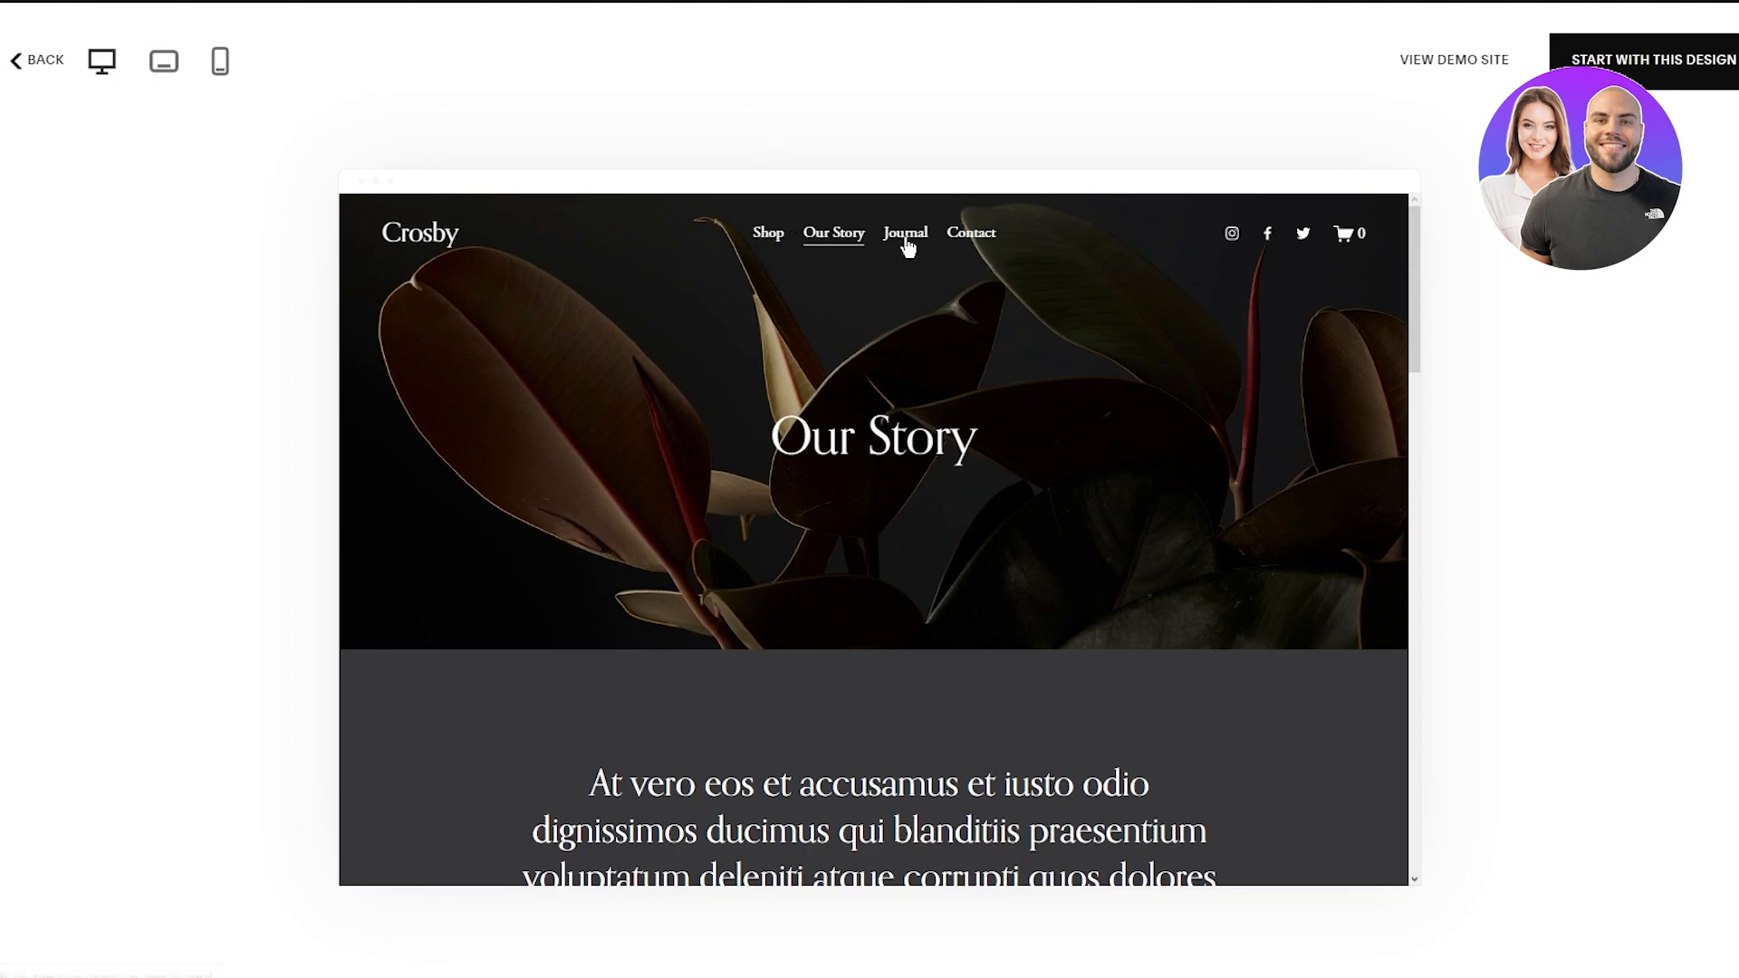
{"action": "mouse_move", "coordinate": [969, 237]}
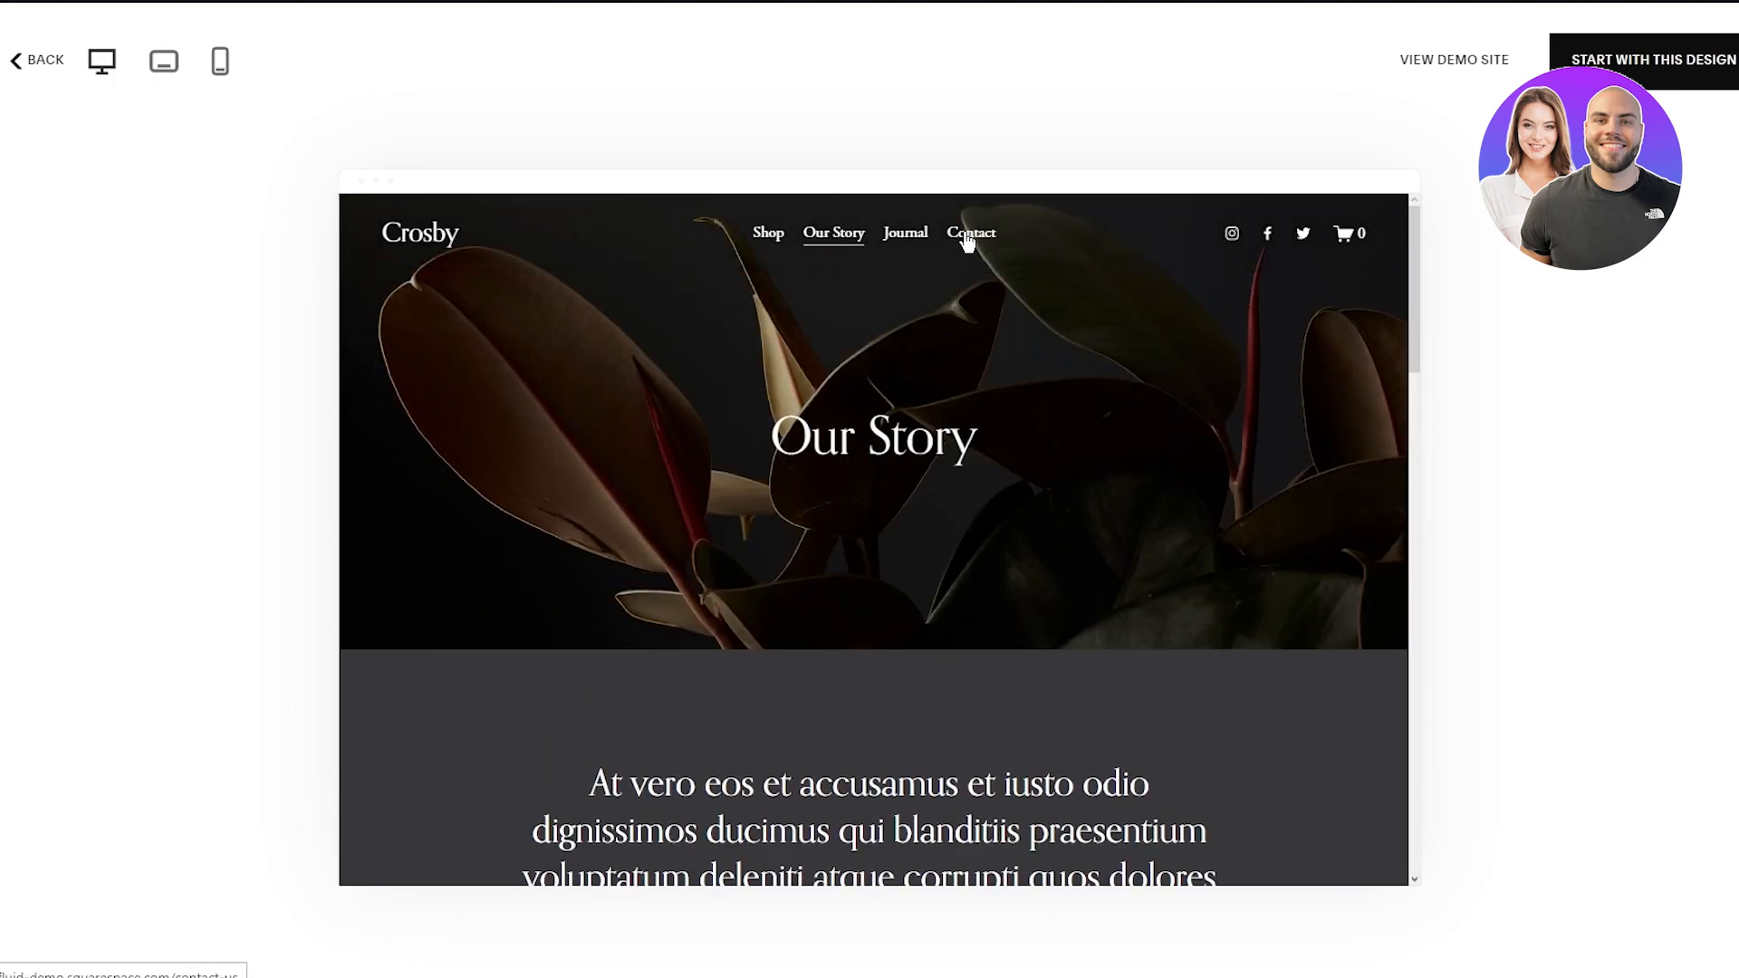
{"action": "left_click", "coordinate": [969, 233]}
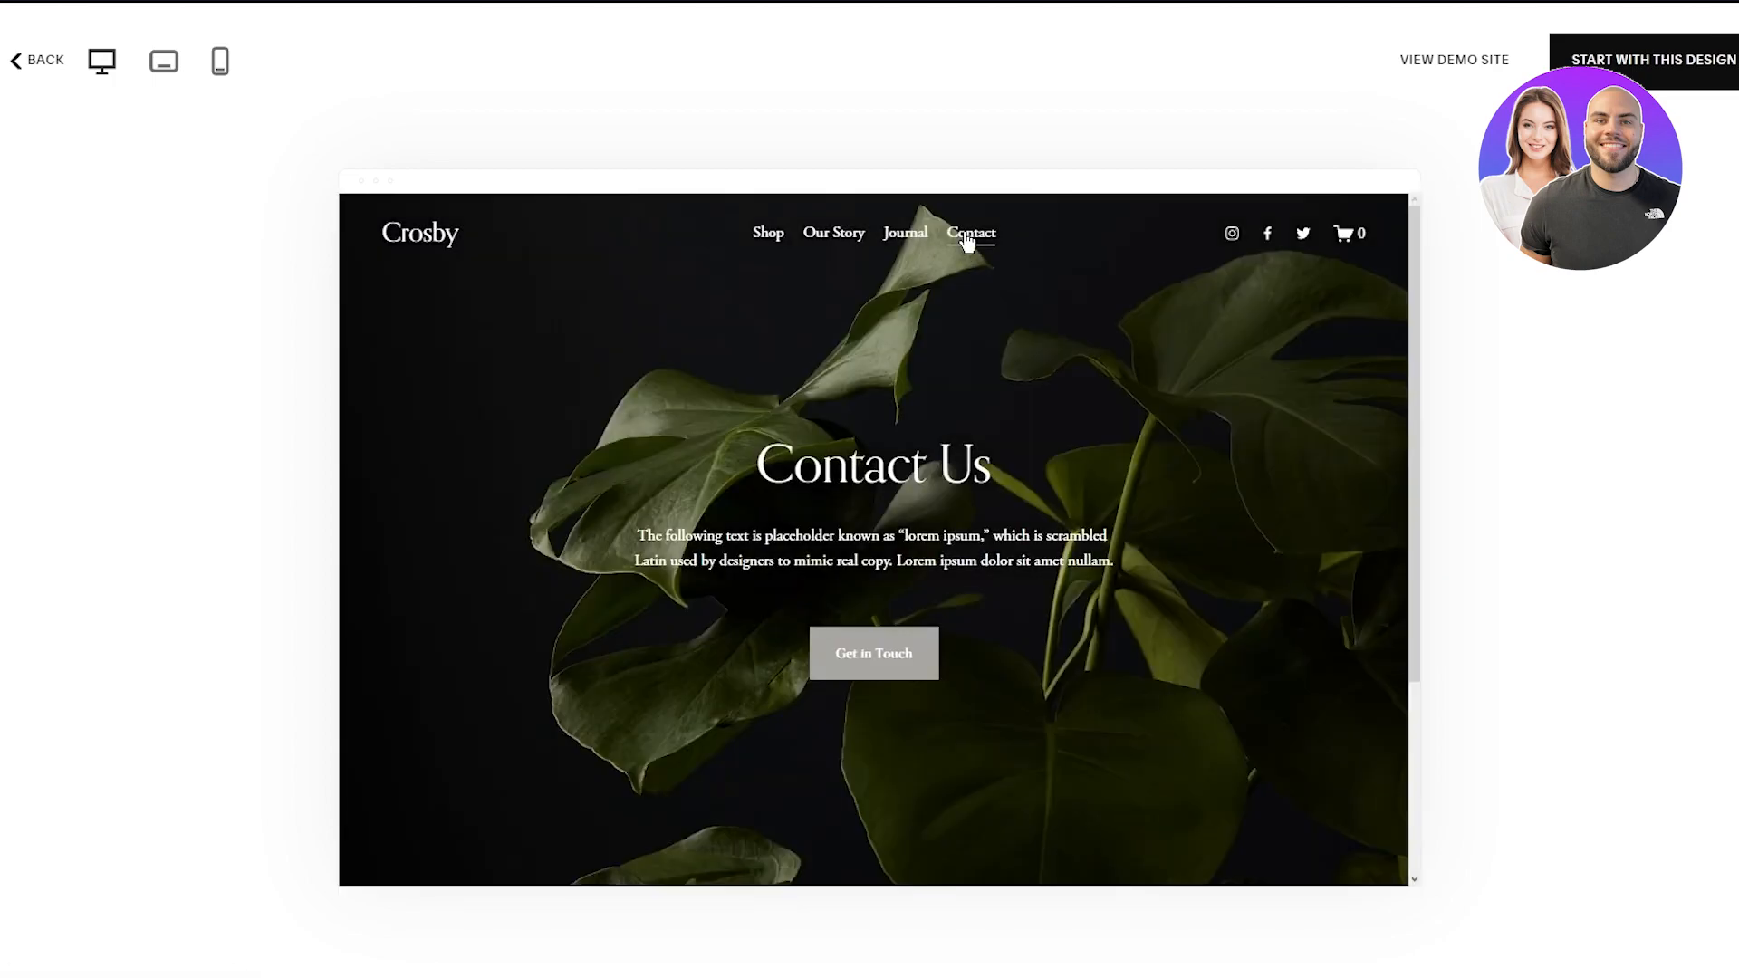
{"action": "left_click", "coordinate": [768, 234]}
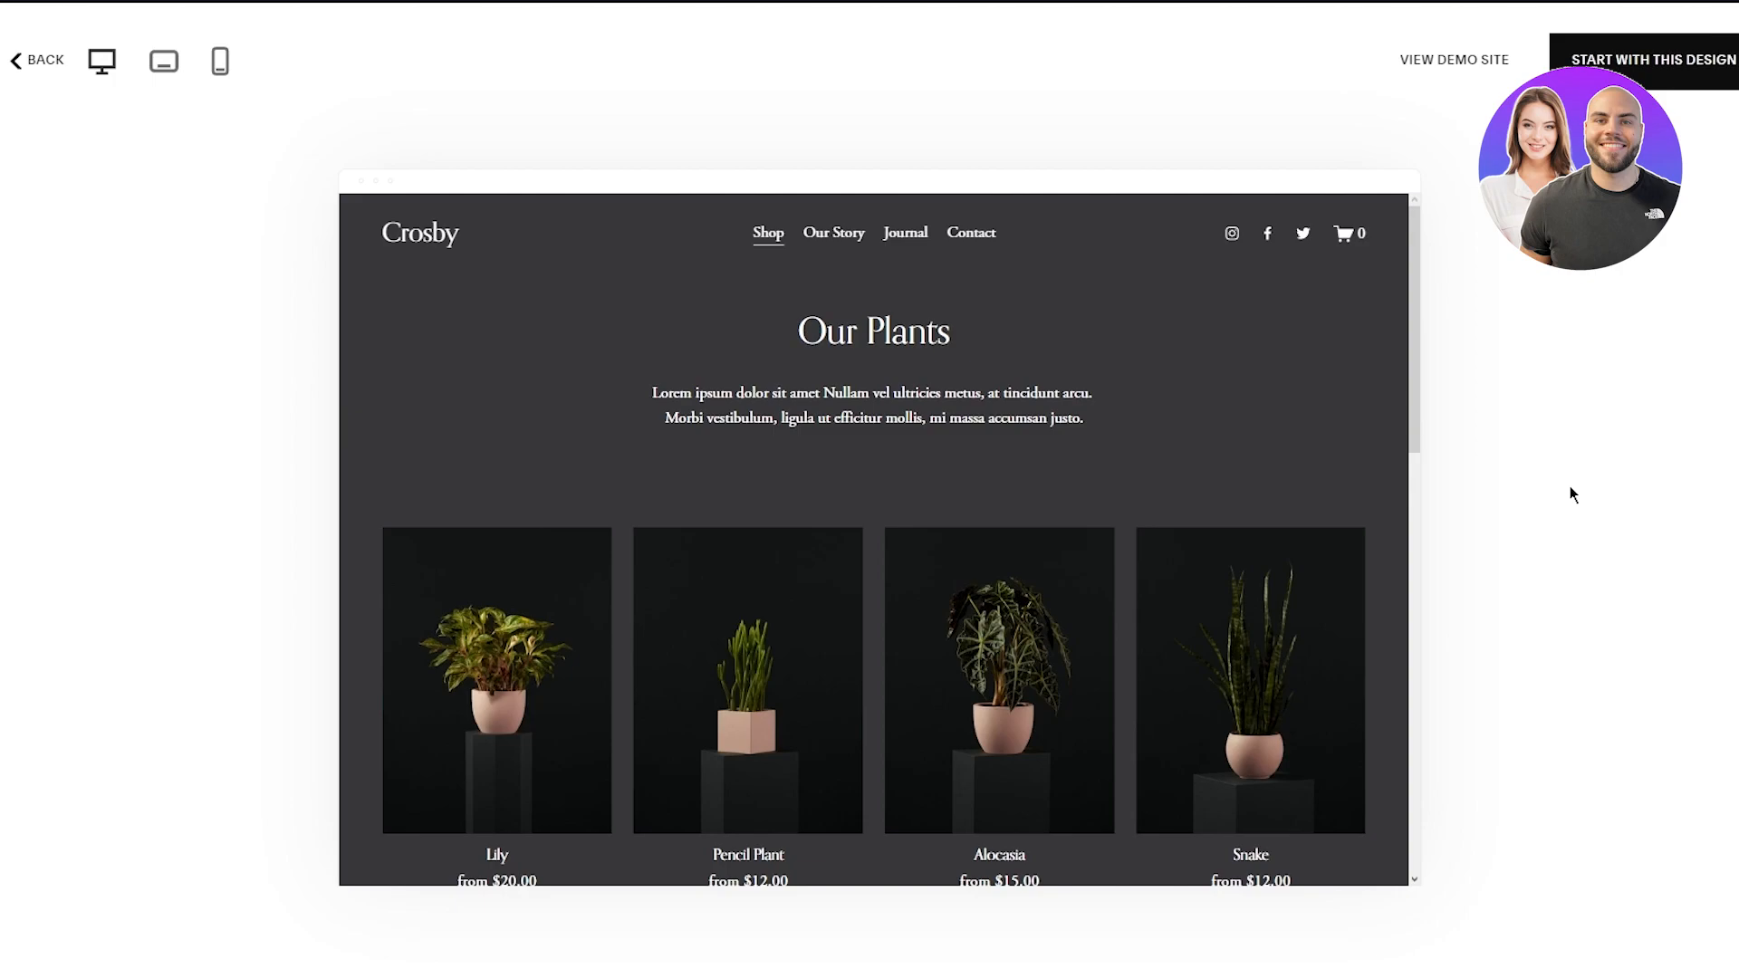
{"action": "mouse_move", "coordinate": [1031, 241]}
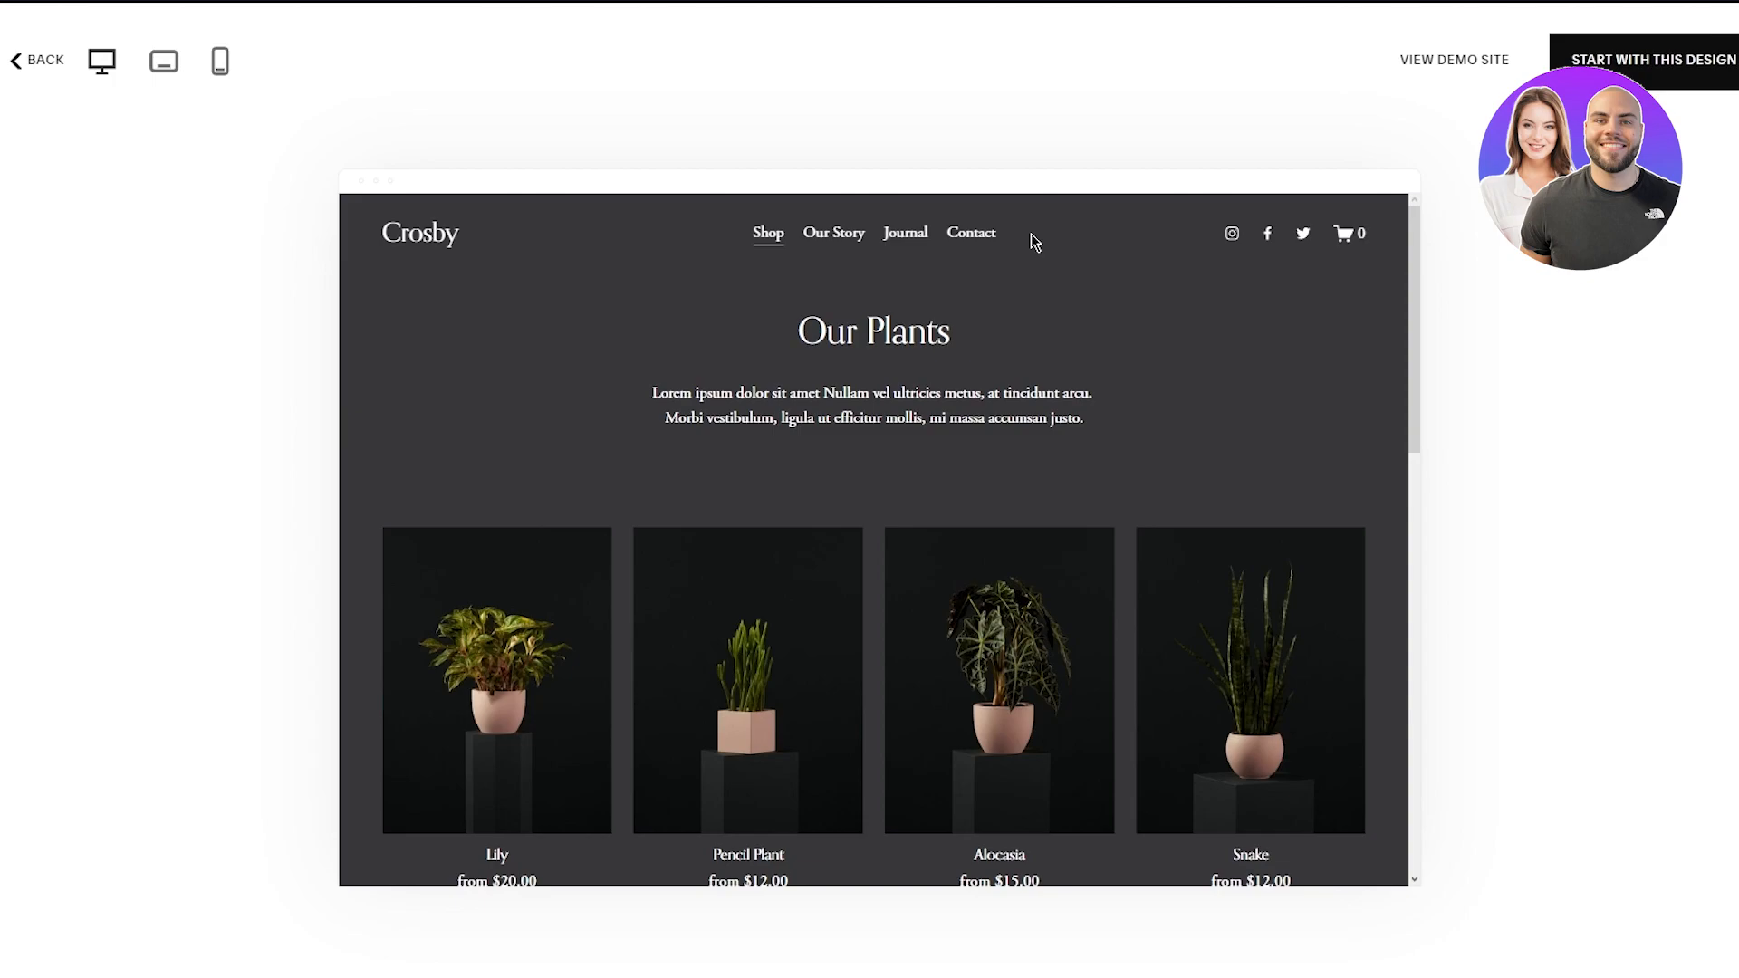
{"action": "mouse_move", "coordinate": [1369, 156]}
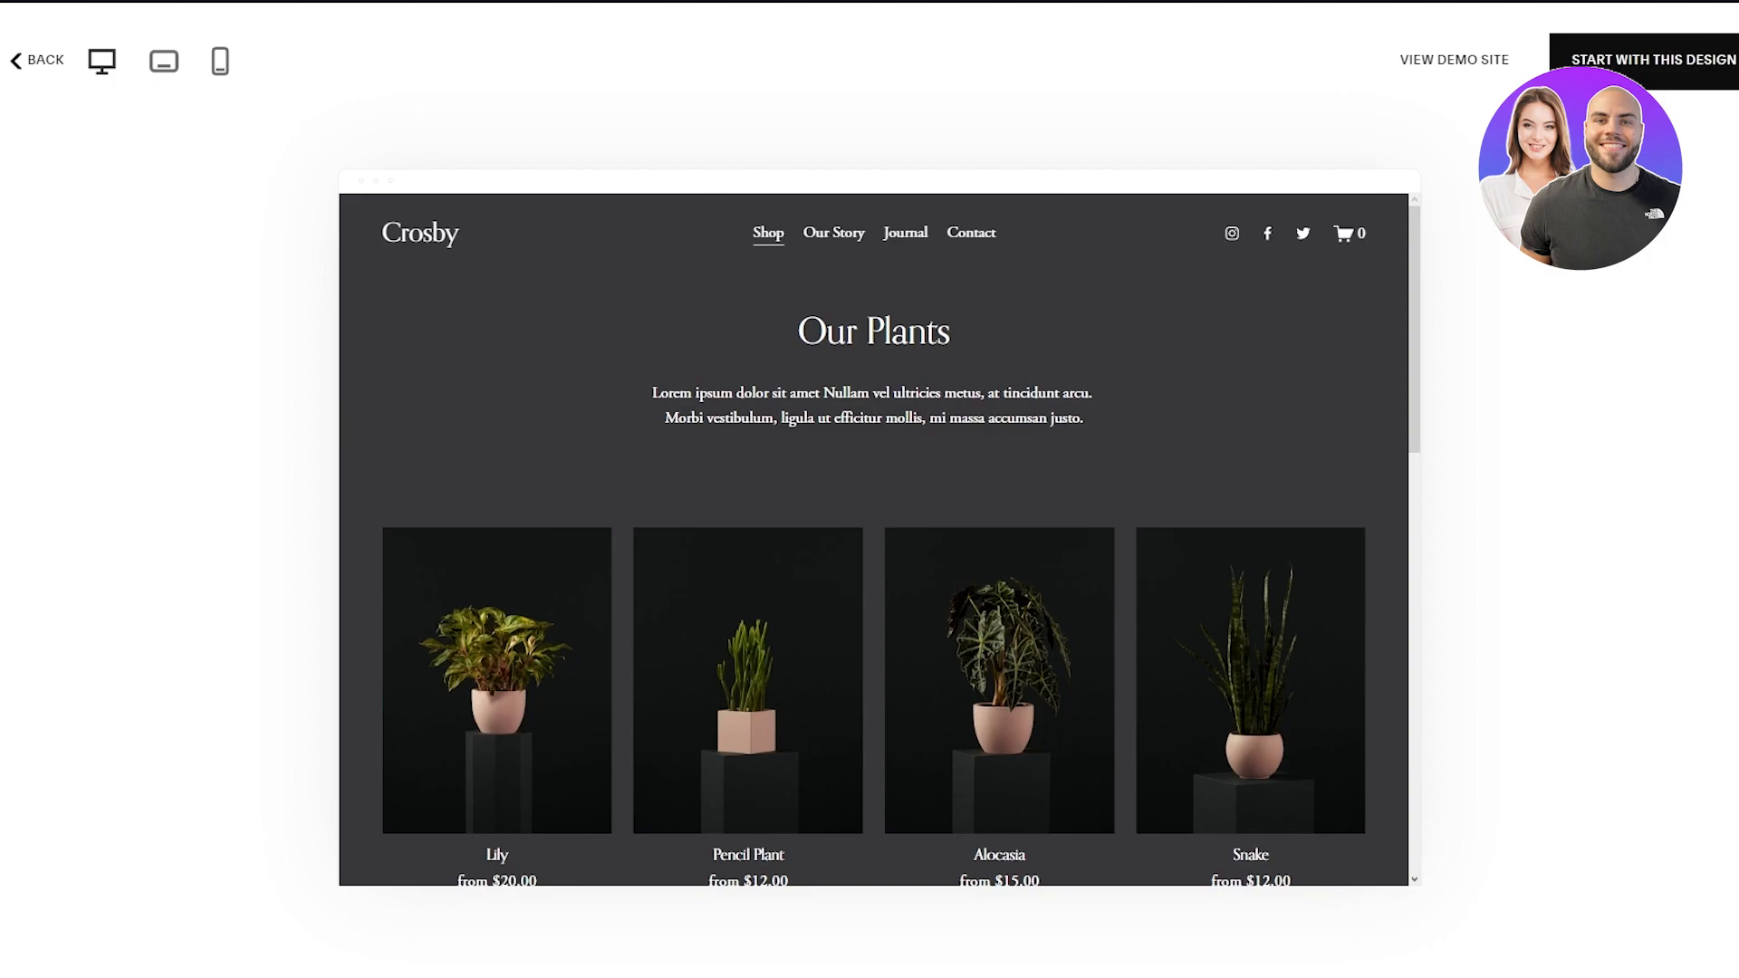
{"action": "mouse_move", "coordinate": [1328, 188]}
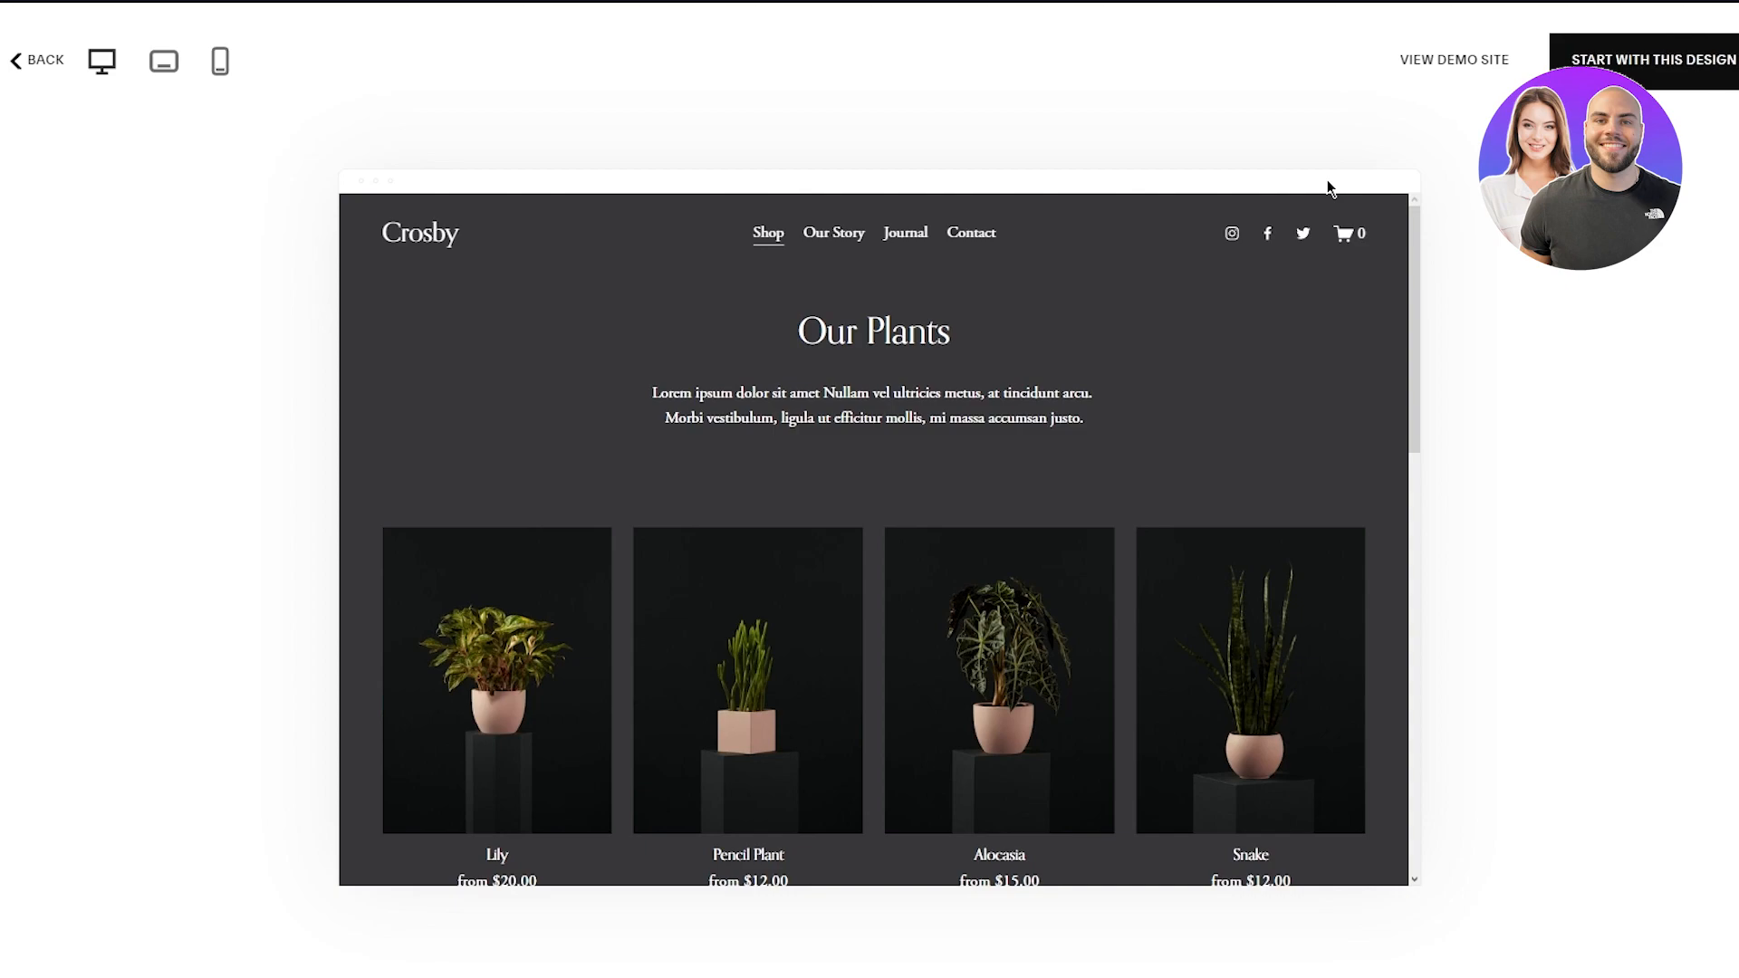
{"action": "mouse_move", "coordinate": [1183, 166]}
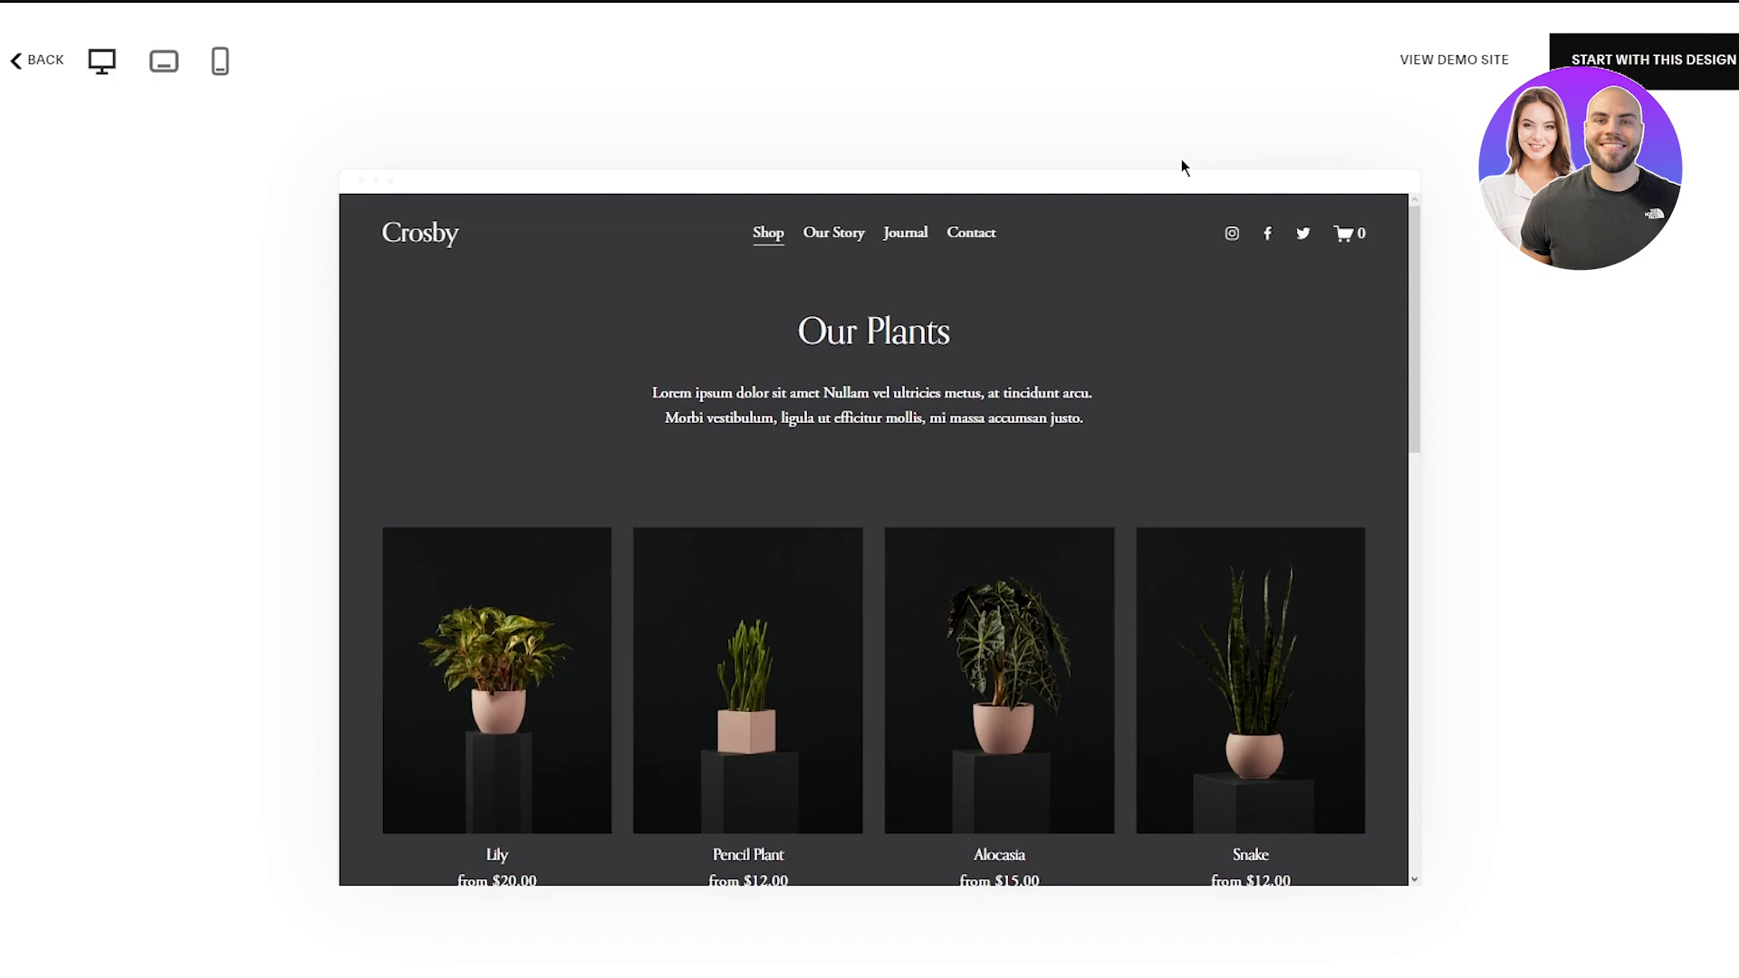
{"action": "mouse_move", "coordinate": [471, 236]}
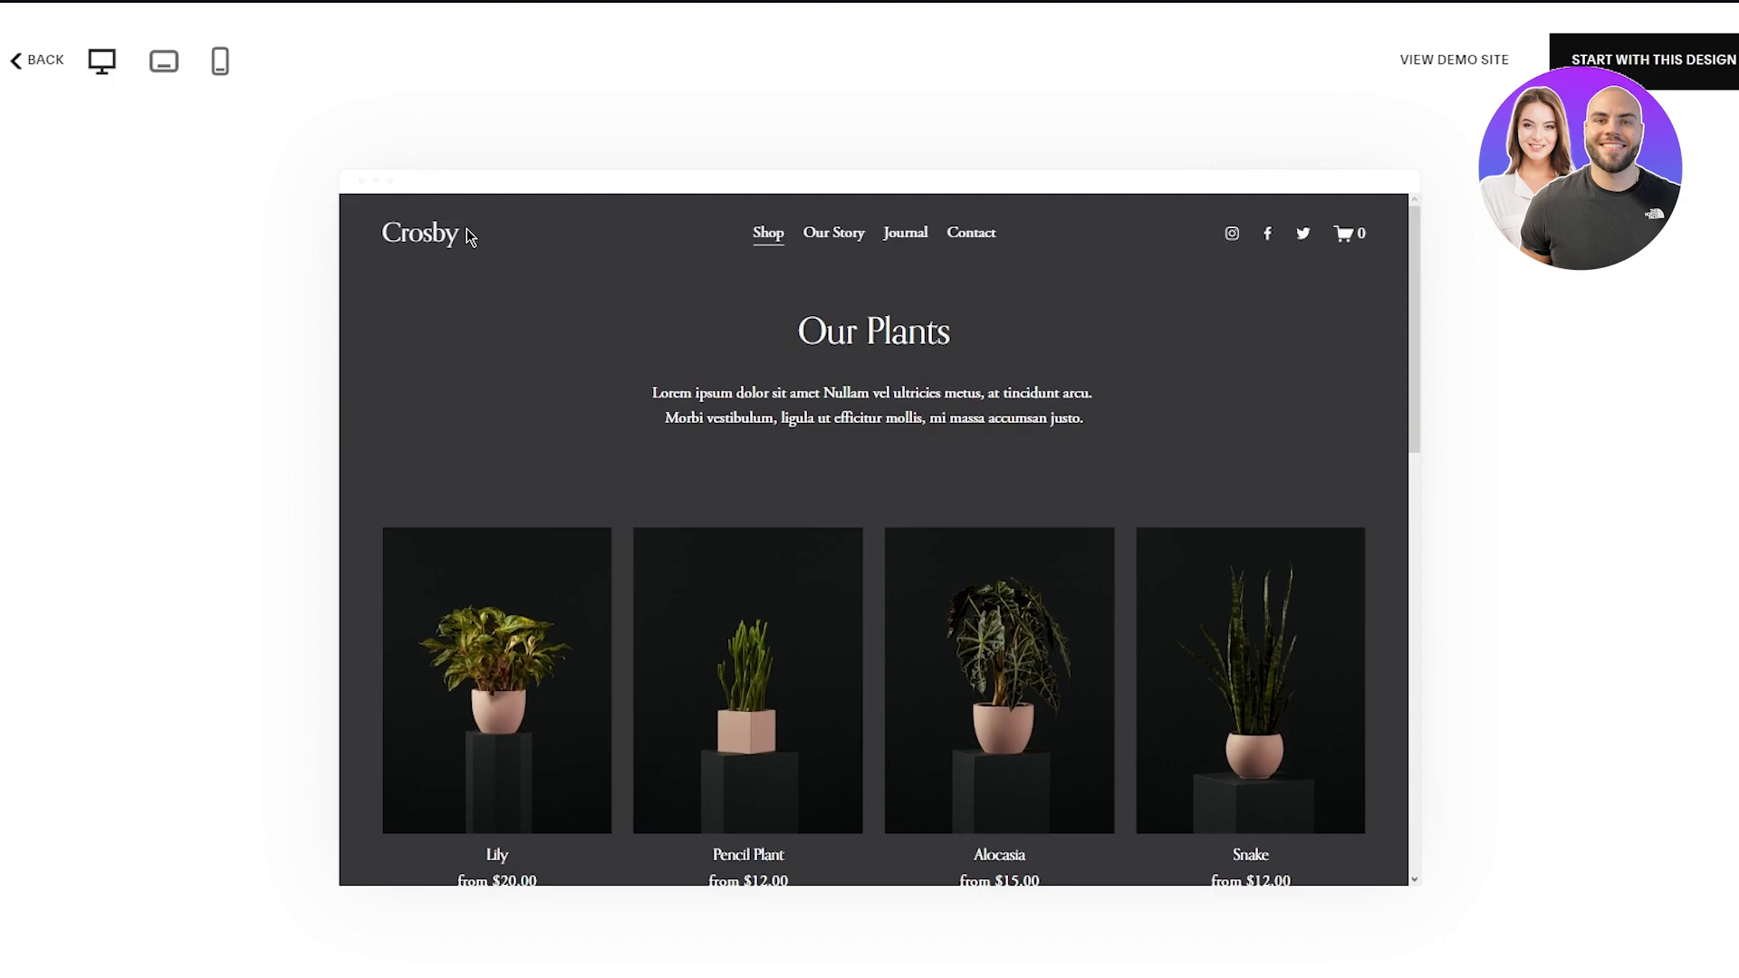
Scroll the Crosby home page down to the gift card section and footer, then back up.
{"action": "scroll", "scroll_direction": "up", "scroll_amount": 3}
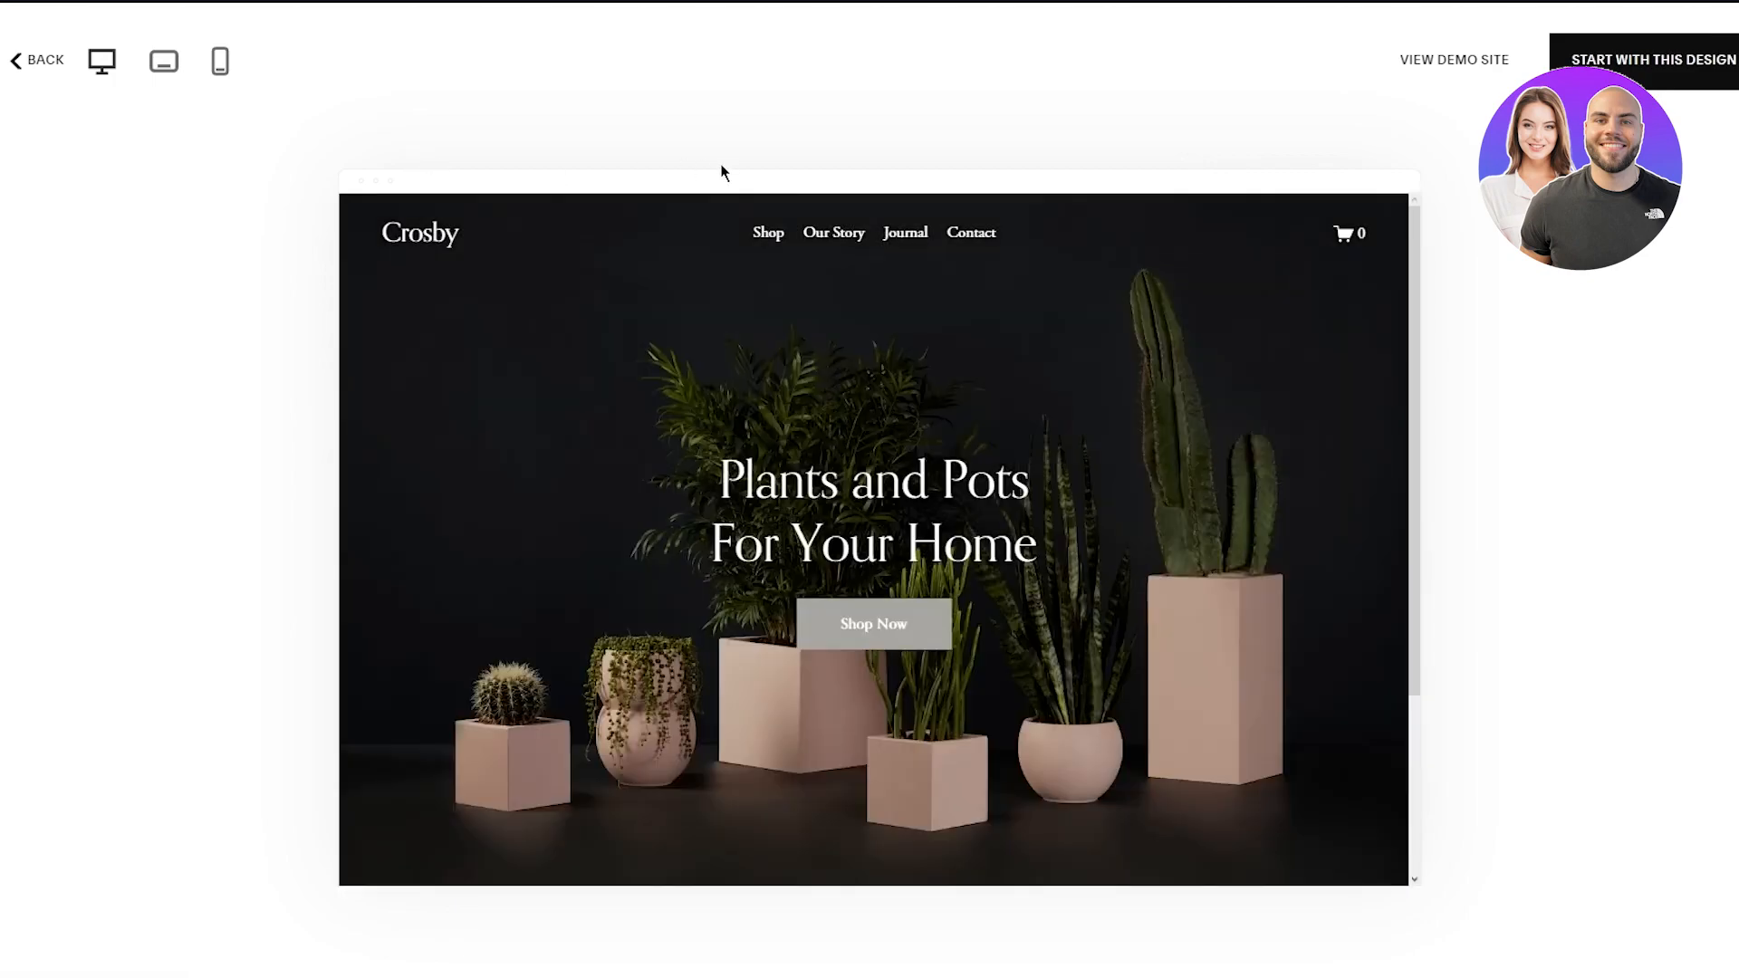
{"action": "scroll", "scroll_direction": "down", "scroll_amount": 3}
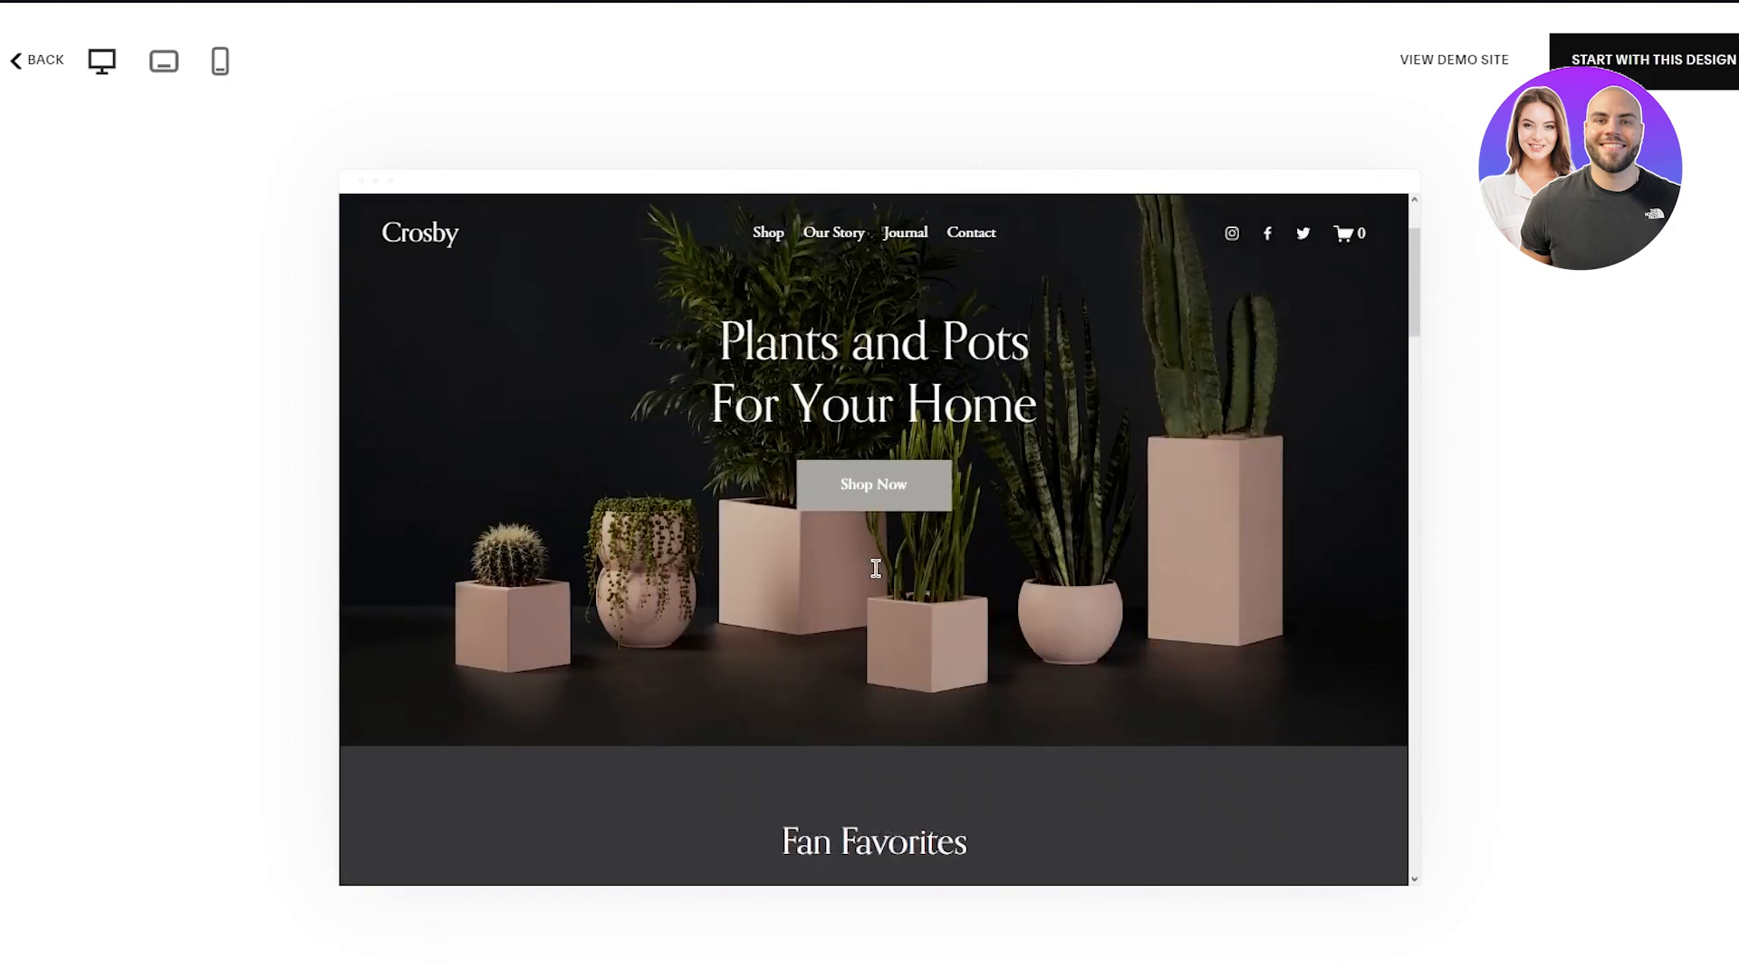
{"action": "scroll", "scroll_direction": "down", "scroll_amount": 3}
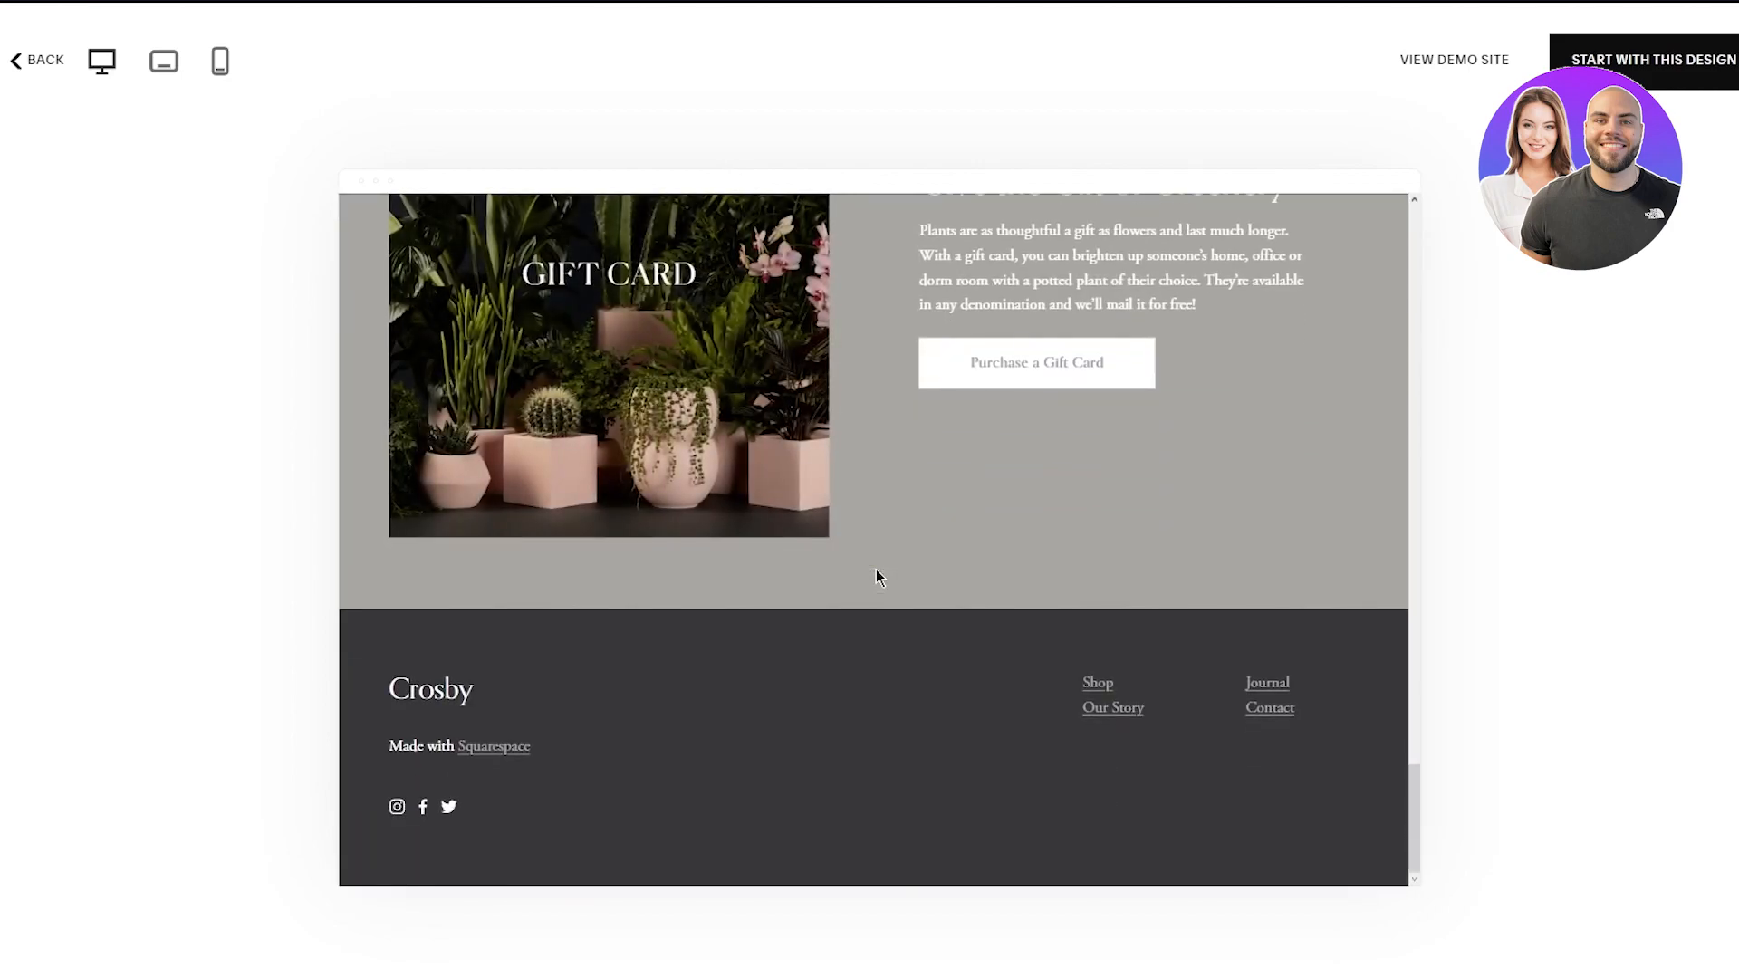
{"action": "scroll", "scroll_direction": "up", "scroll_amount": 3}
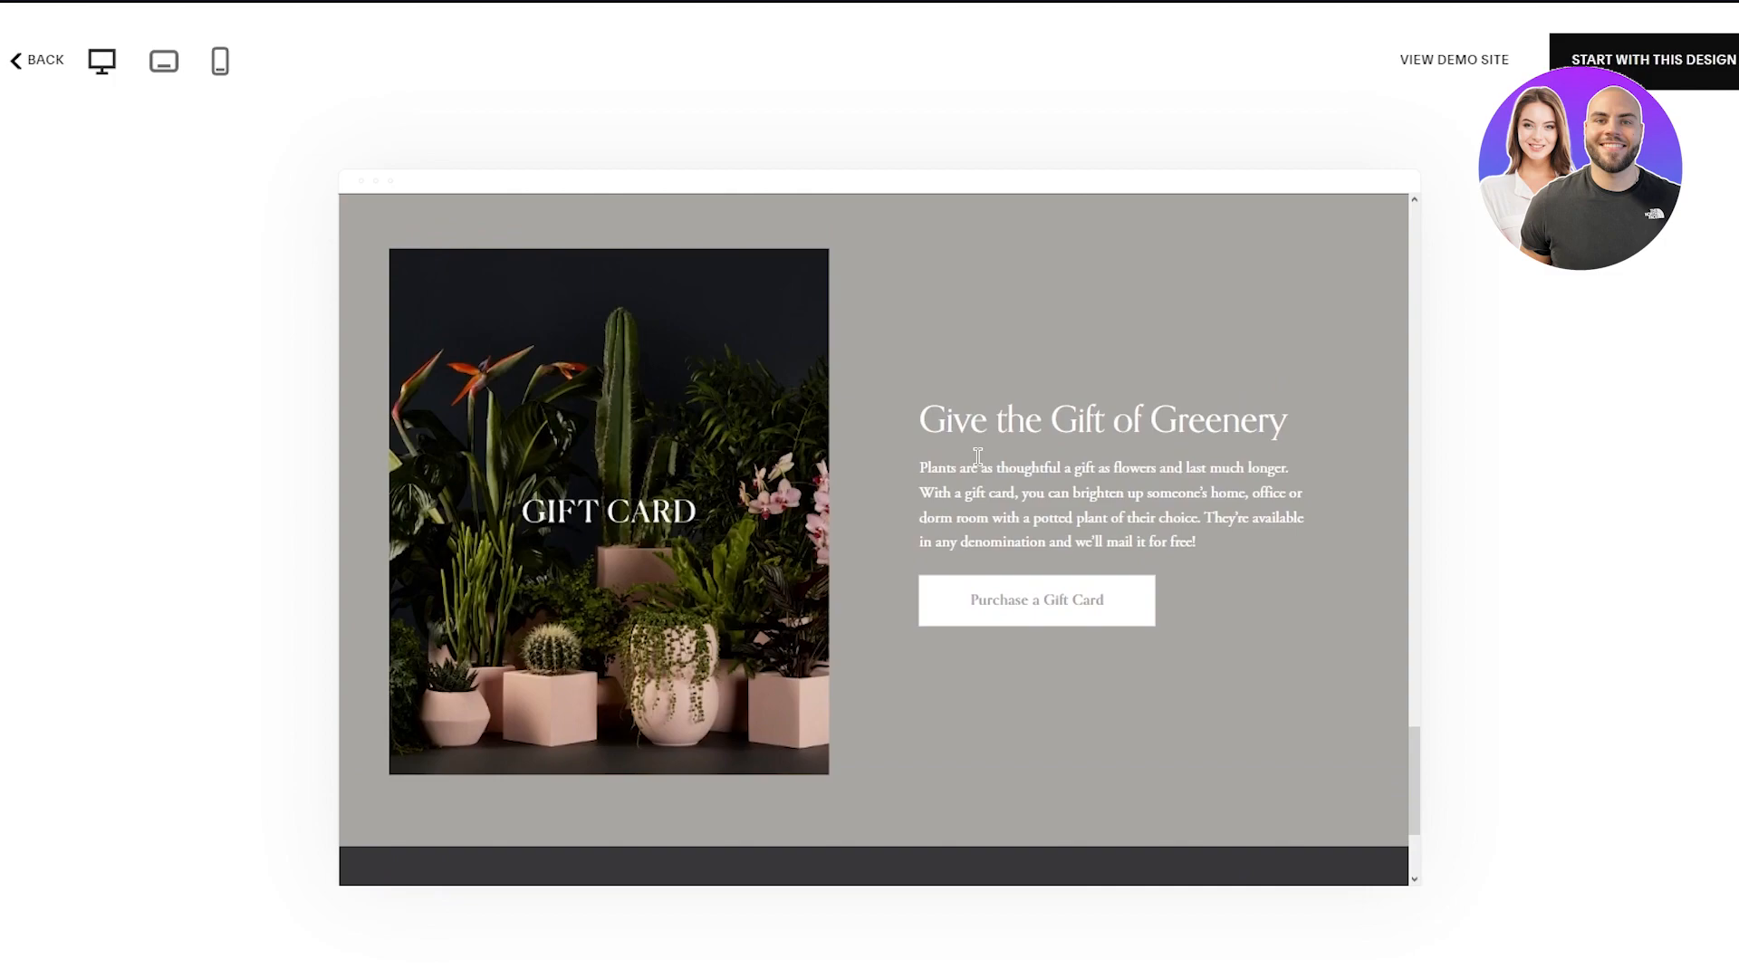
{"action": "scroll", "scroll_direction": "up", "scroll_amount": 3}
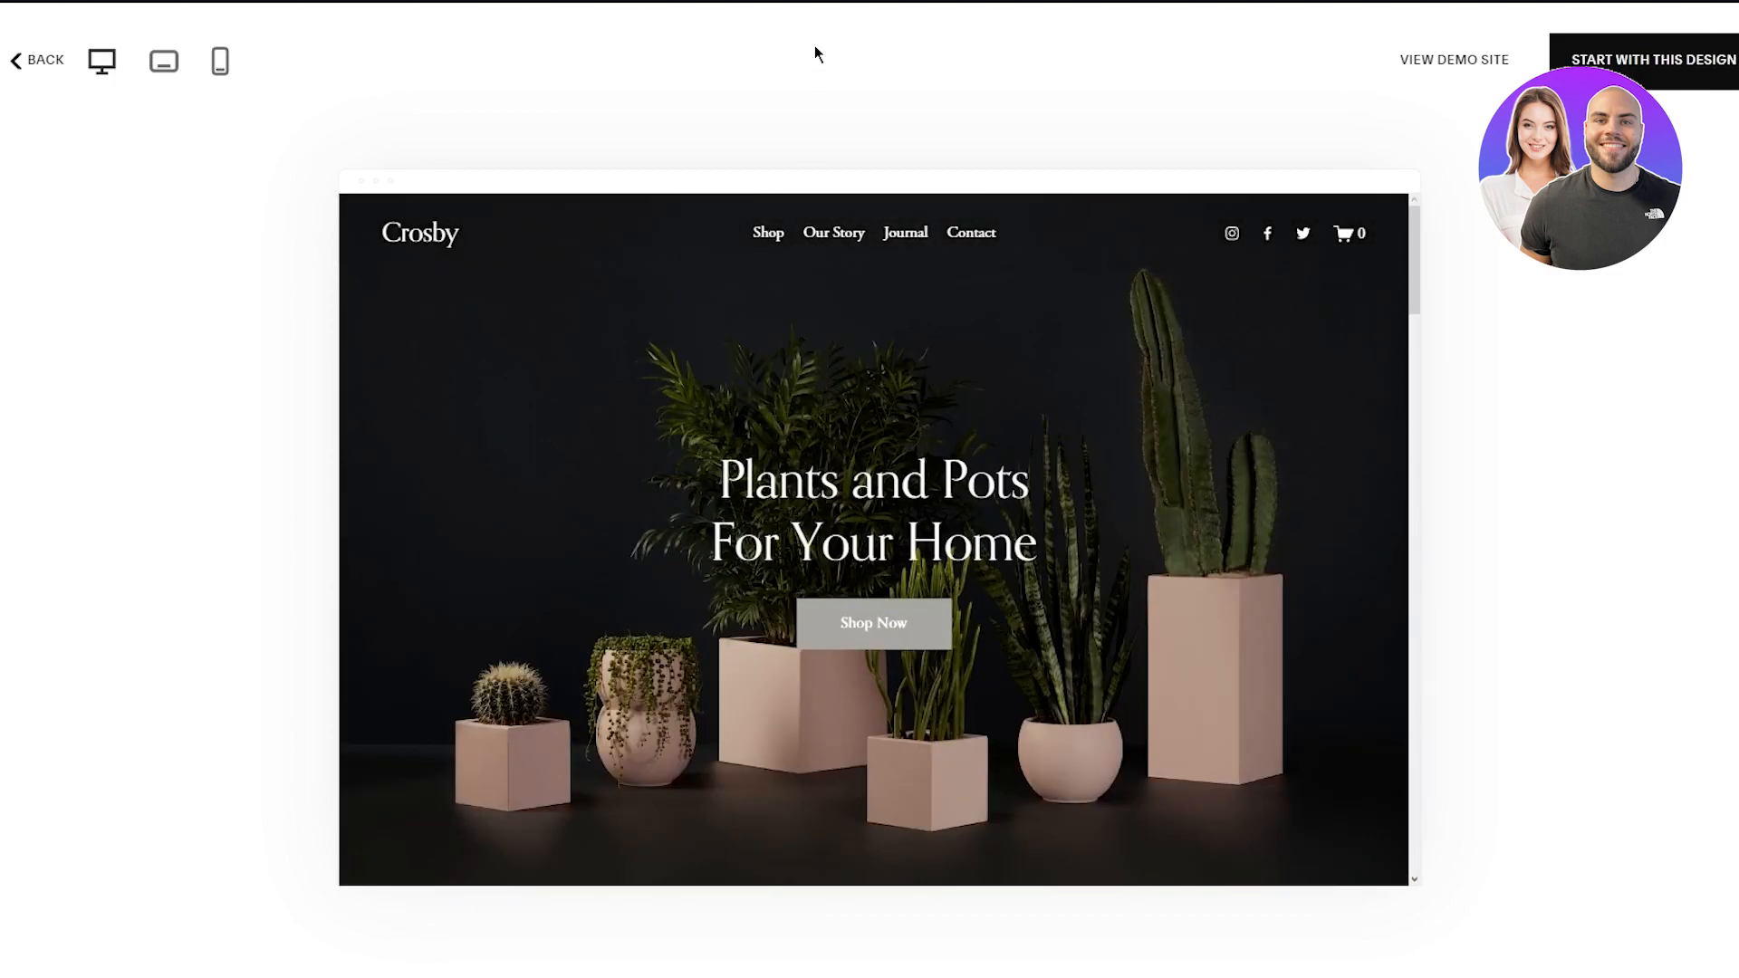
{"action": "mouse_move", "coordinate": [793, 120]}
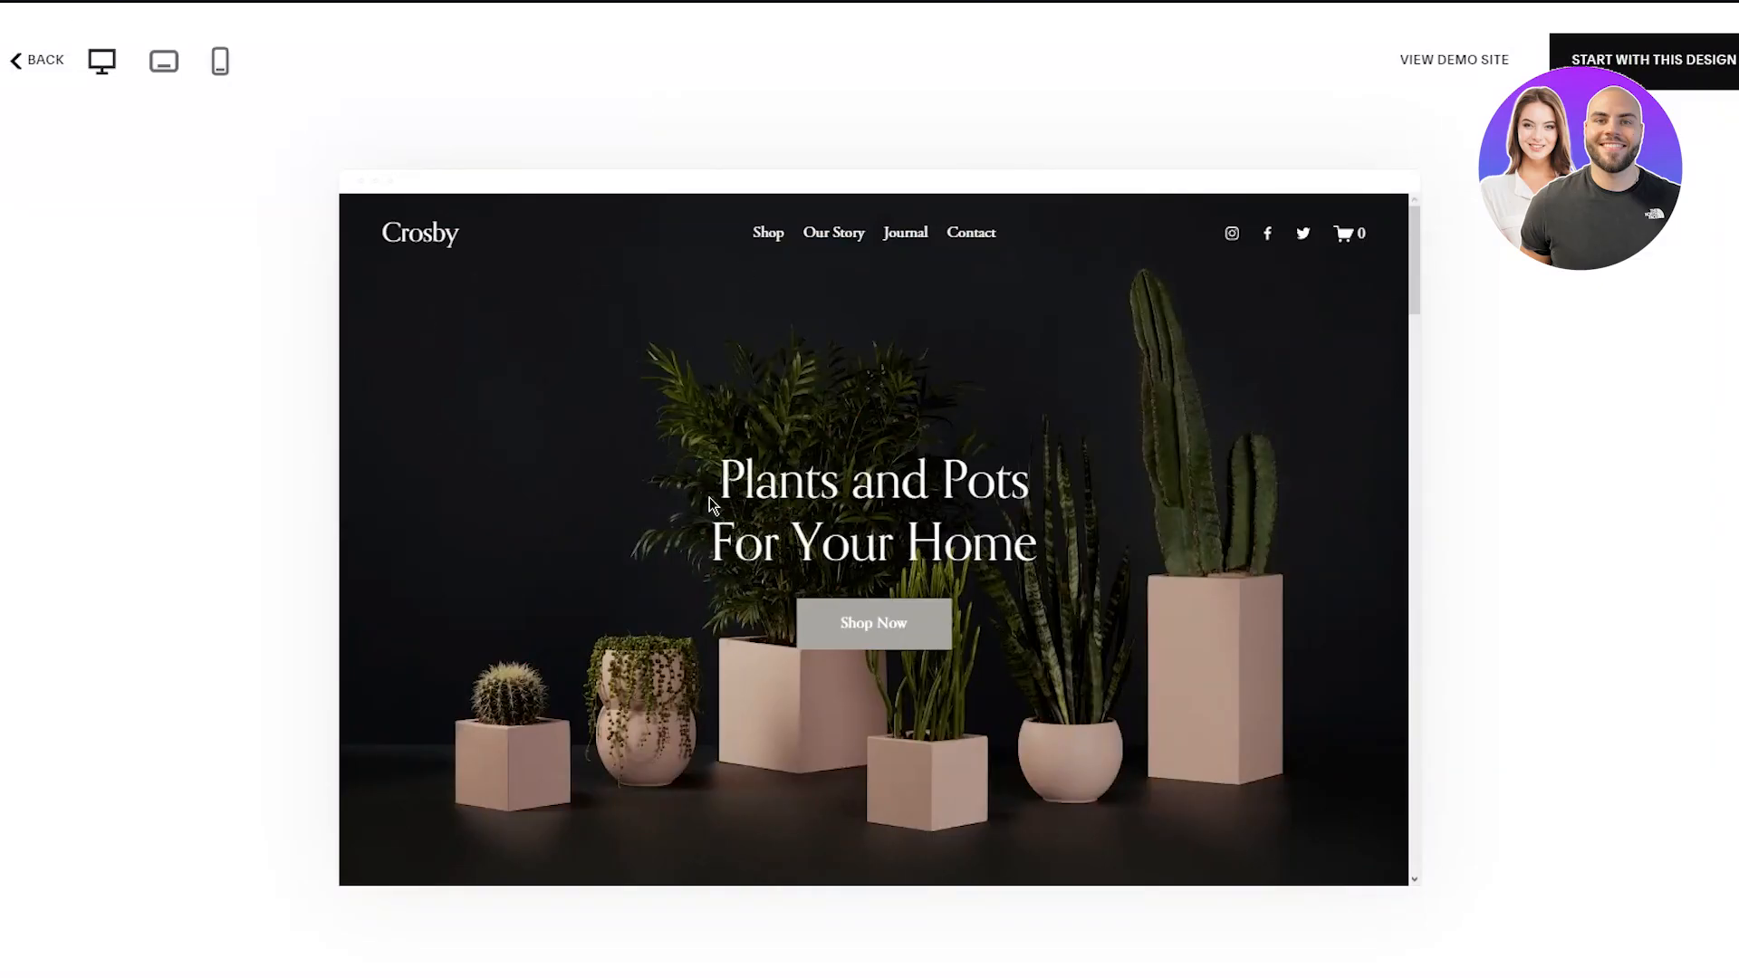
{"action": "mouse_move", "coordinate": [874, 936]}
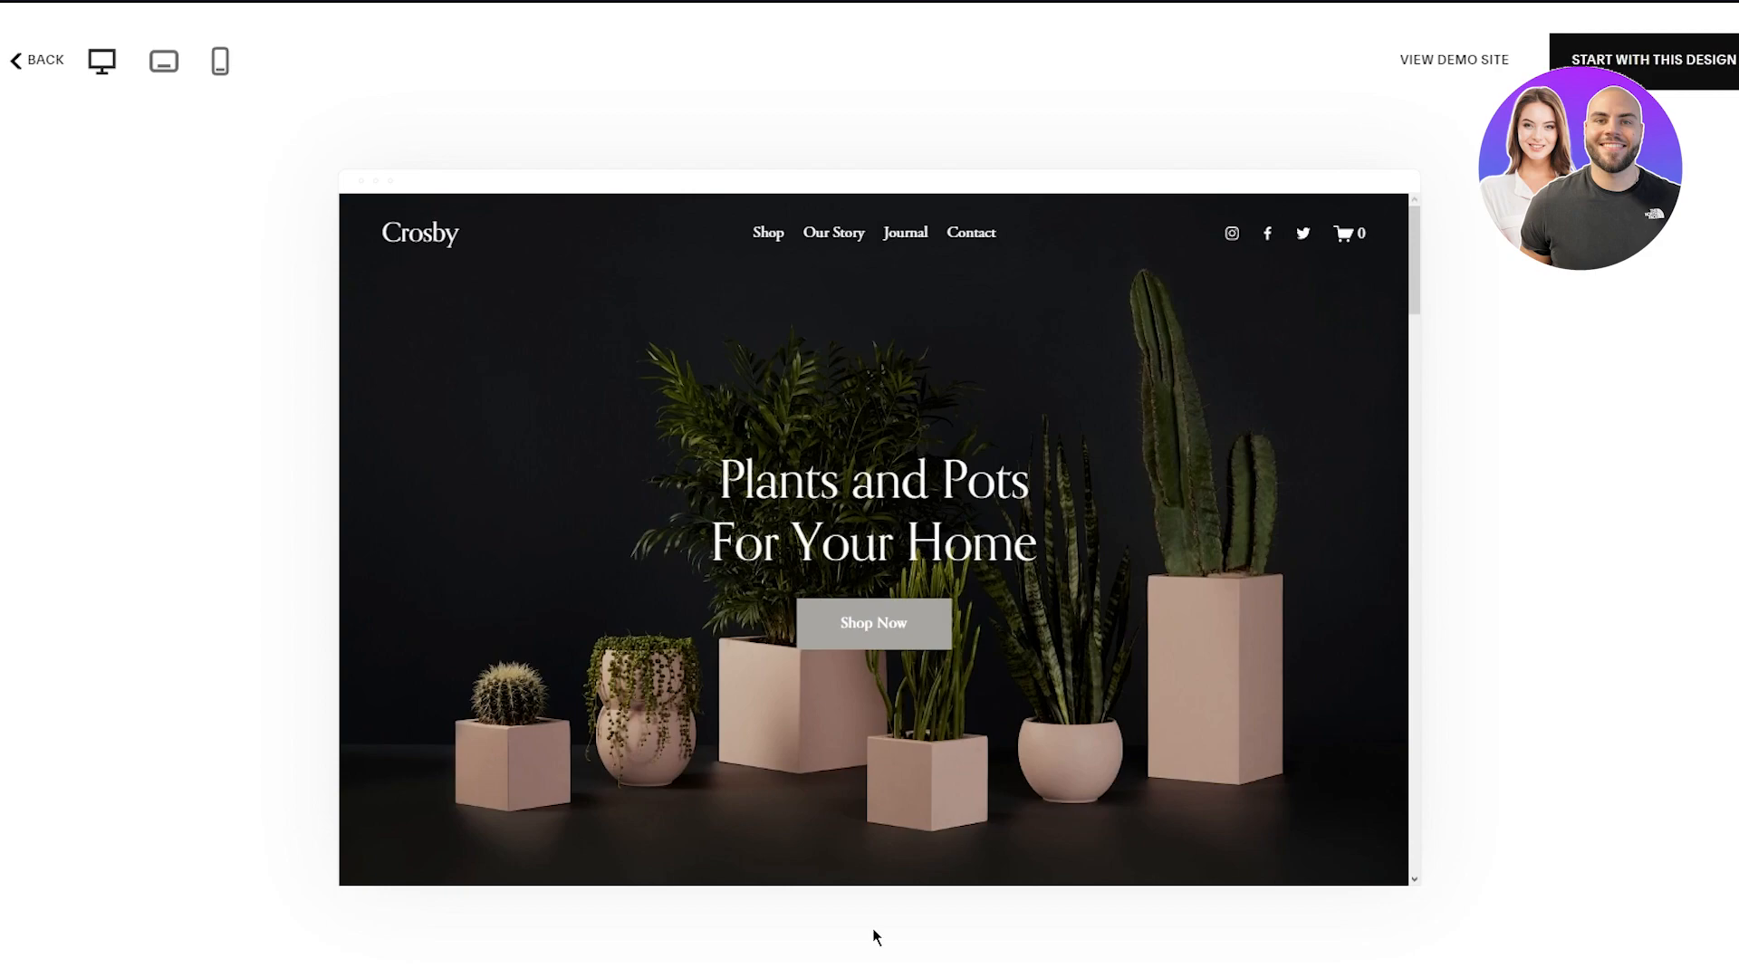
{"action": "mouse_move", "coordinate": [411, 60]}
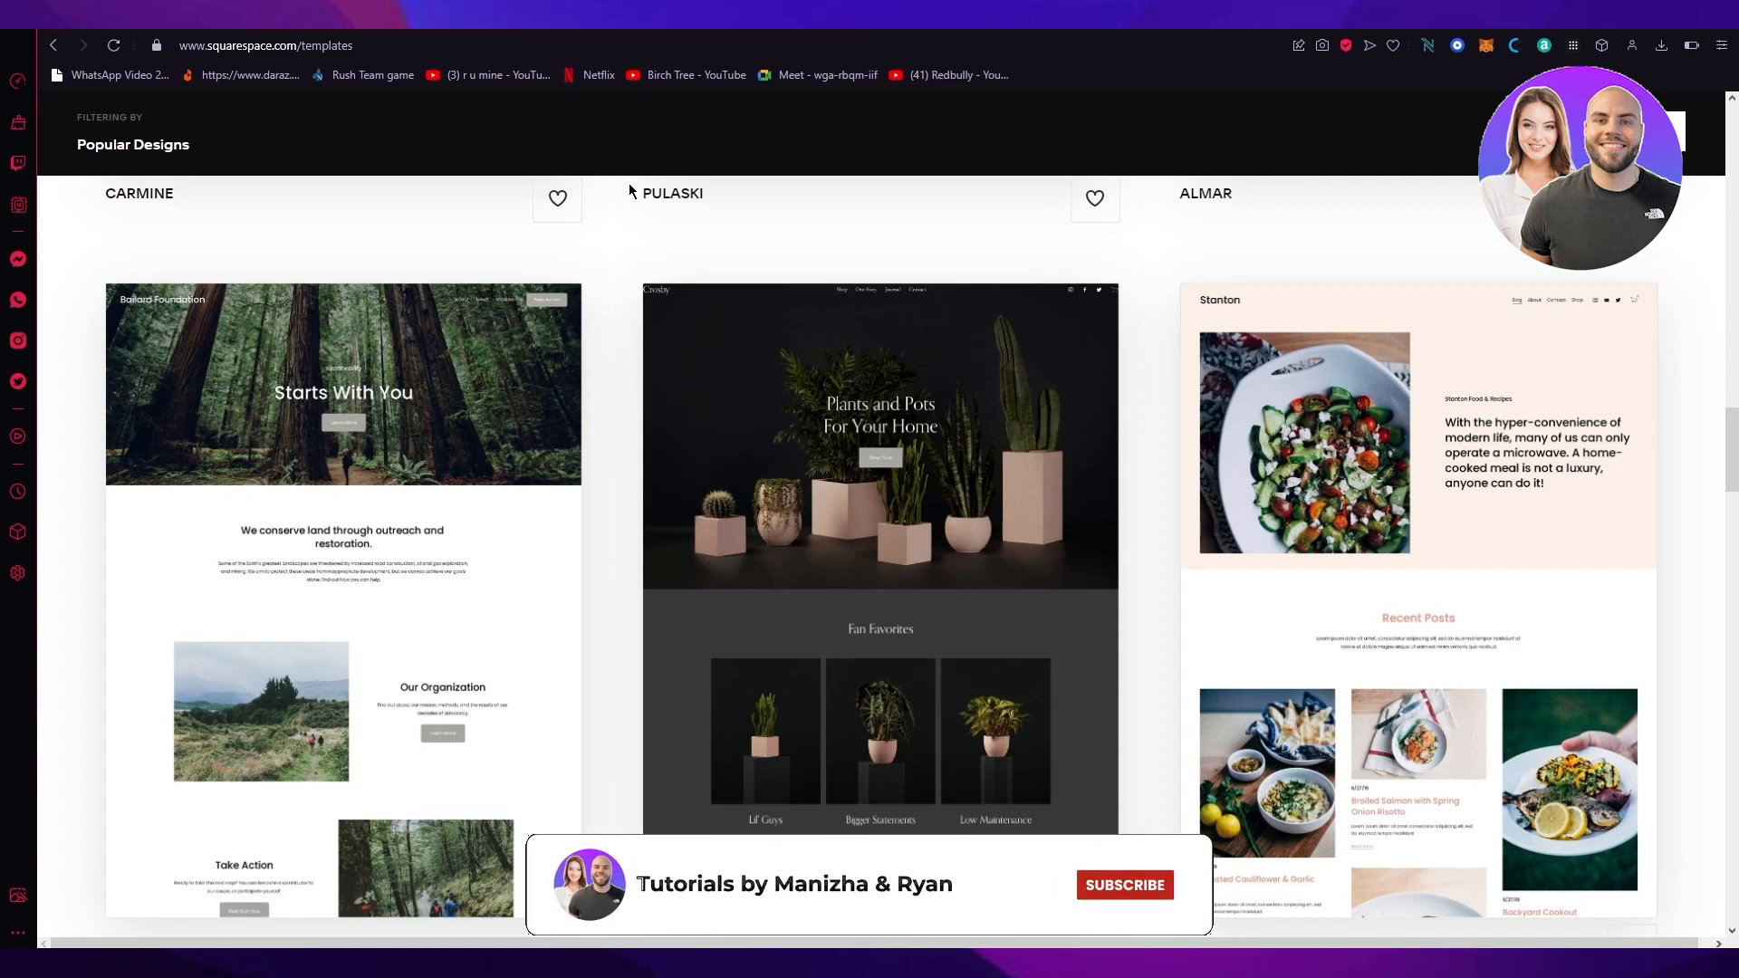
Return from the preview to the Popular Designs template gallery.
{"action": "left_click", "coordinate": [1123, 886]}
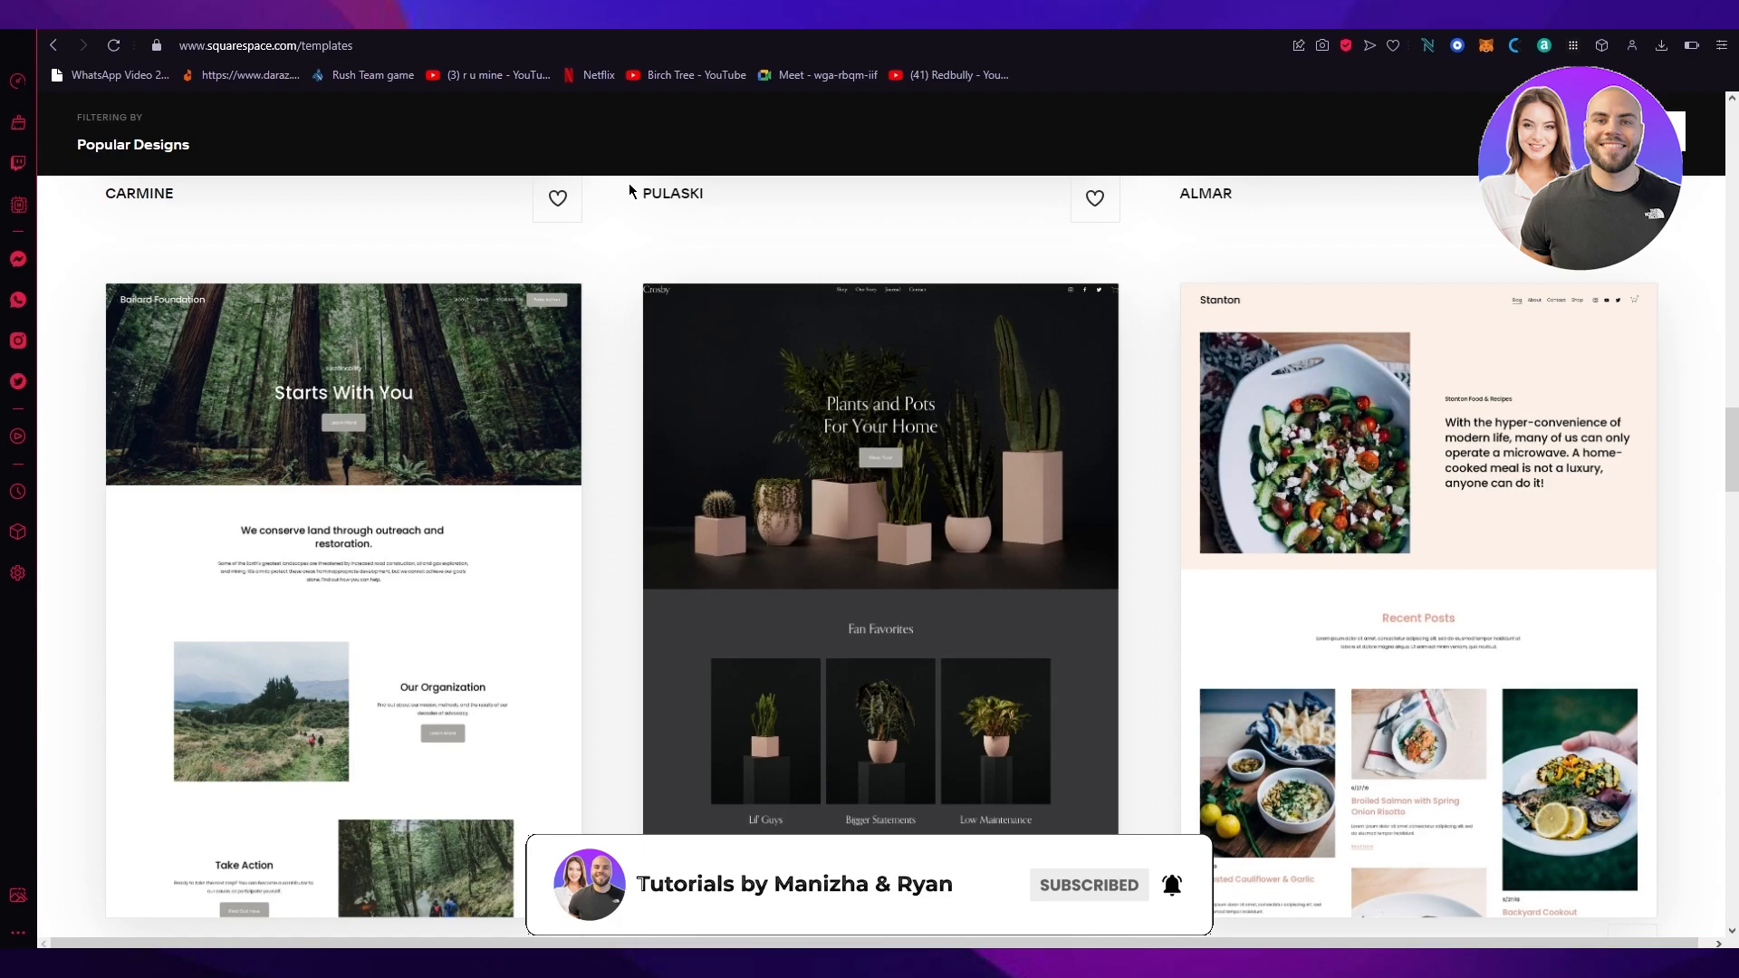